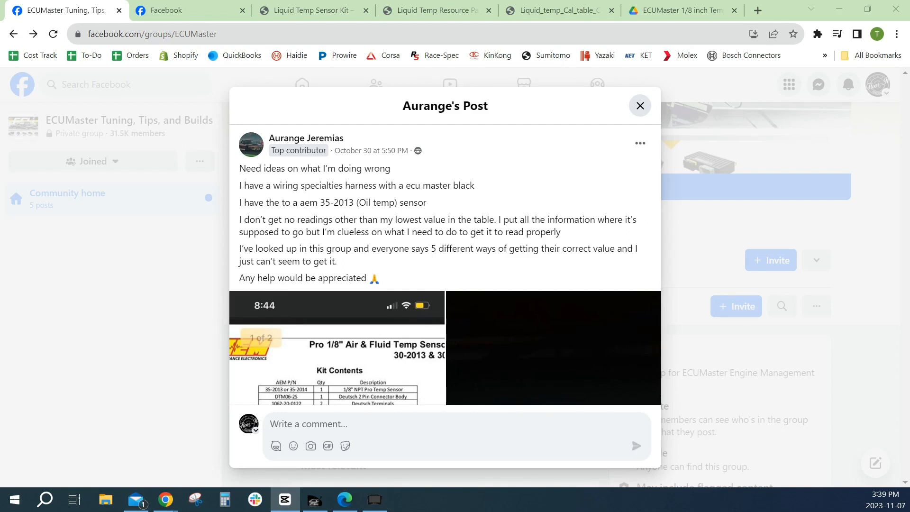
mouse_move(306, 138)
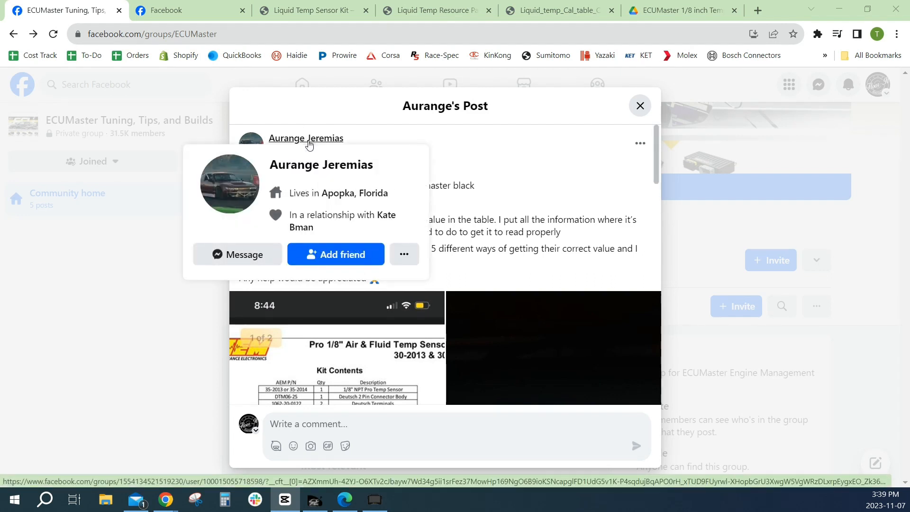
mouse_move(496, 144)
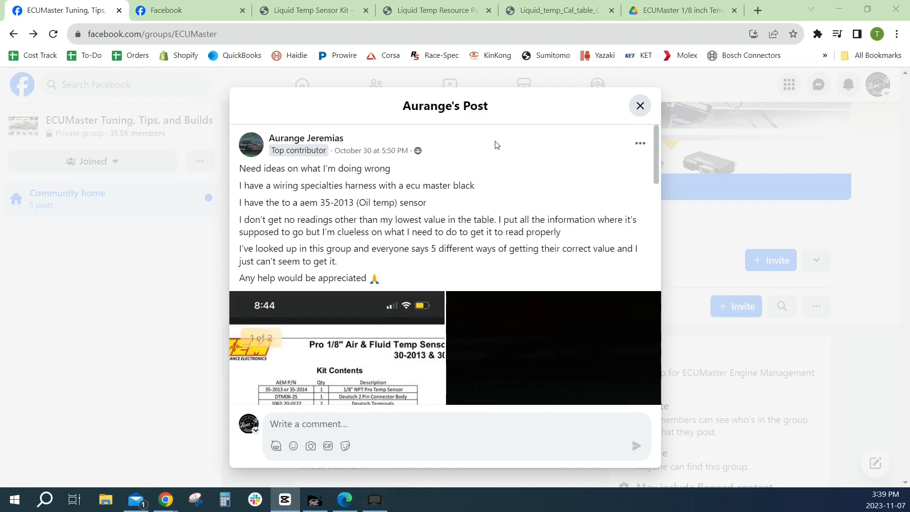
mouse_move(392, 263)
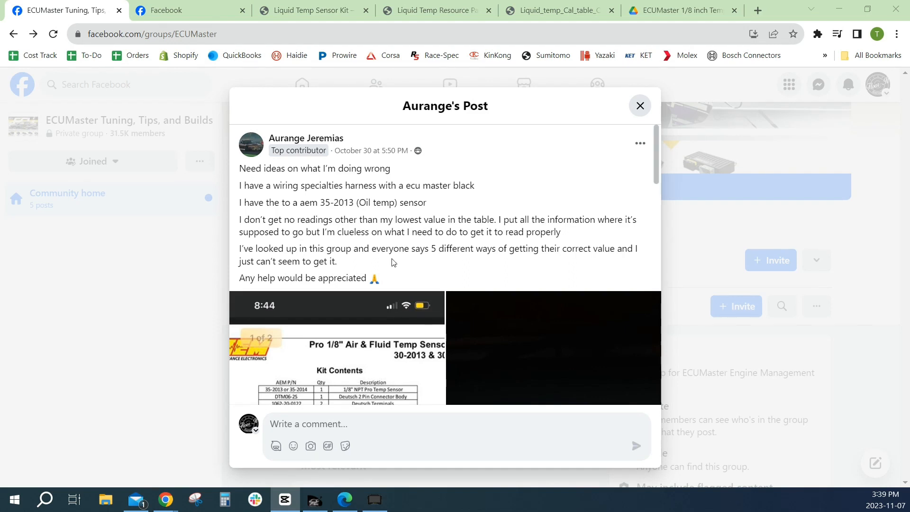
- Read through the Facebook group post about conflicting sensor advice and the lowest-value reading, down to the AEM calibration photo
left_click_drag(240, 248, 338, 262)
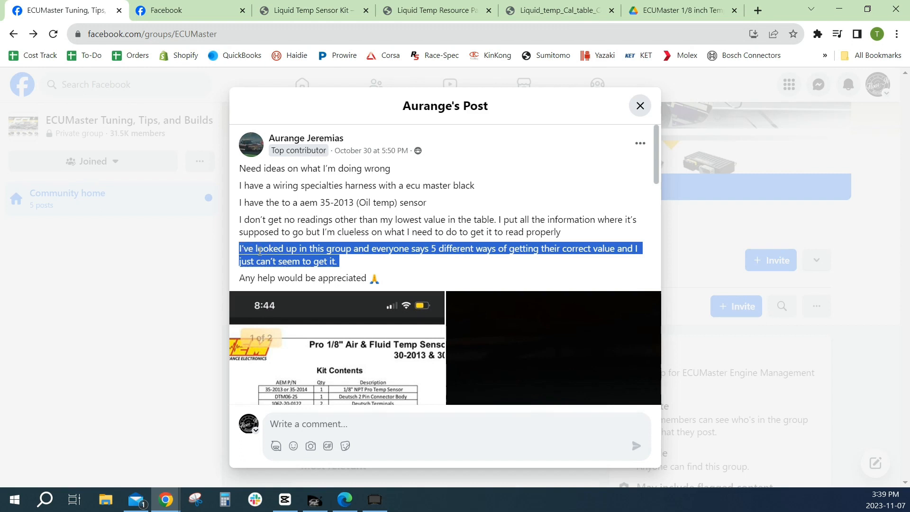
mouse_move(458, 280)
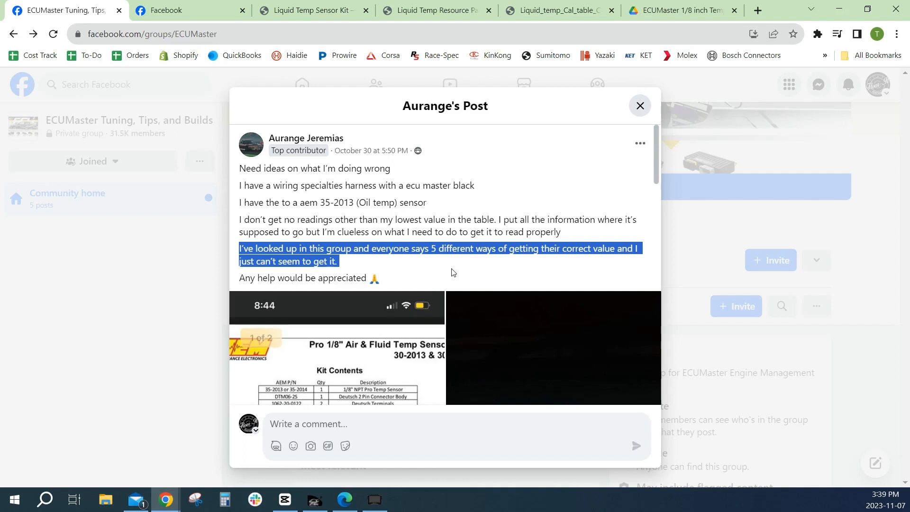
mouse_move(465, 209)
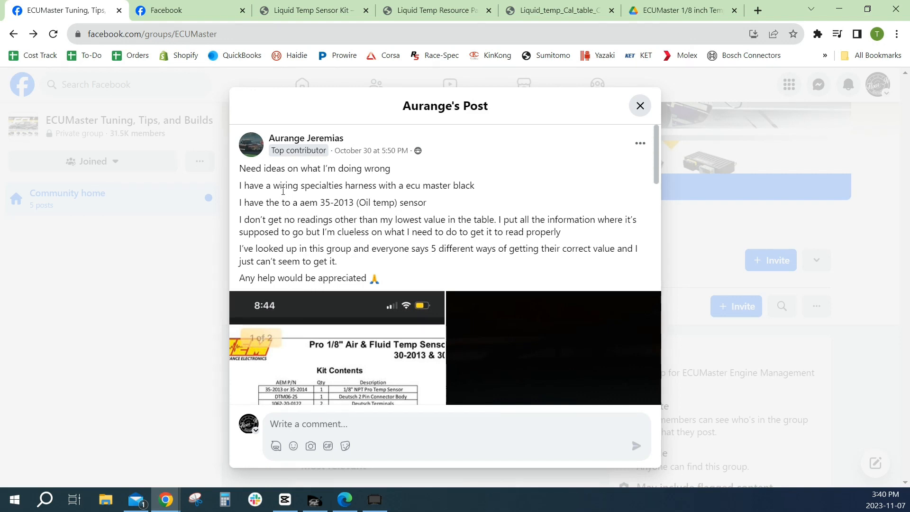
left_click_drag(415, 185, 476, 185)
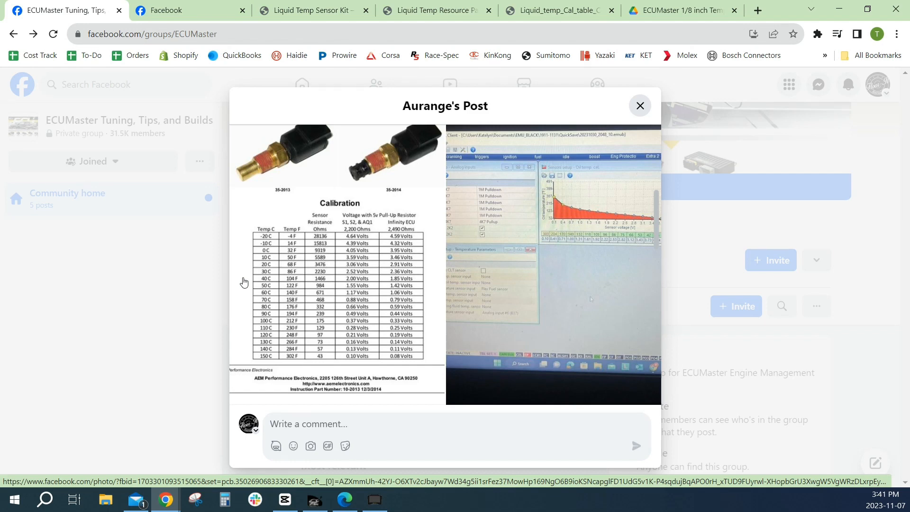
mouse_move(243, 282)
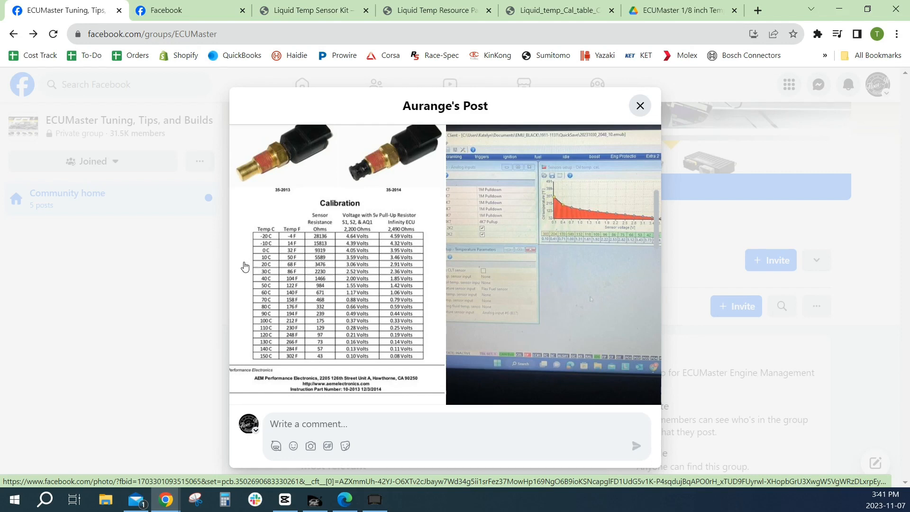
mouse_move(245, 267)
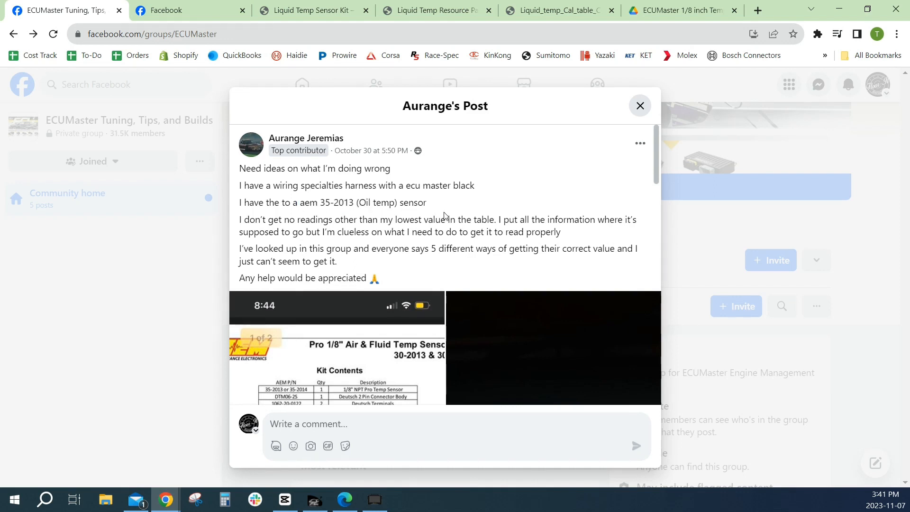
scroll("down", 3)
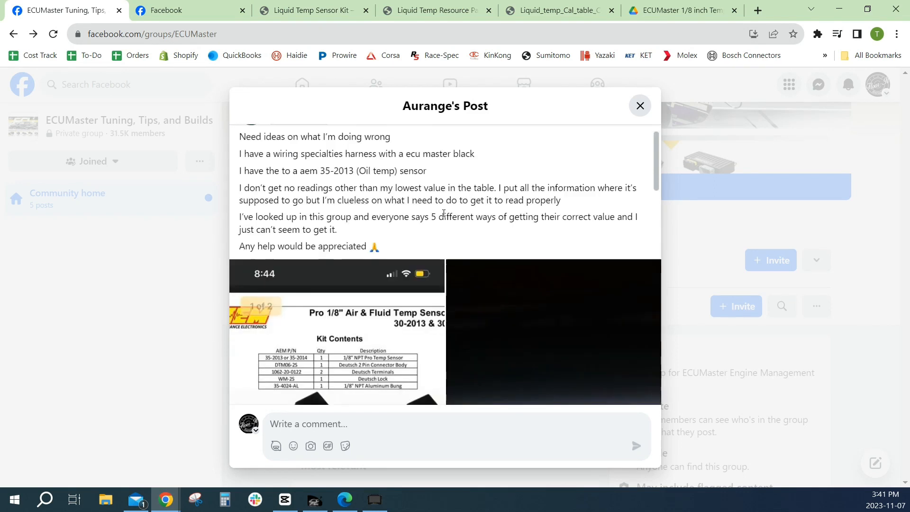
scroll("down", 3)
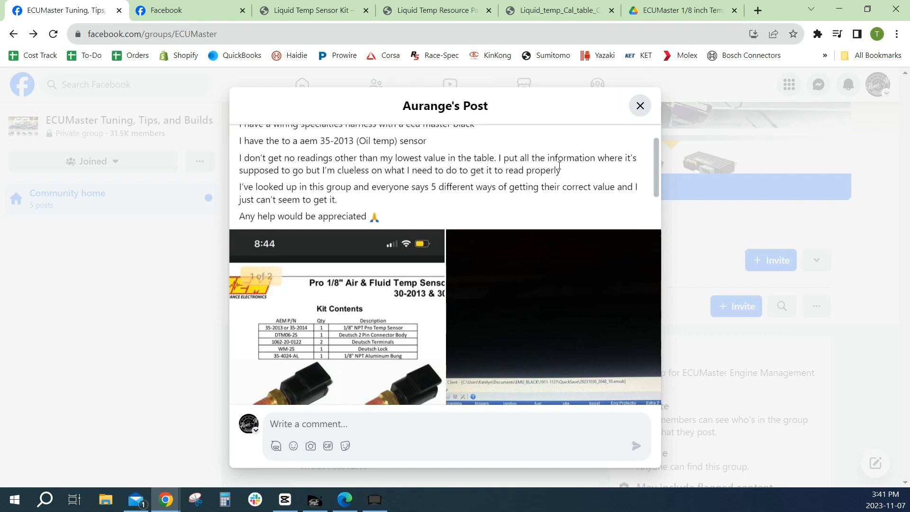
left_click_drag(240, 159, 560, 169)
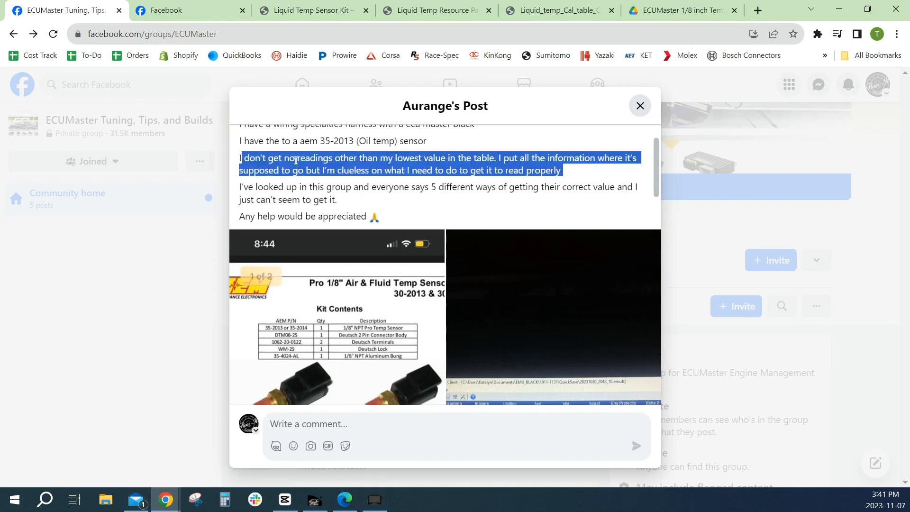
mouse_move(610, 177)
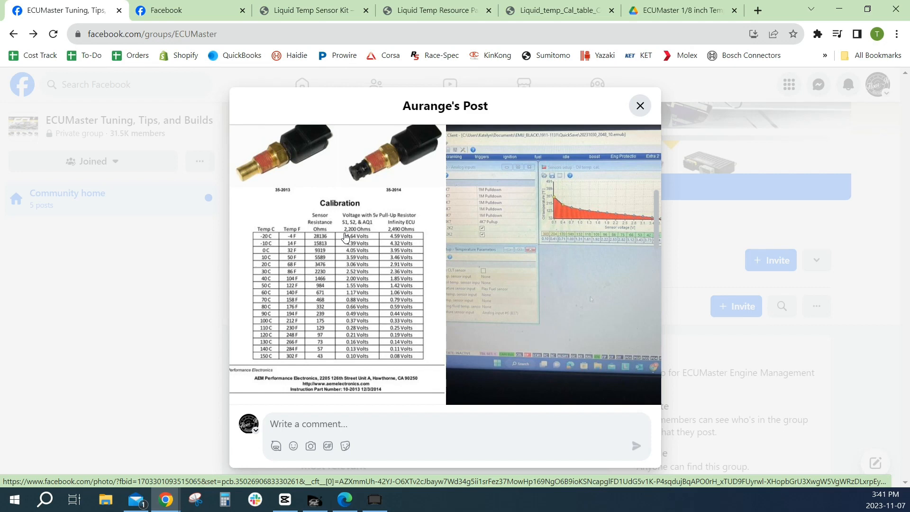
mouse_move(364, 233)
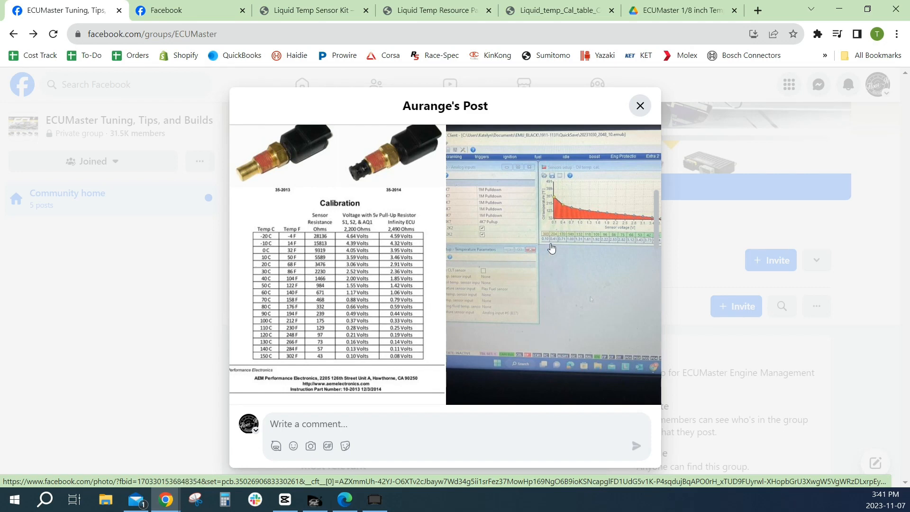
mouse_move(582, 177)
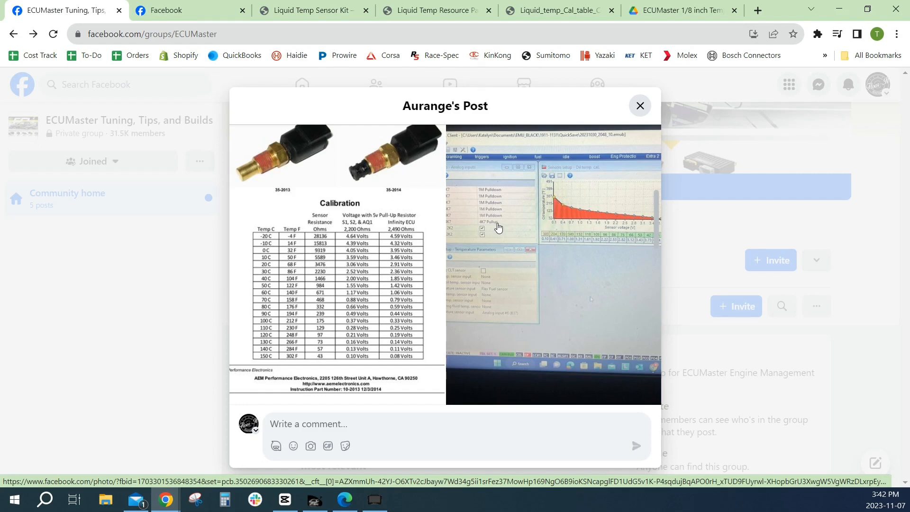
mouse_move(500, 227)
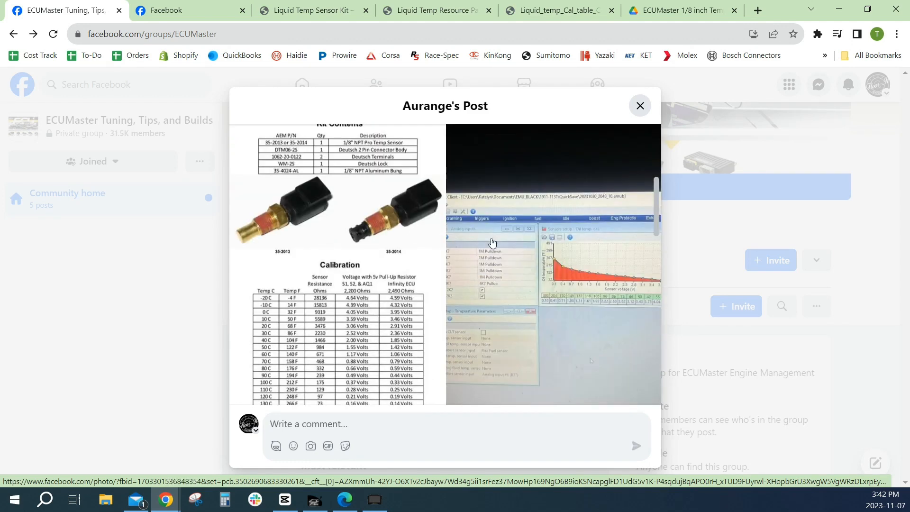
scroll("down", 3)
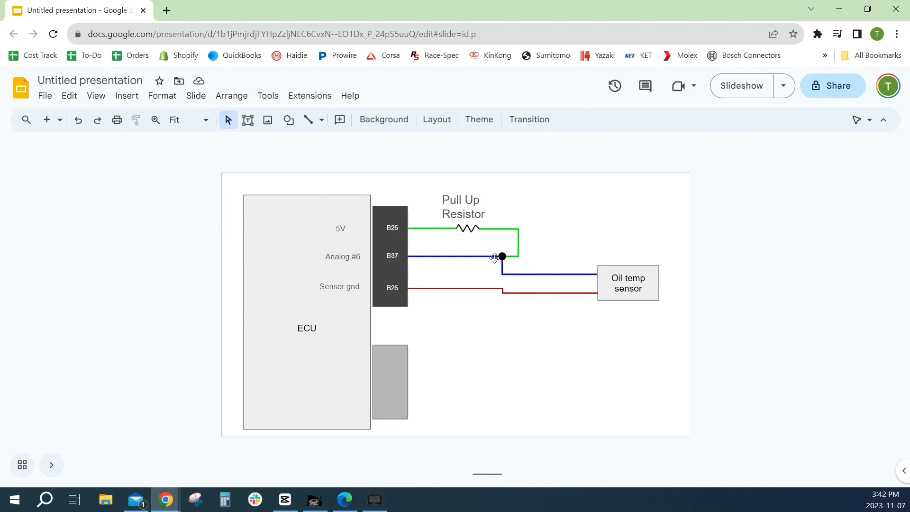
mouse_move(466, 227)
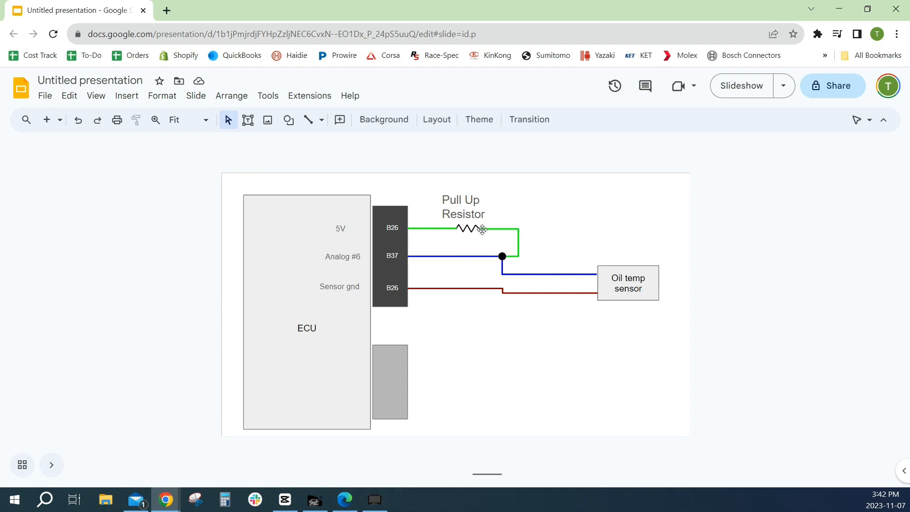
mouse_move(525, 244)
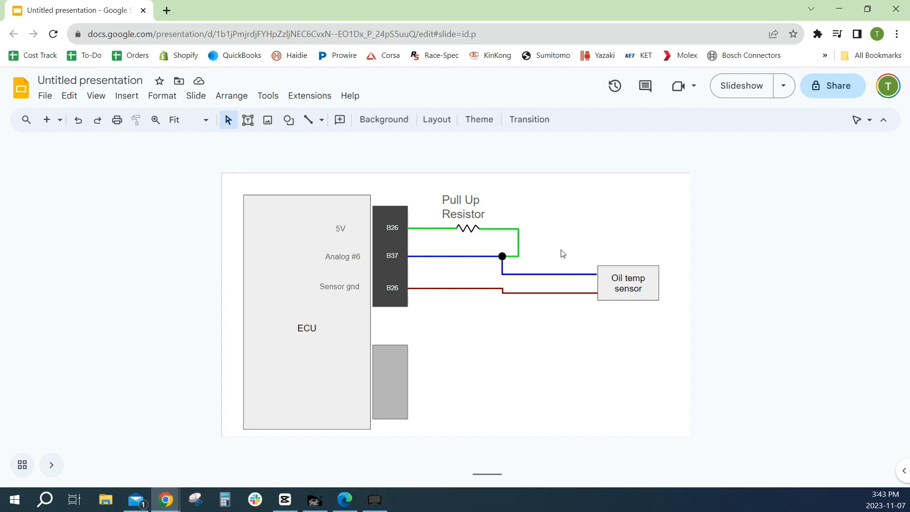
mouse_move(522, 273)
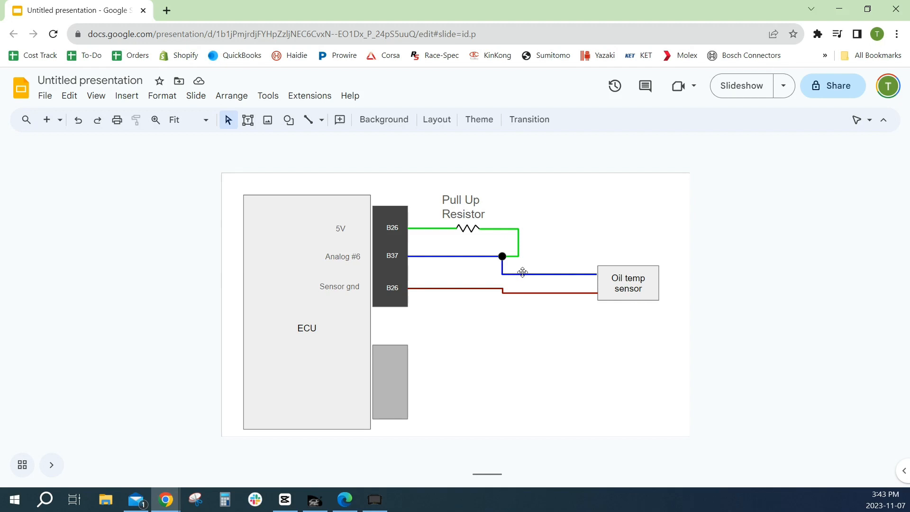
mouse_move(574, 262)
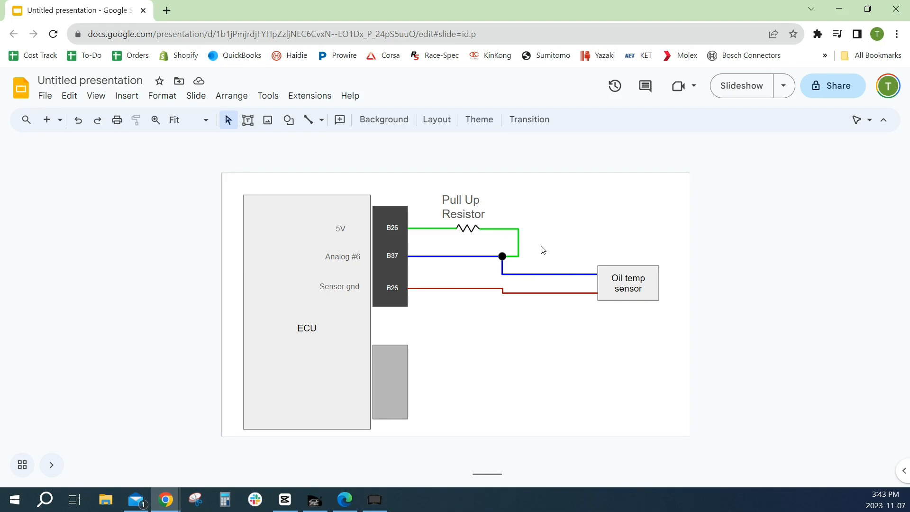
mouse_move(526, 257)
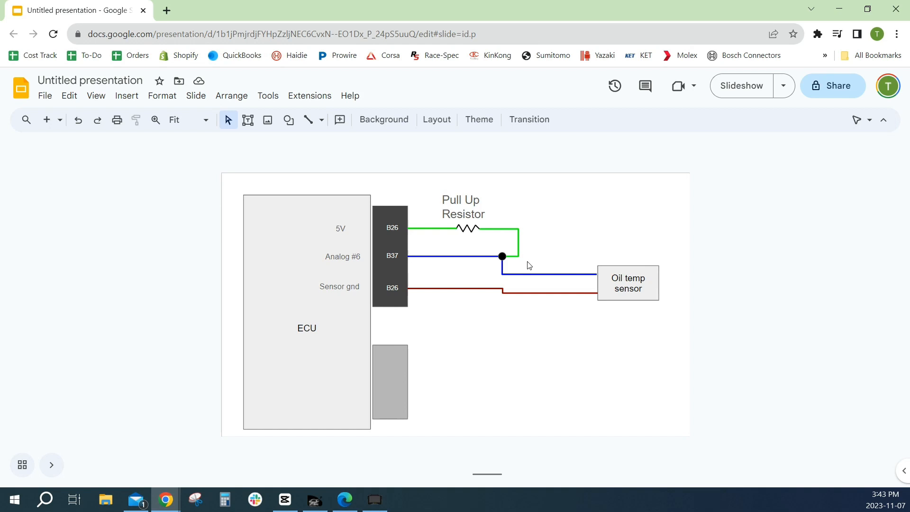
mouse_move(556, 260)
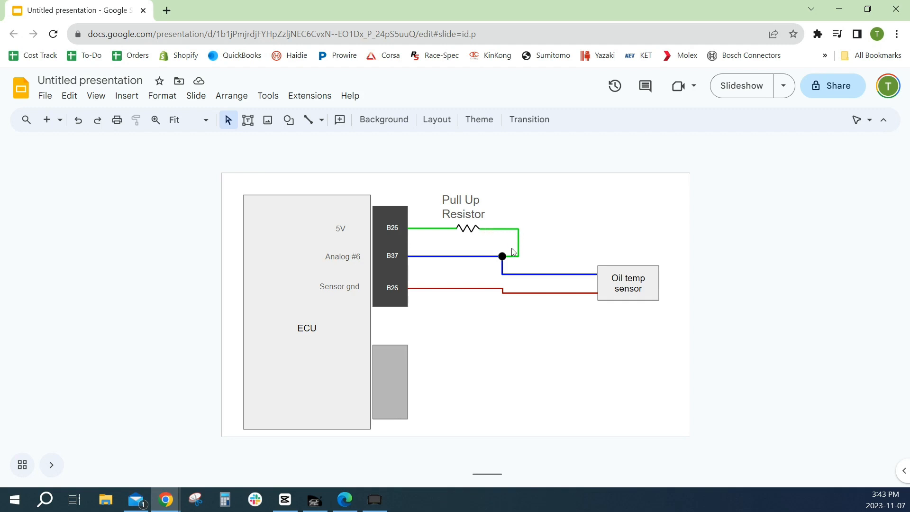
mouse_move(468, 226)
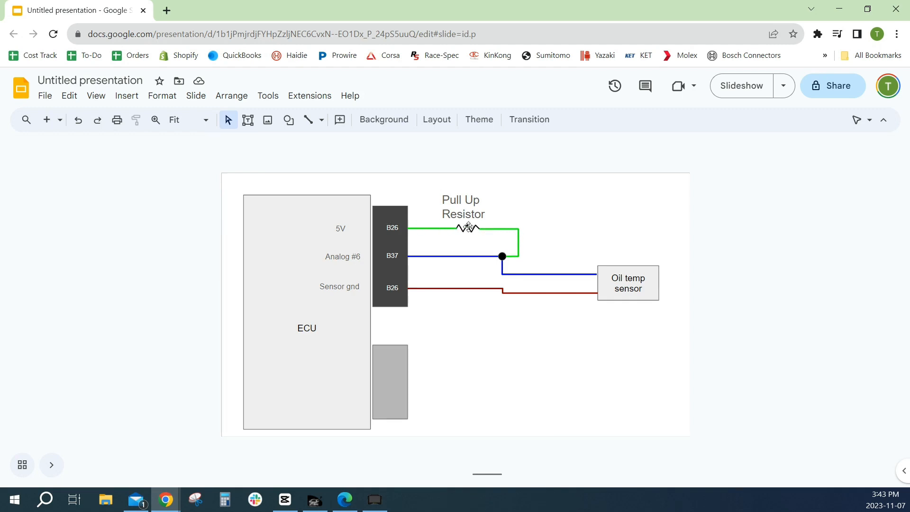
mouse_move(631, 283)
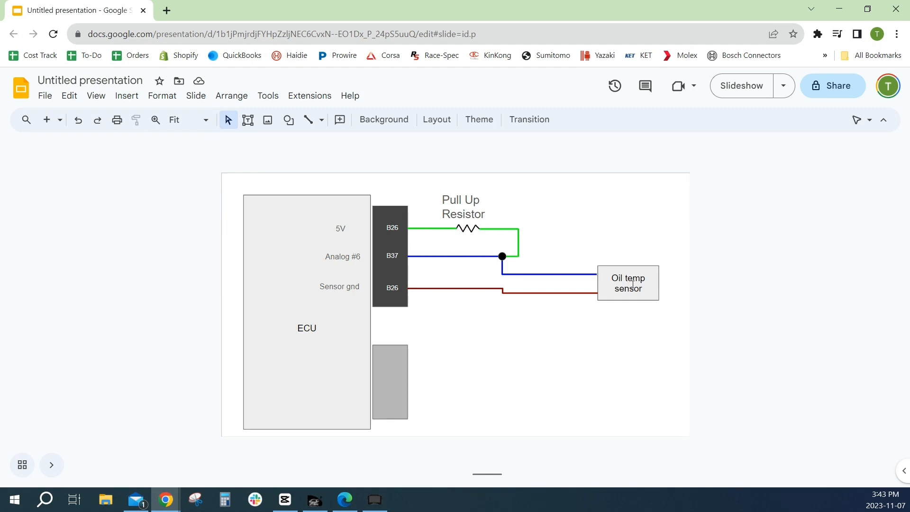
mouse_move(583, 276)
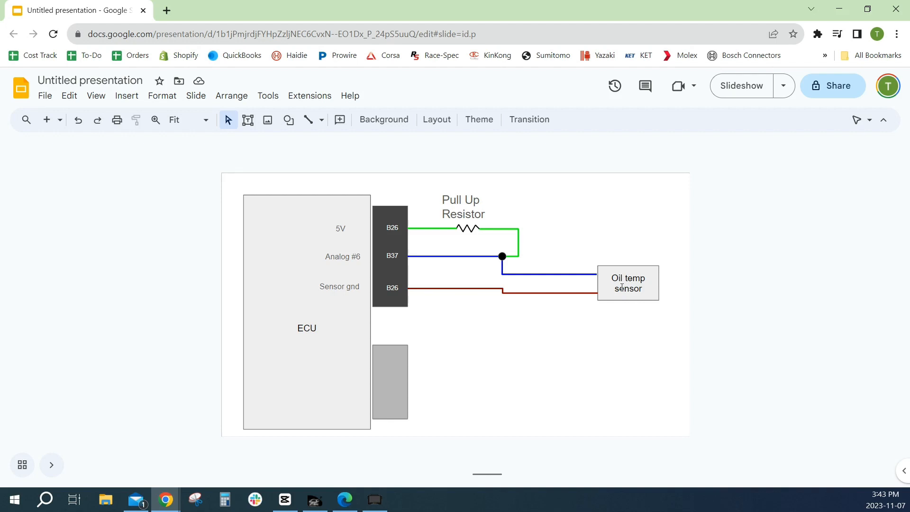
mouse_move(559, 286)
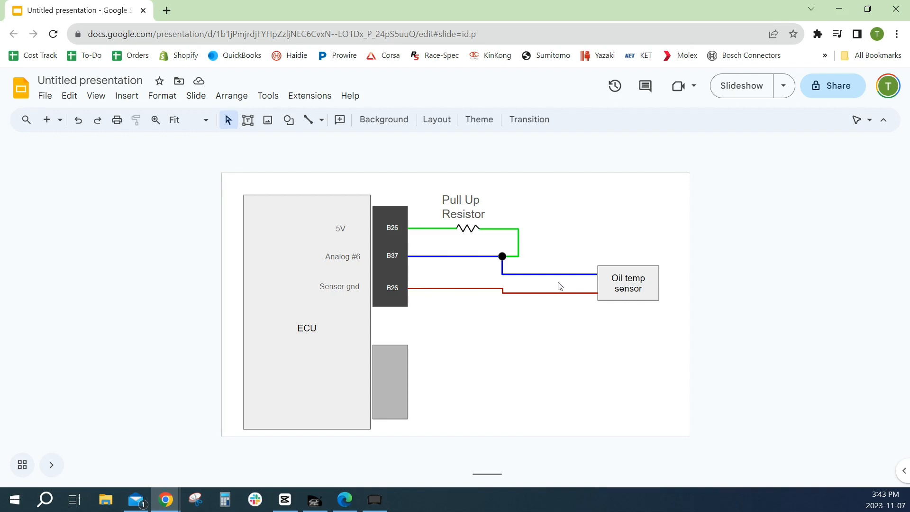
mouse_move(512, 224)
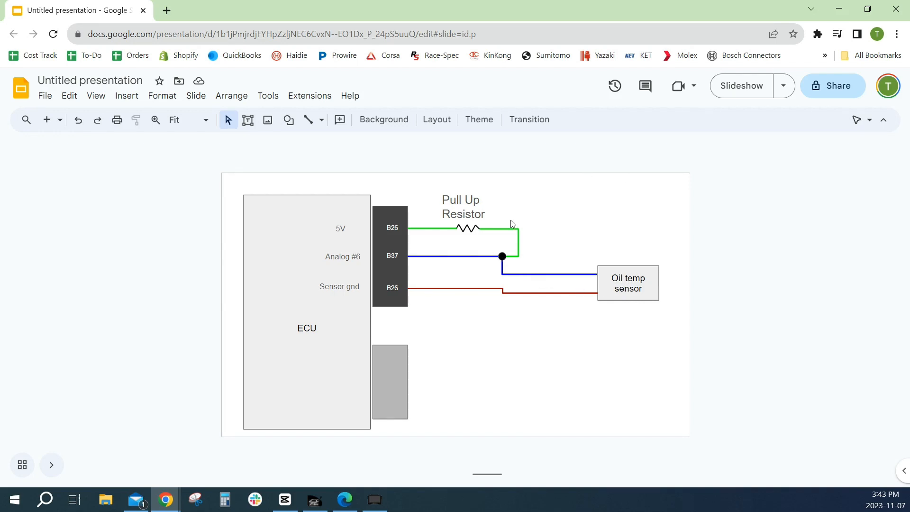
mouse_move(536, 242)
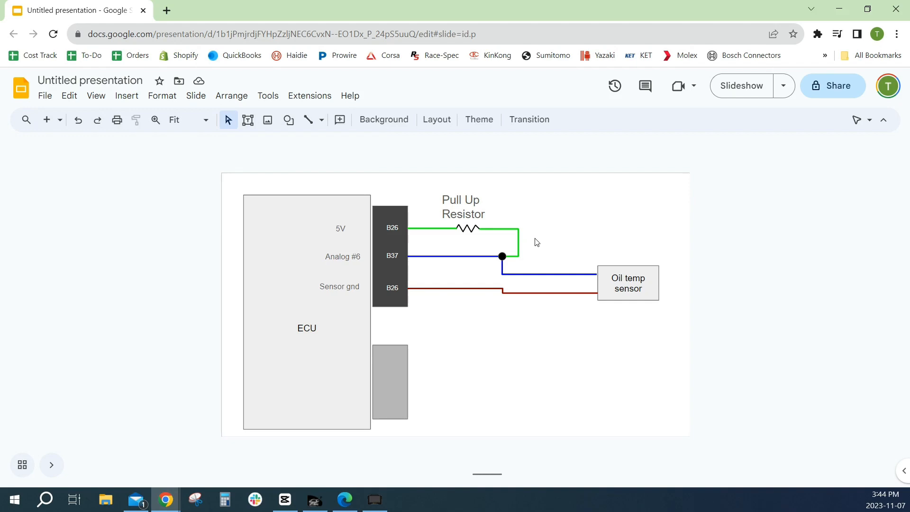
mouse_move(488, 251)
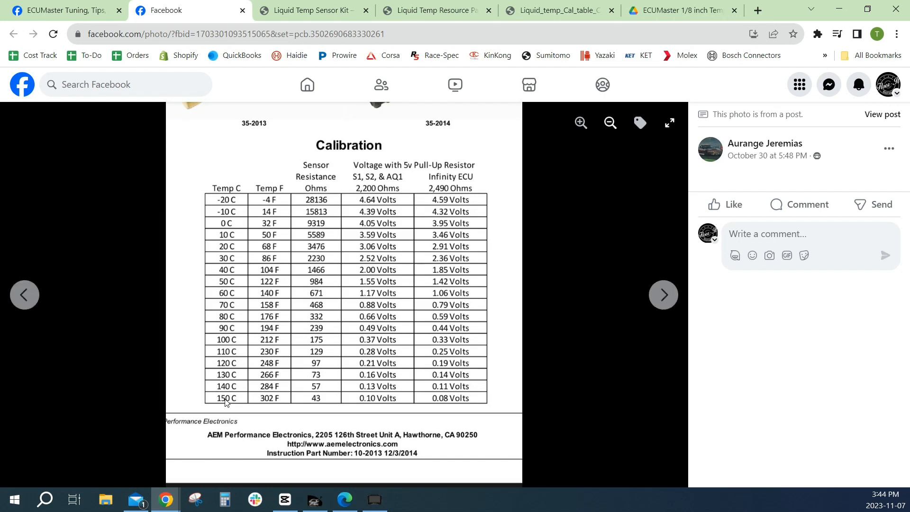
mouse_move(192, 362)
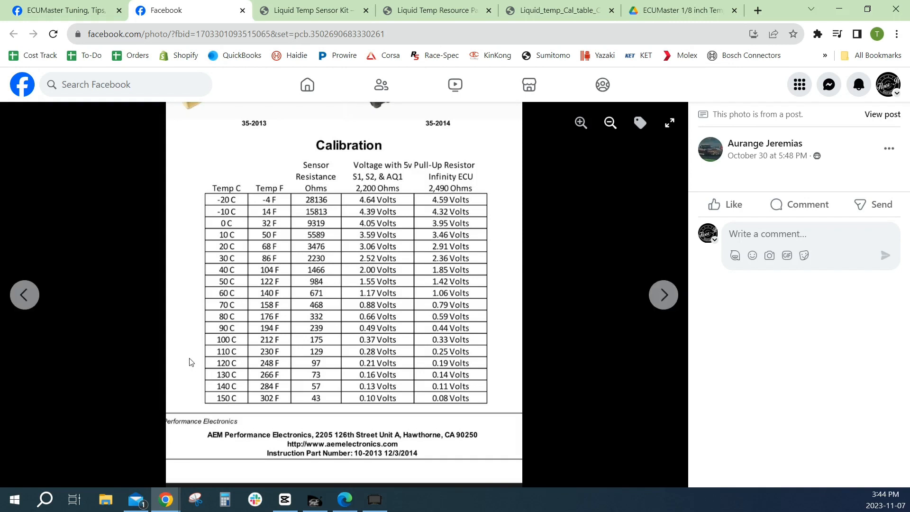
mouse_move(382, 376)
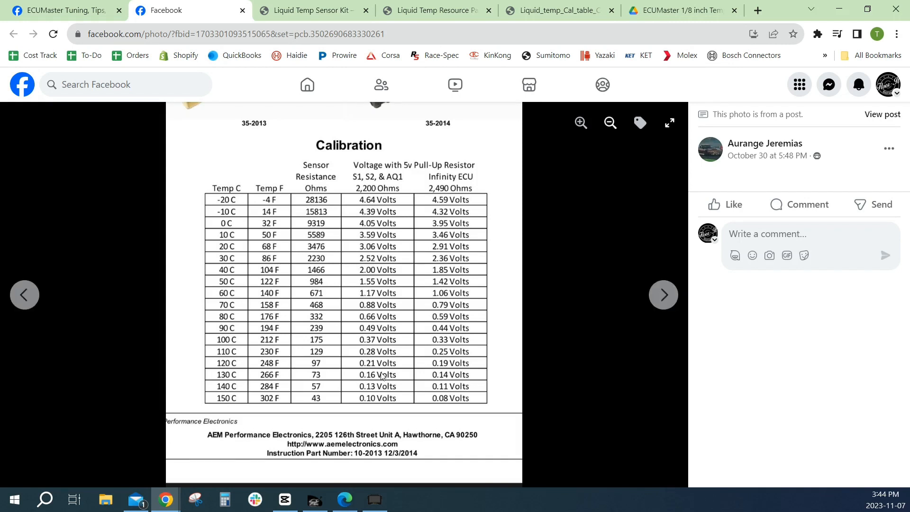
mouse_move(438, 194)
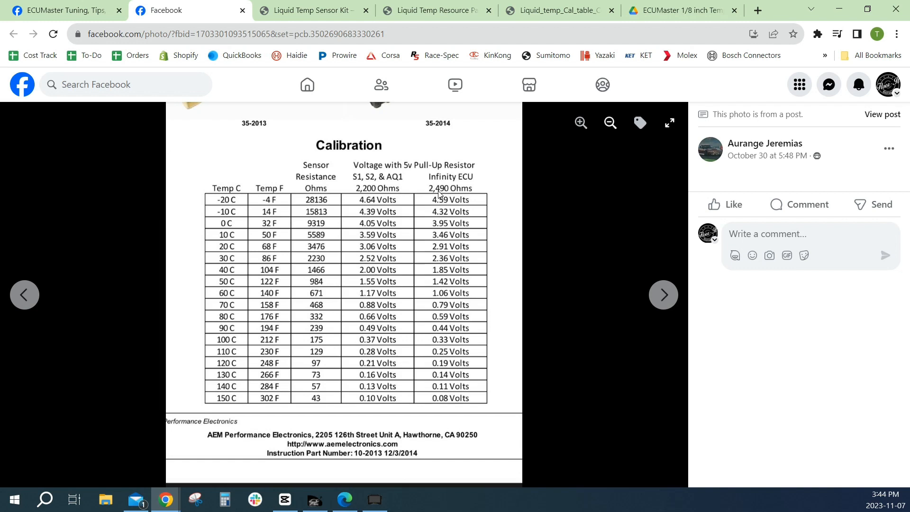
mouse_move(441, 402)
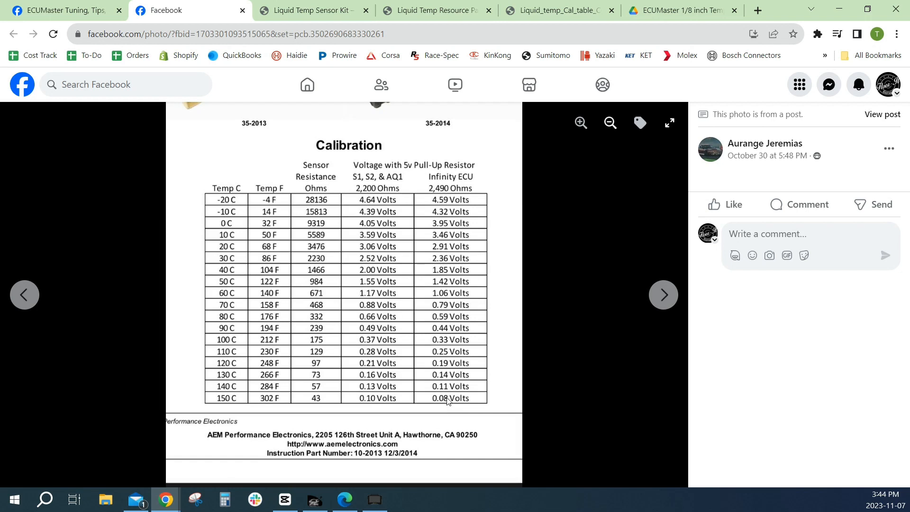
mouse_move(260, 370)
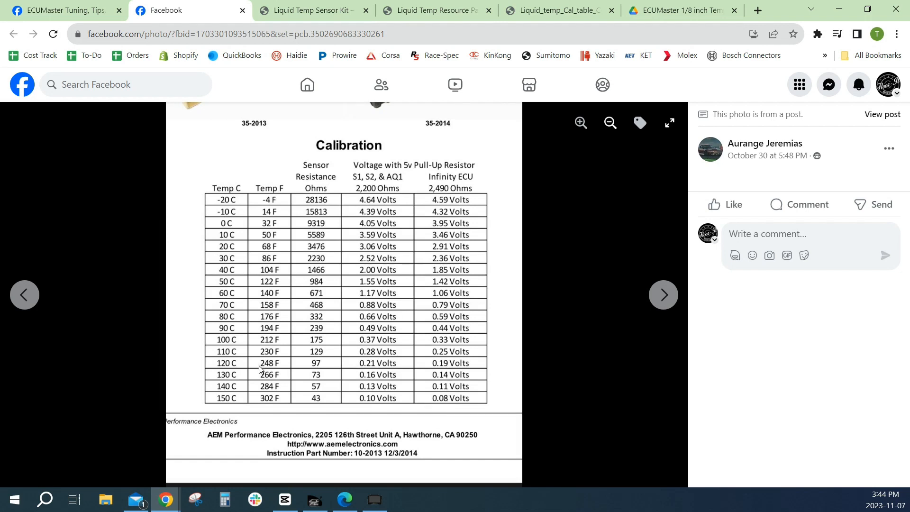
mouse_move(192, 366)
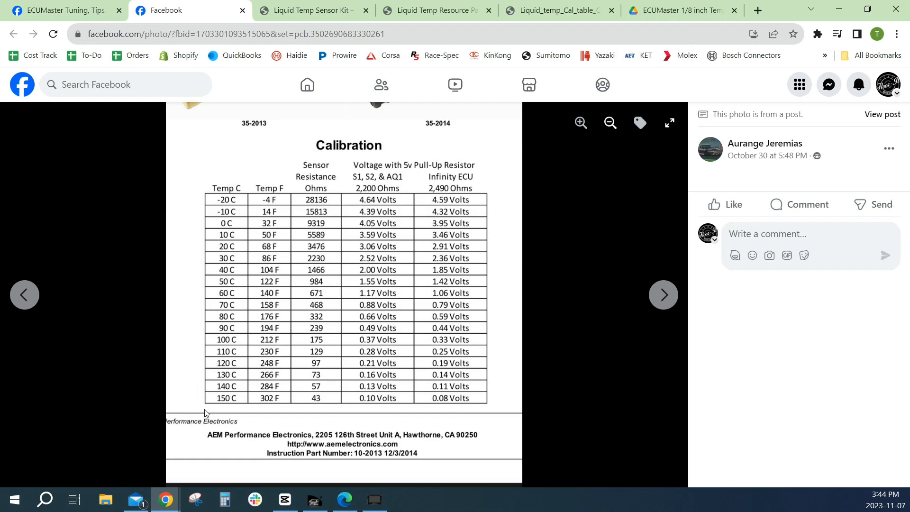
mouse_move(207, 398)
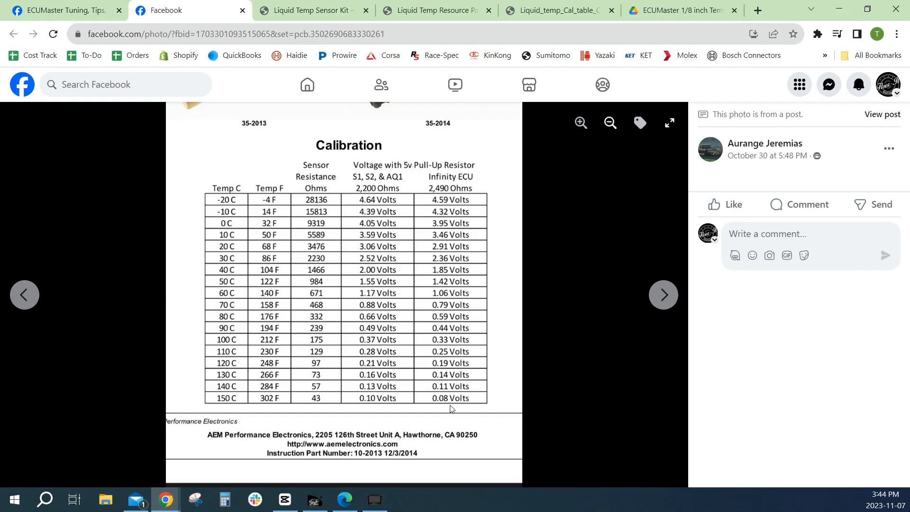
mouse_move(448, 400)
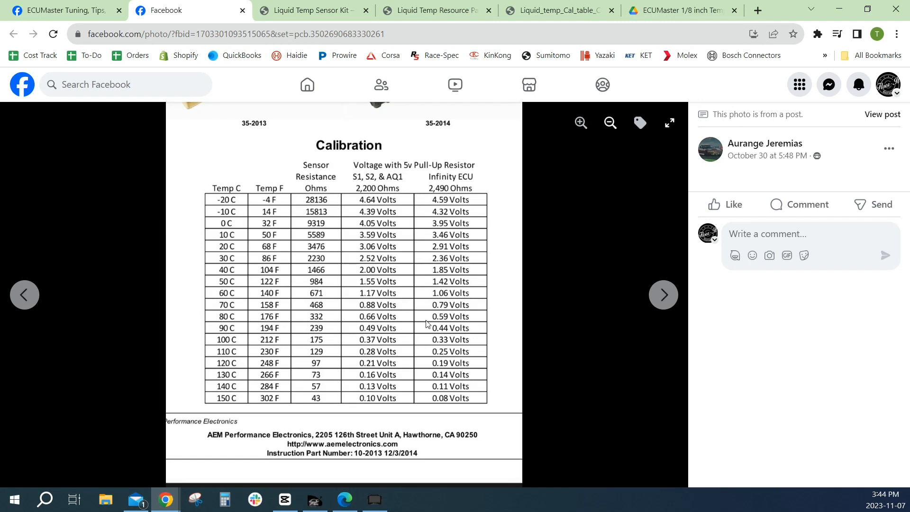
mouse_move(423, 324)
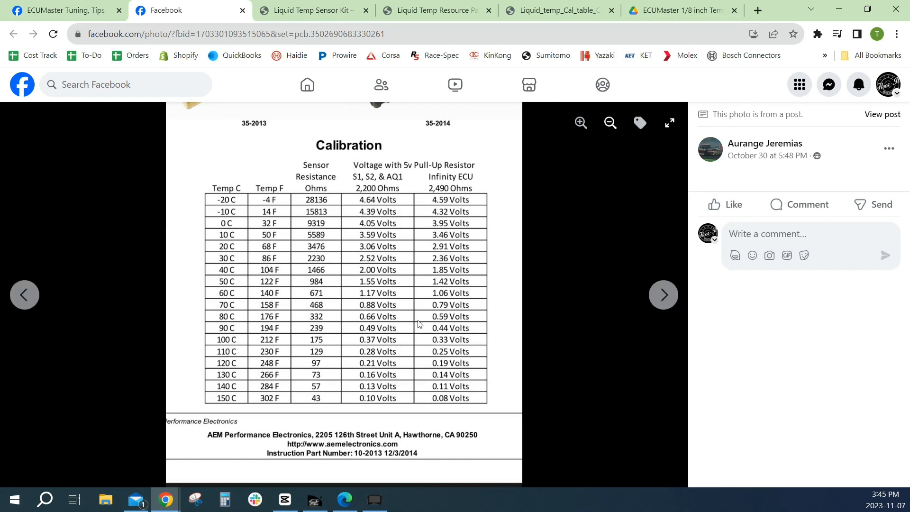
- View the Liquid Temp Sensor Kit page, then the resource page's Floor It calibration table for 560–2200 ohm pull-ups
left_click(312, 10)
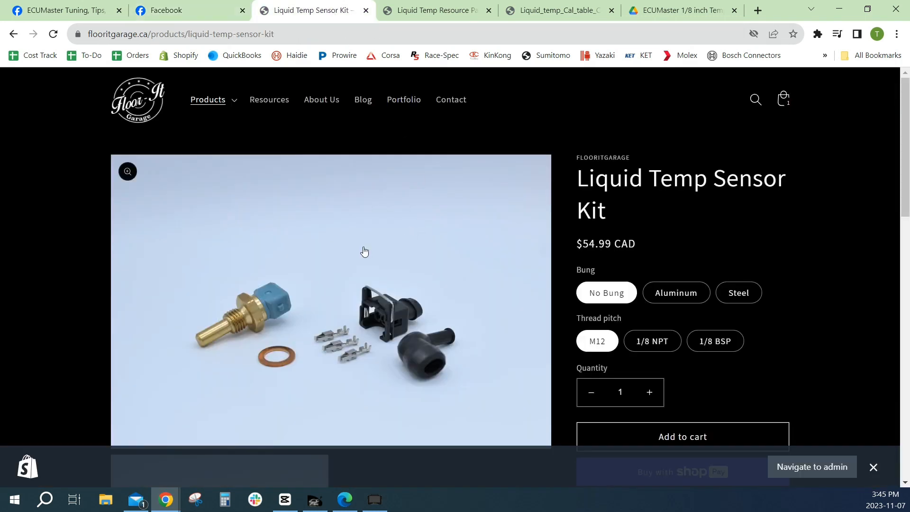
scroll("down", 3)
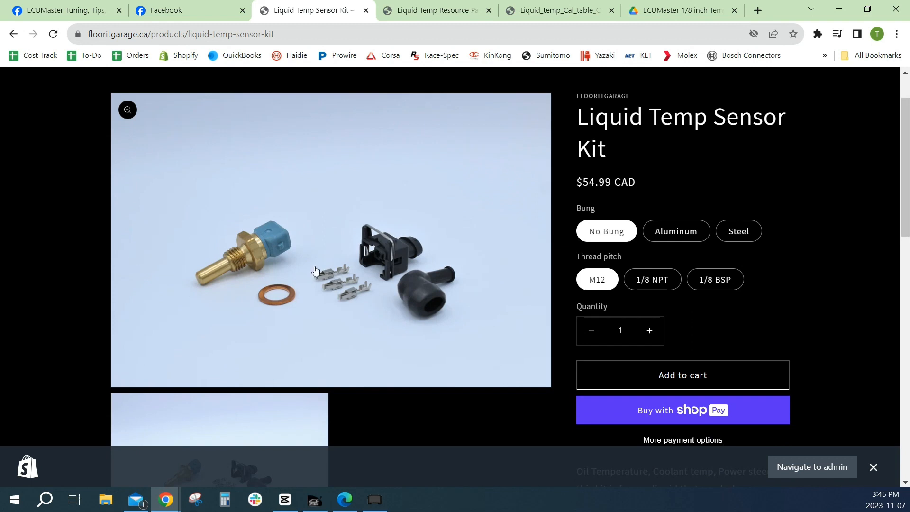
mouse_move(353, 218)
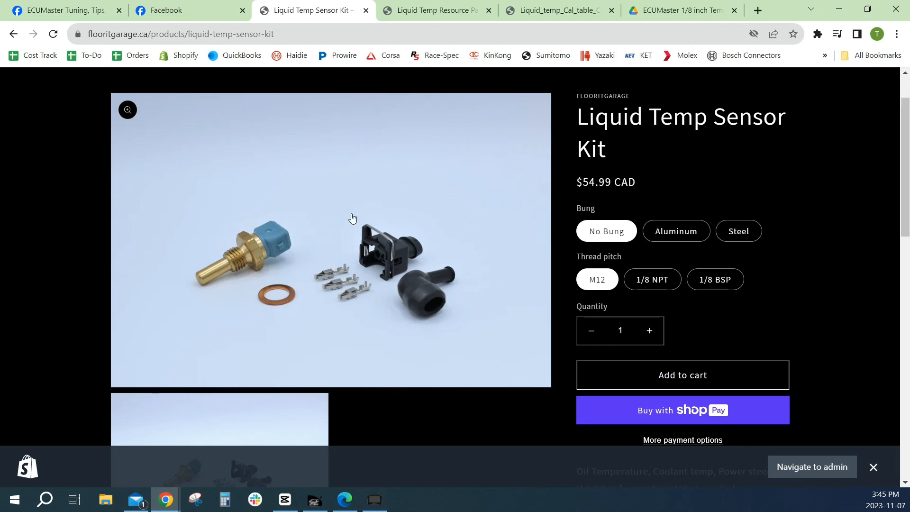
left_click(433, 10)
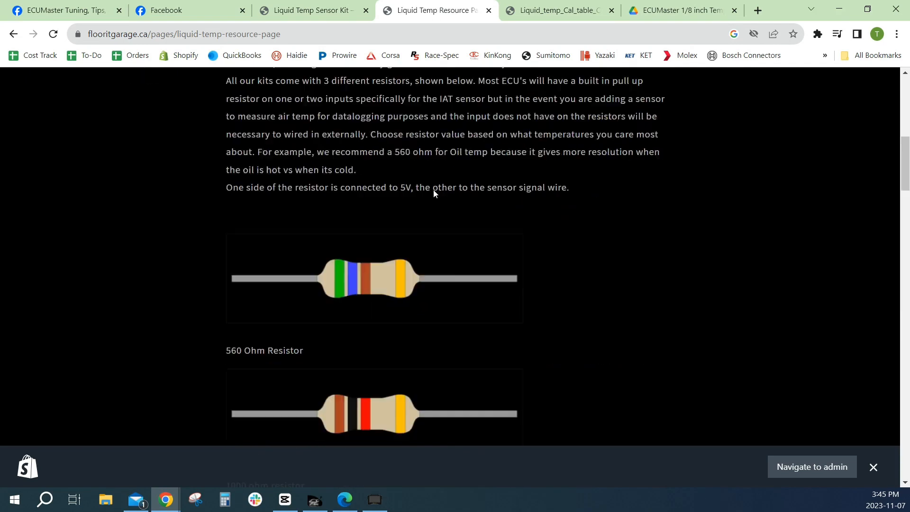
scroll("down", 3)
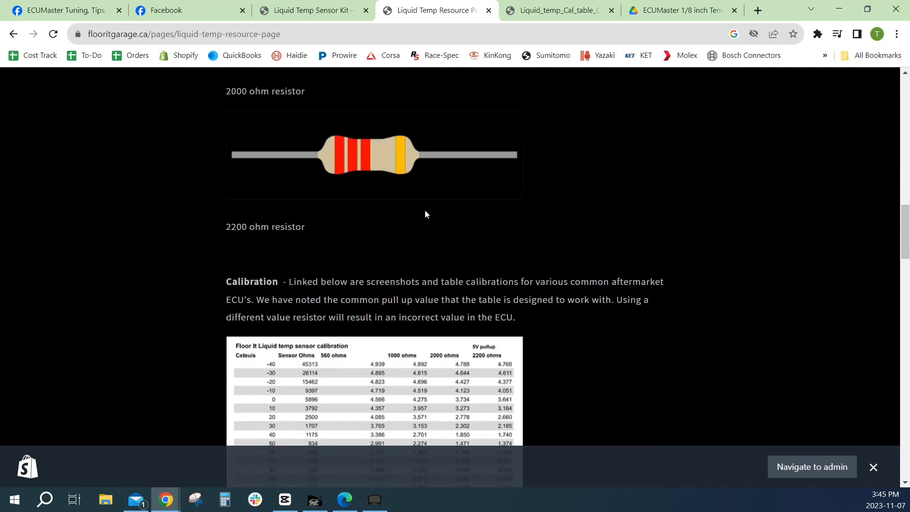
scroll("down", 3)
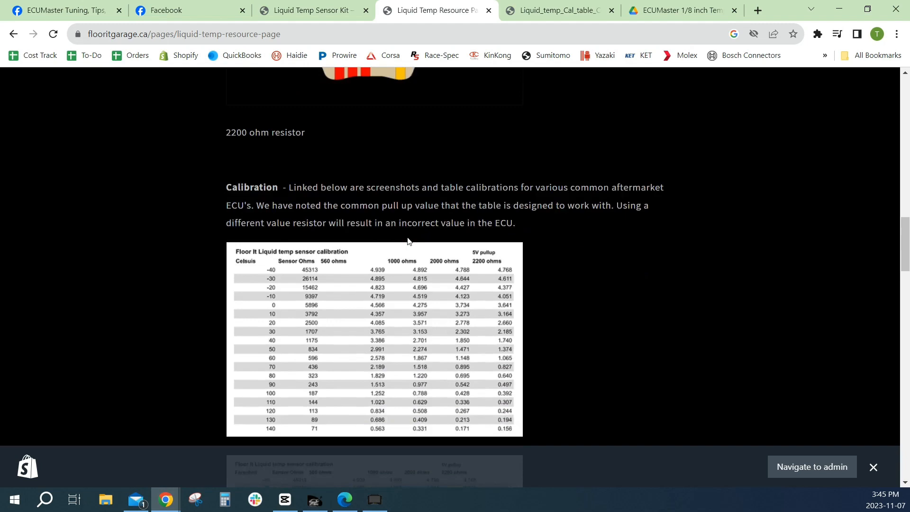
scroll("down", 3)
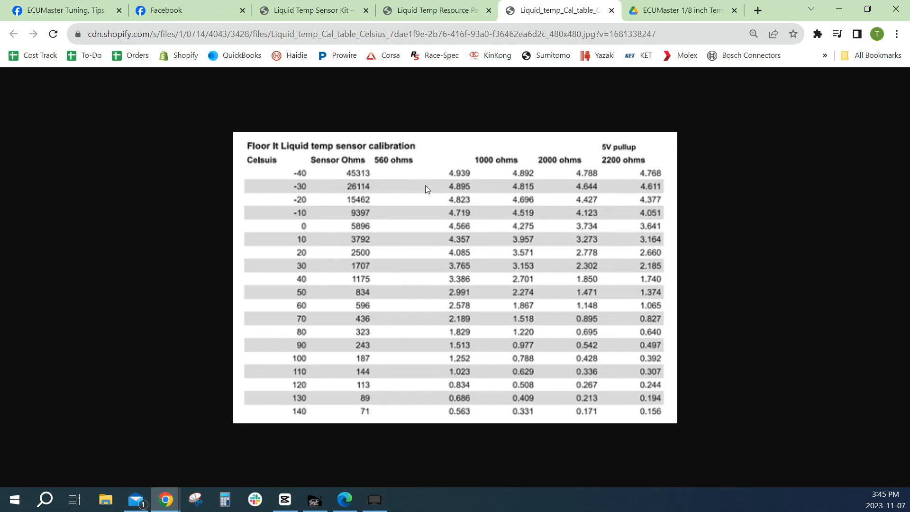
mouse_move(350, 420)
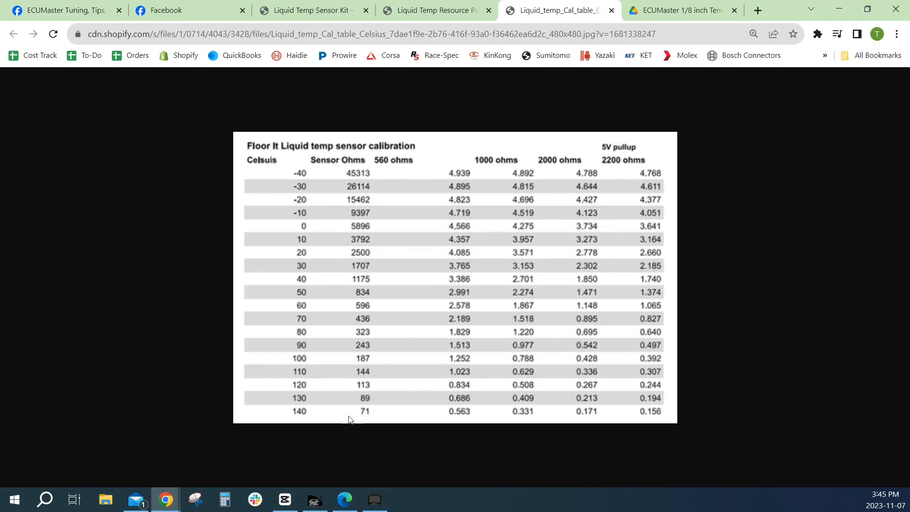
mouse_move(322, 284)
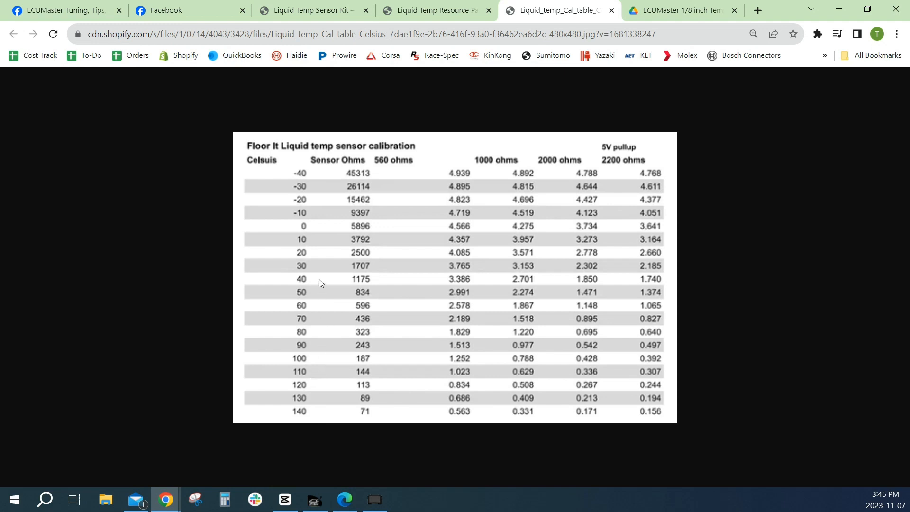
mouse_move(311, 235)
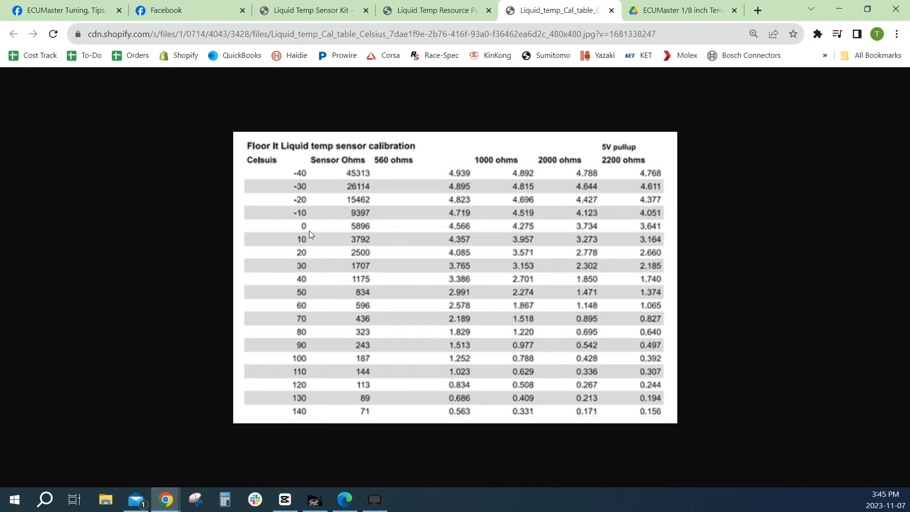
mouse_move(304, 208)
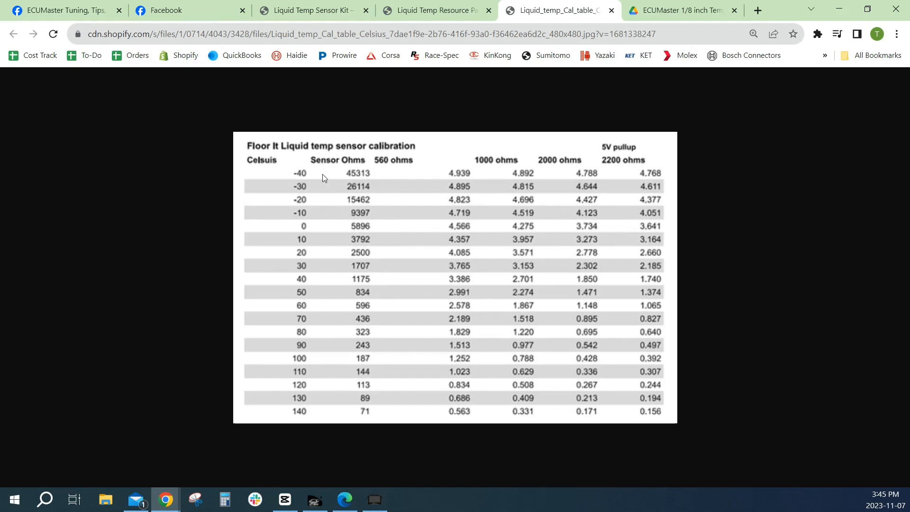
mouse_move(322, 230)
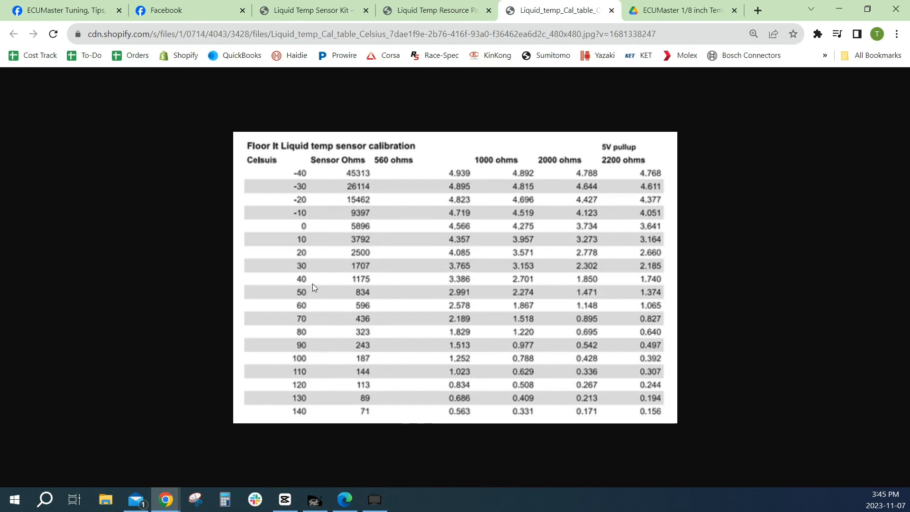
mouse_move(415, 202)
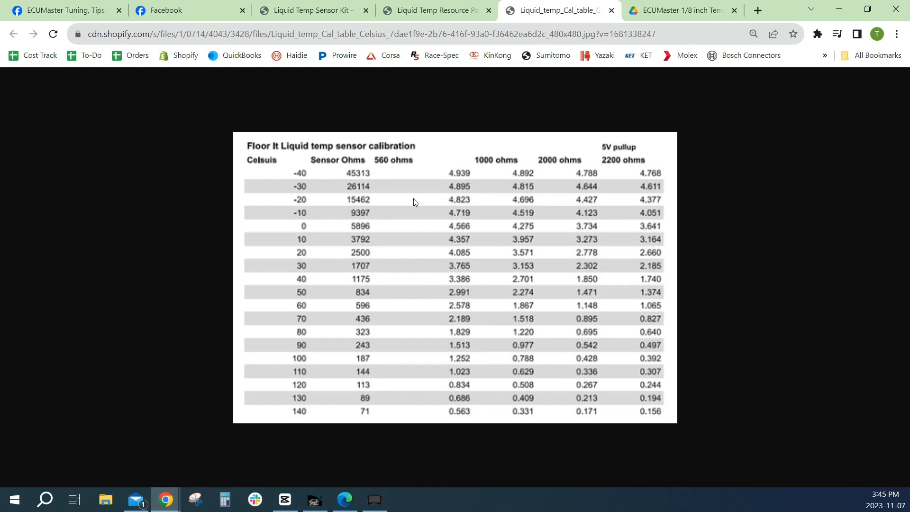
mouse_move(497, 167)
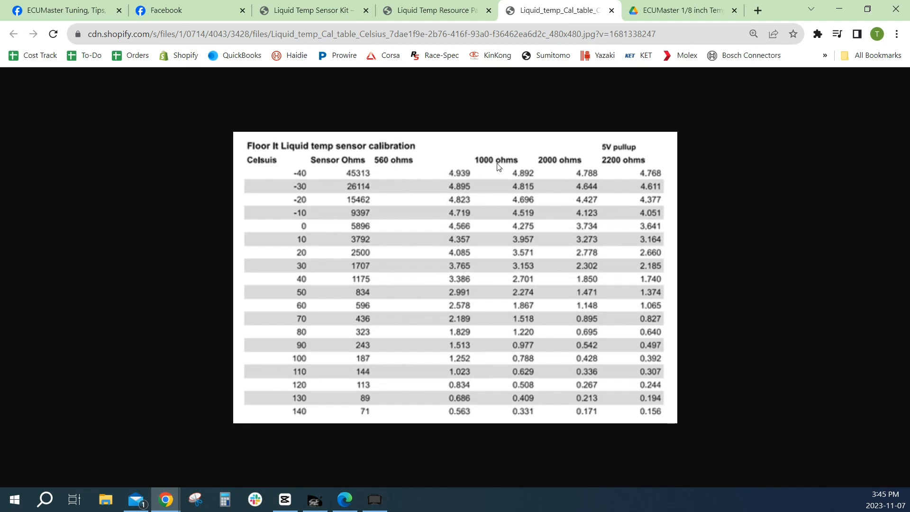
mouse_move(464, 381)
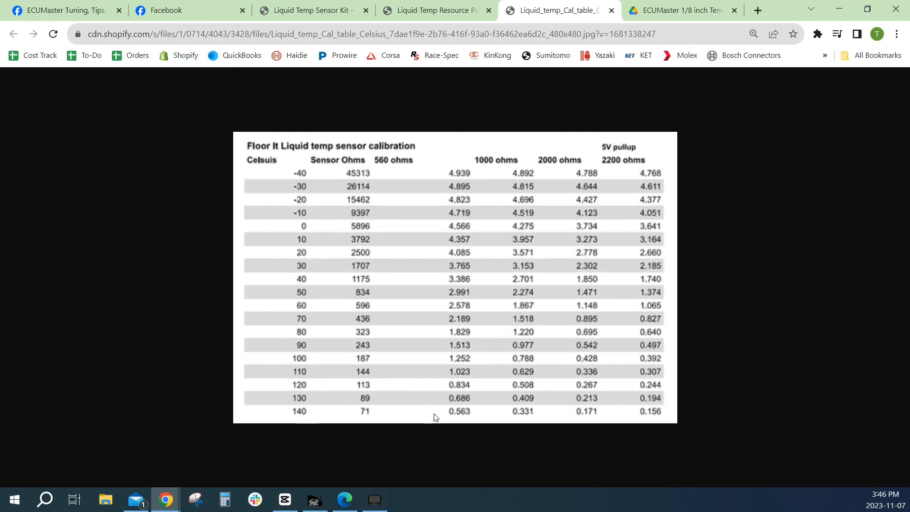
mouse_move(470, 417)
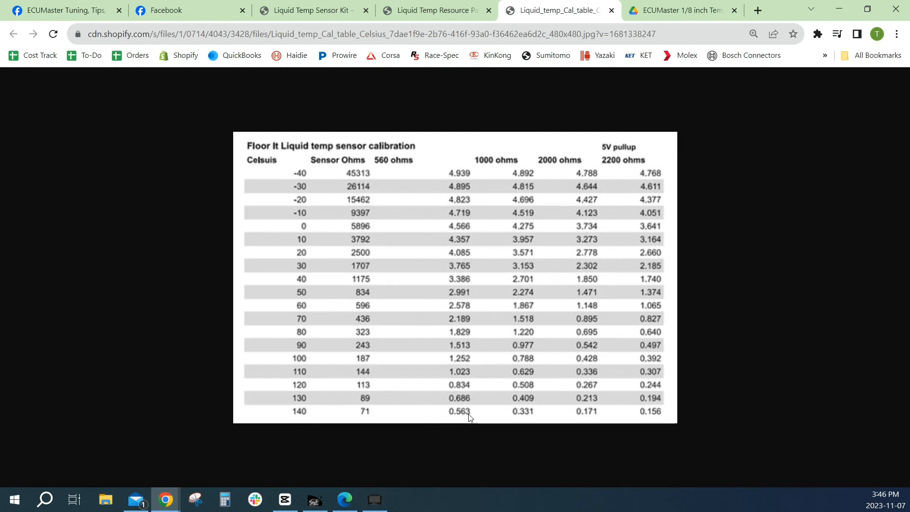
mouse_move(462, 364)
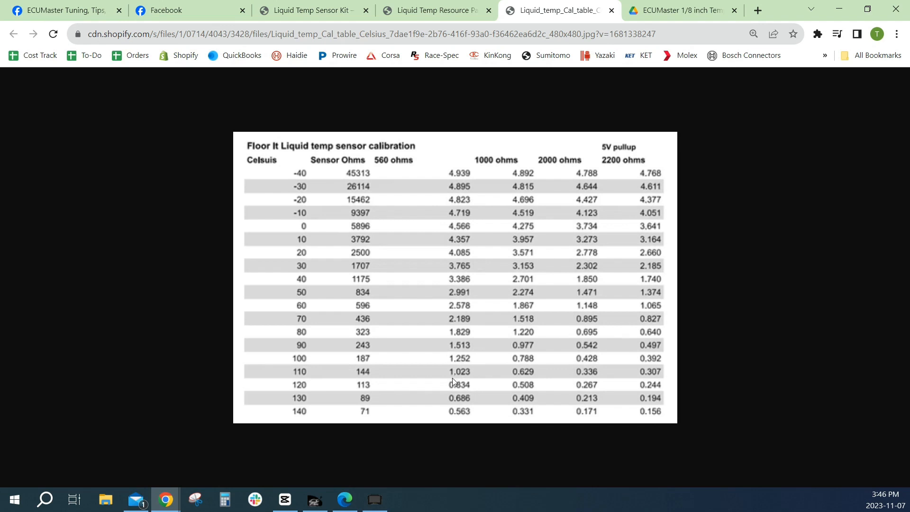
mouse_move(452, 379)
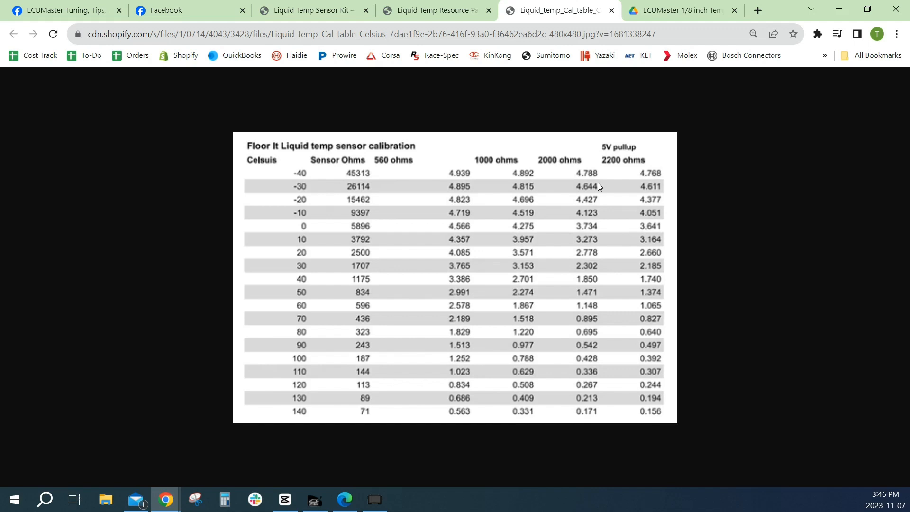
mouse_move(462, 144)
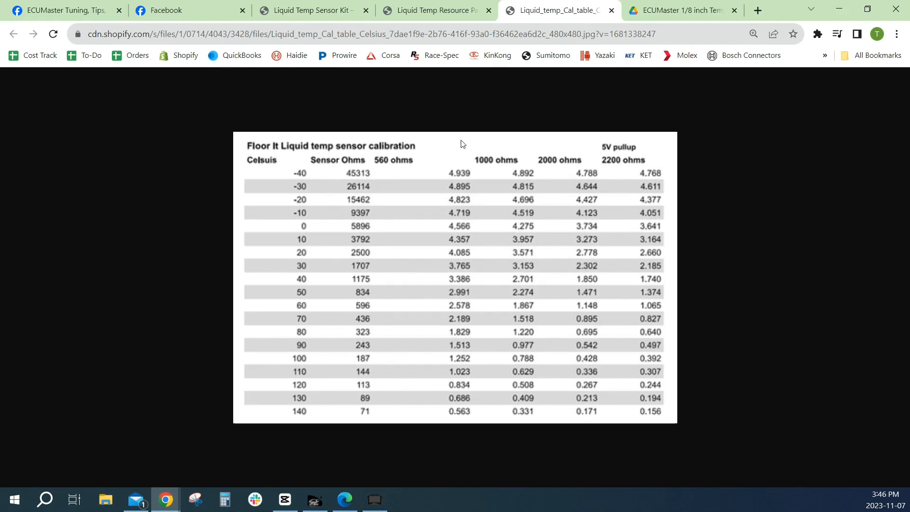
mouse_move(453, 155)
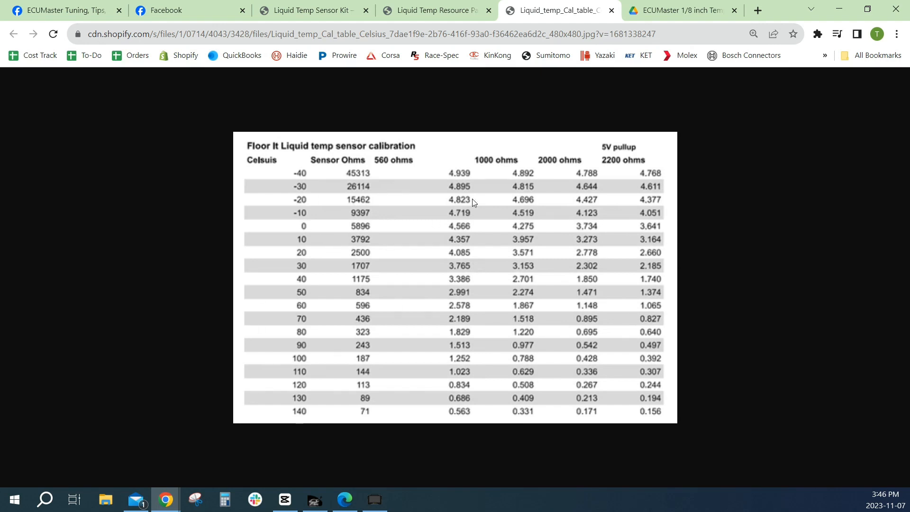
mouse_move(437, 339)
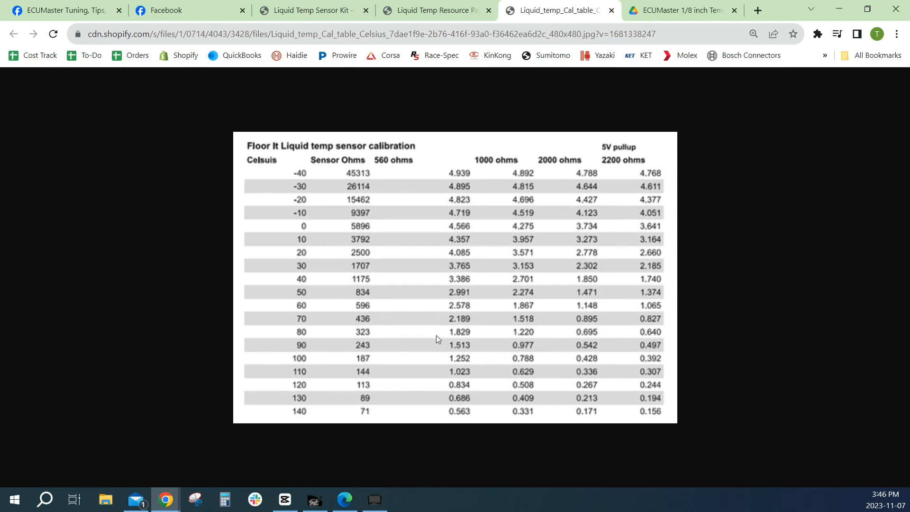
mouse_move(607, 219)
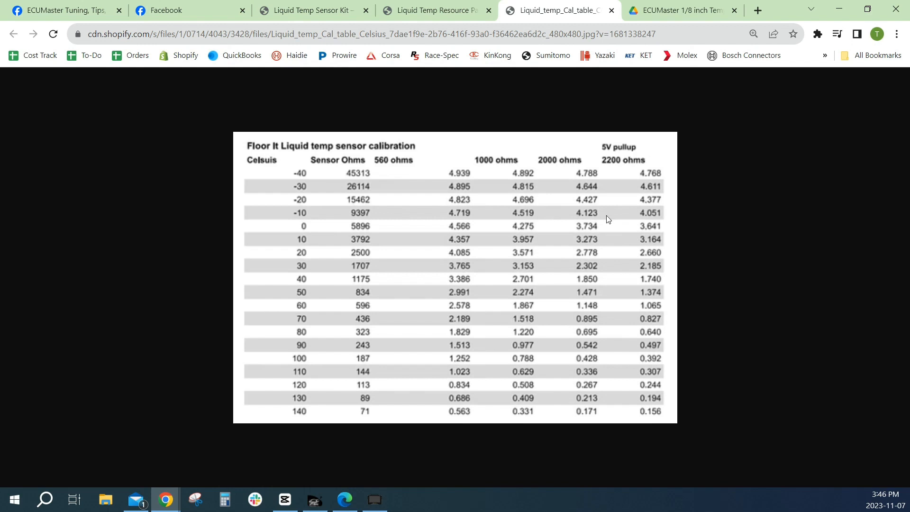
mouse_move(623, 180)
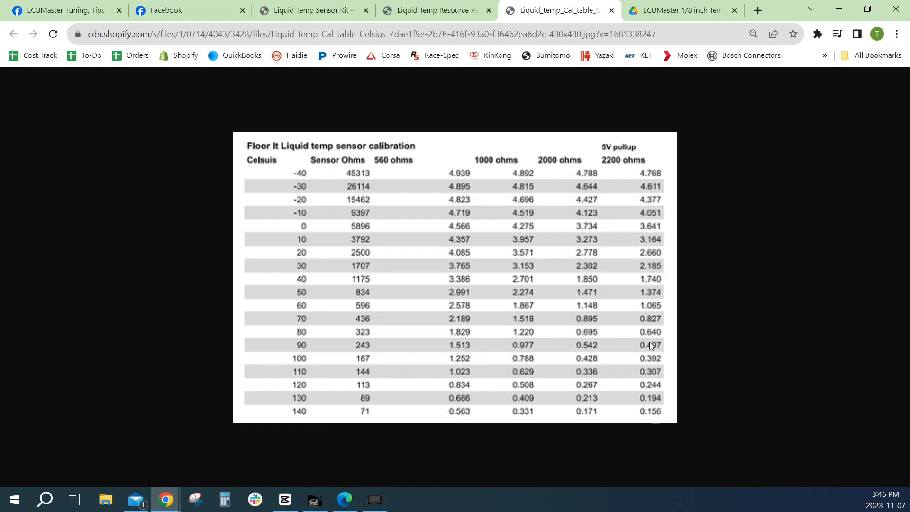
mouse_move(567, 112)
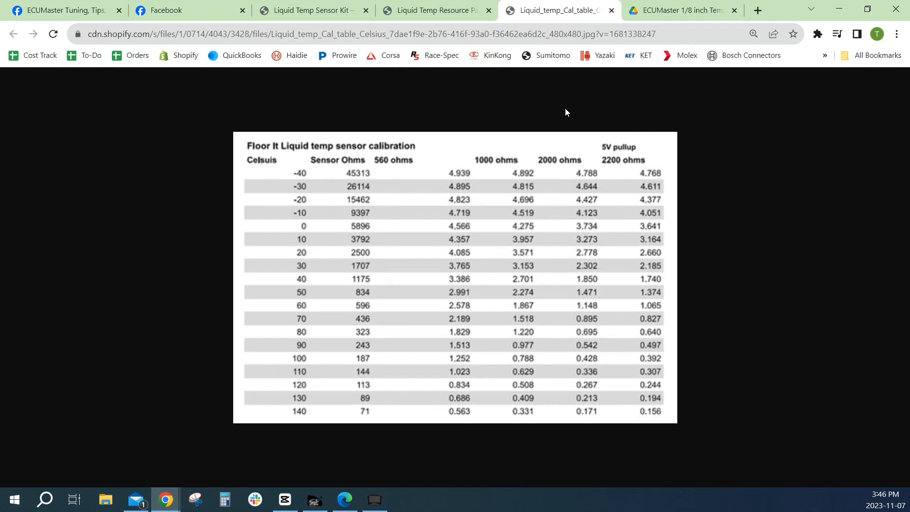
mouse_move(610, 226)
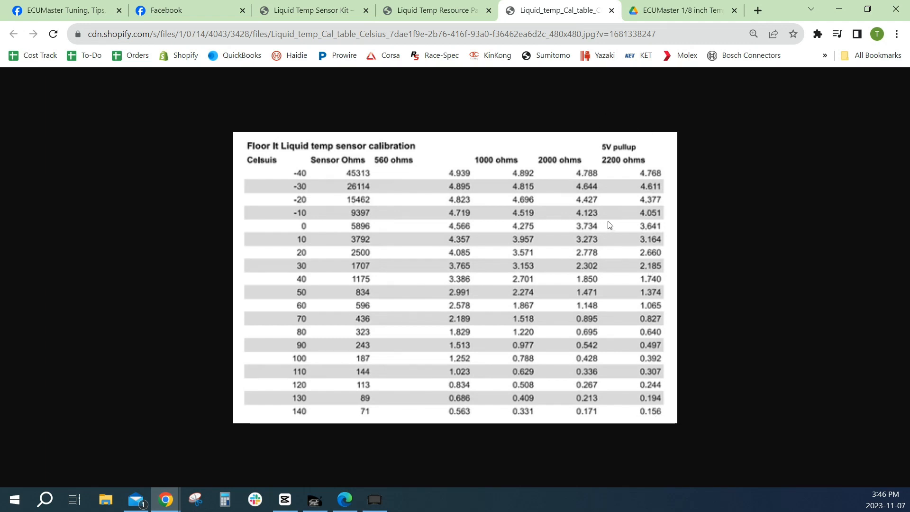
mouse_move(505, 236)
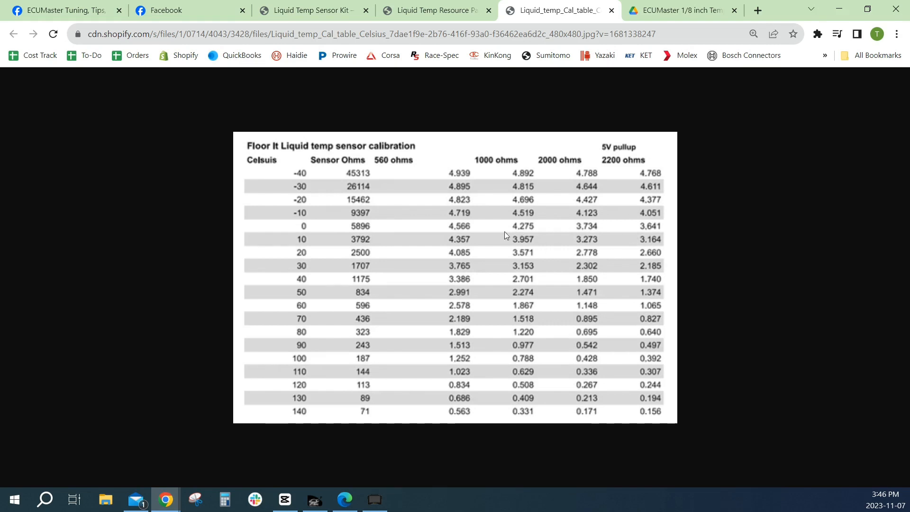
mouse_move(622, 232)
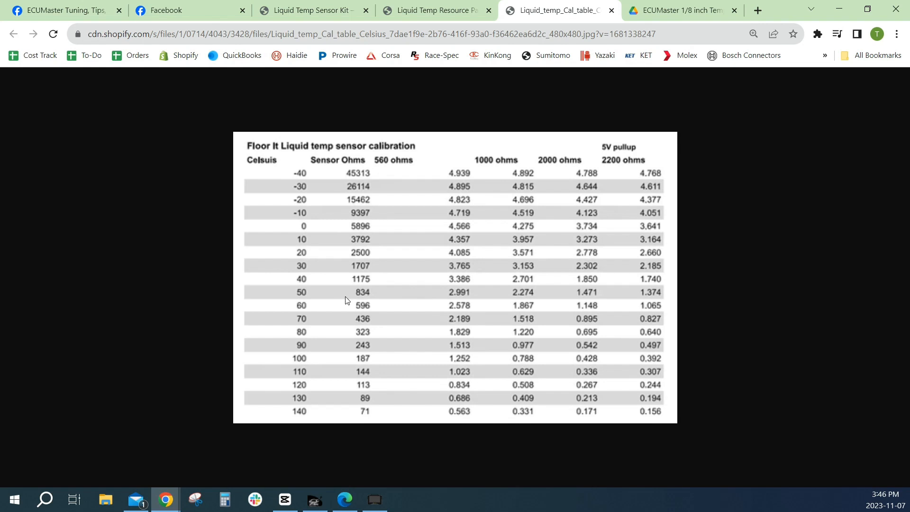
mouse_move(335, 294)
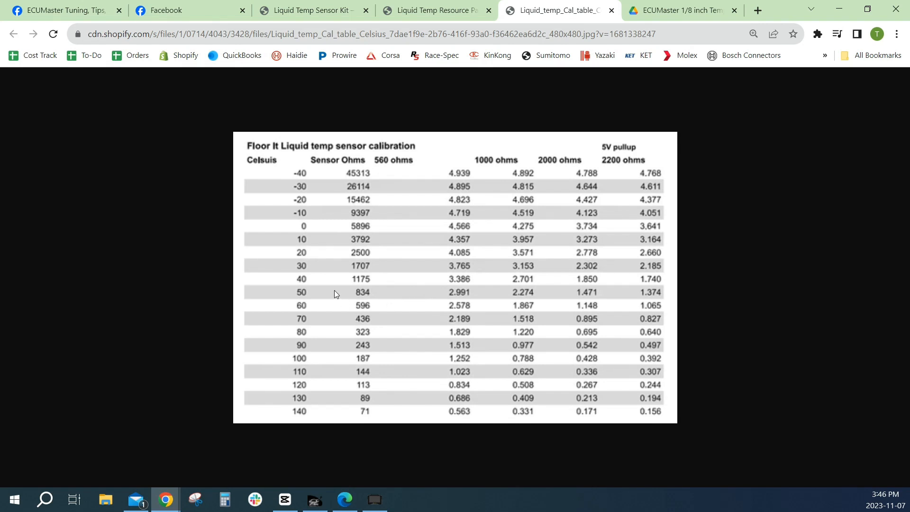
mouse_move(338, 293)
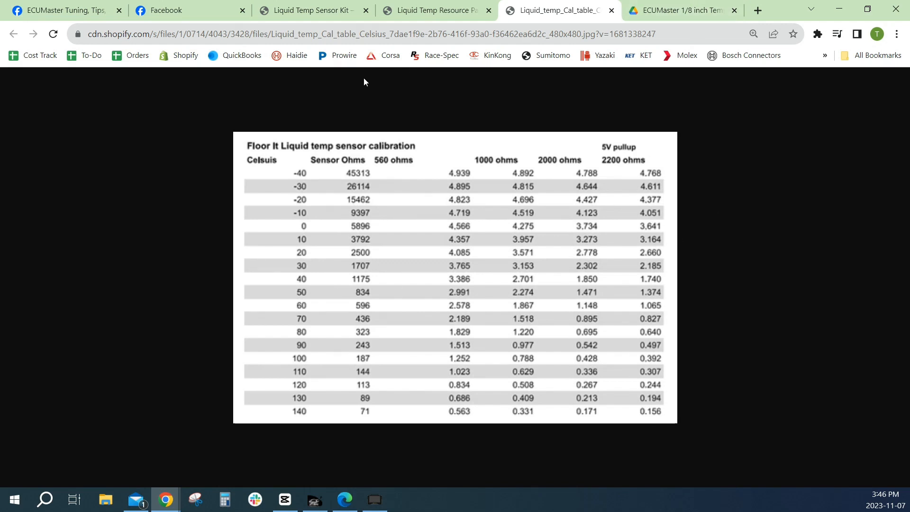
mouse_move(126, 59)
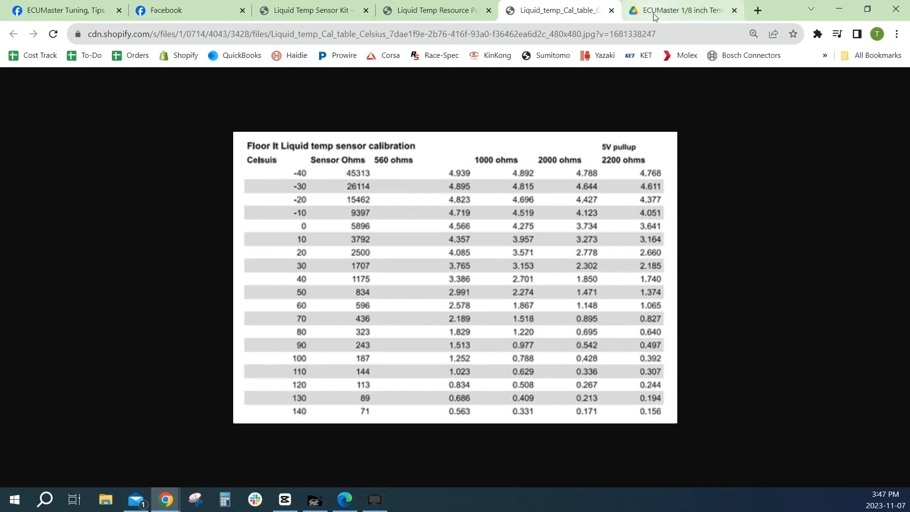
- Look through the ECUMaster 1/8" fluid temp sensor PDF's resistance table, then return to the DigiKey calculator
left_click(682, 11)
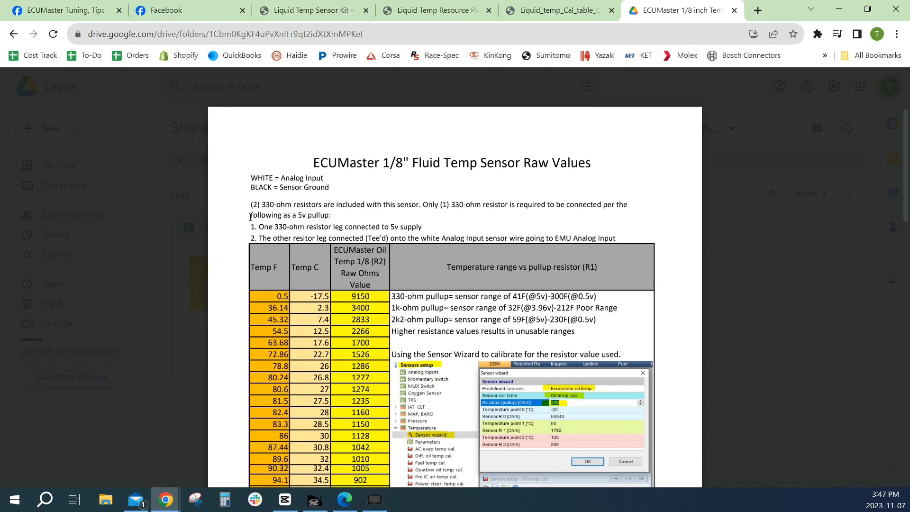
mouse_move(251, 217)
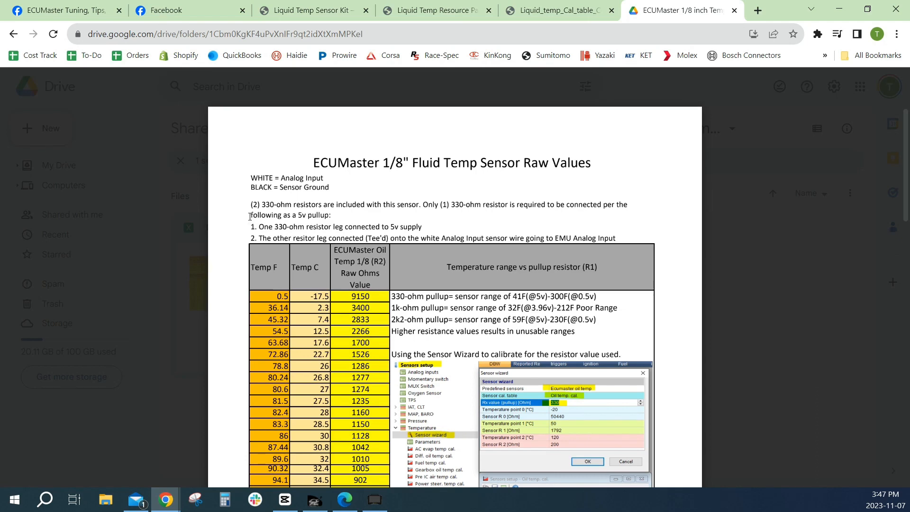
scroll("down", 3)
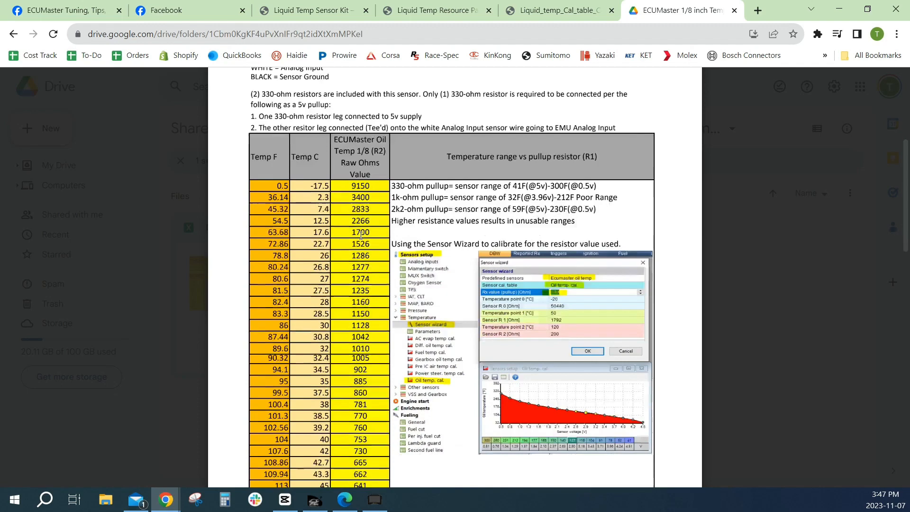
scroll("down", 3)
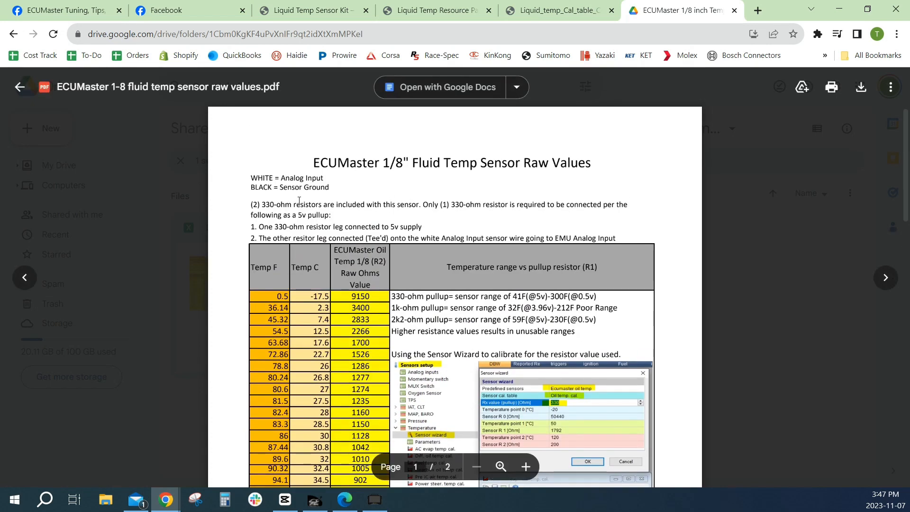
scroll("down", 3)
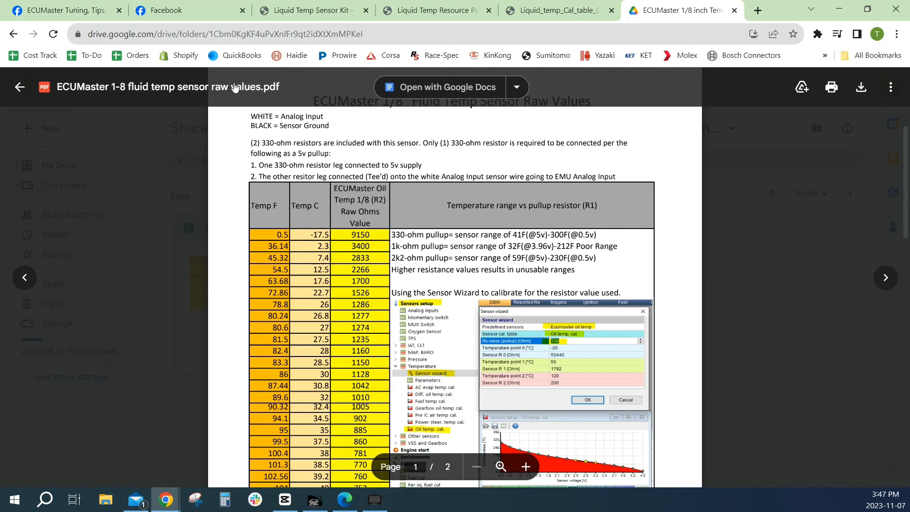
left_click(186, 10)
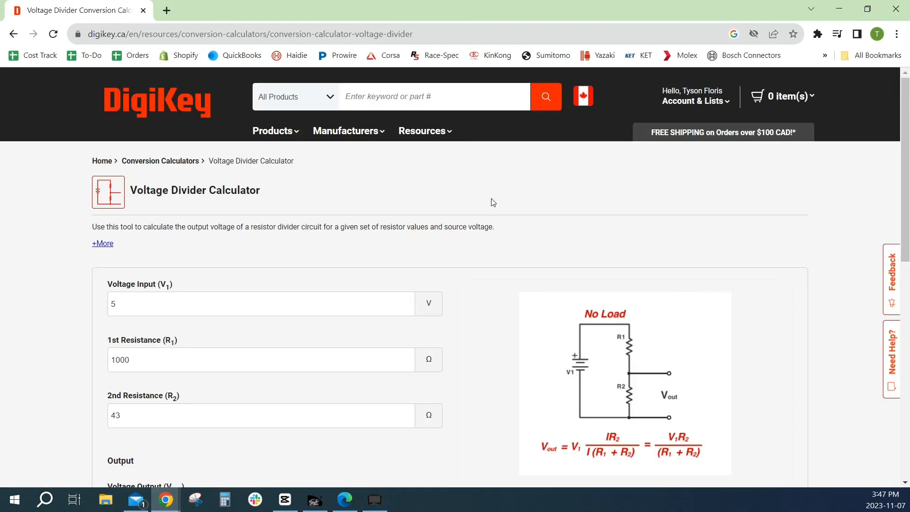
mouse_move(518, 267)
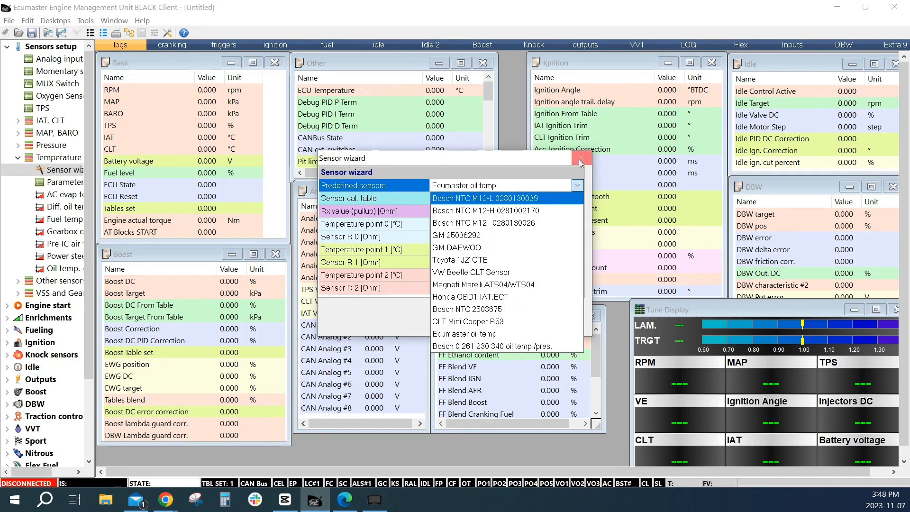
- Close the Sensor wizard and bring the DigiKey voltage divider calculator back up
left_click(582, 162)
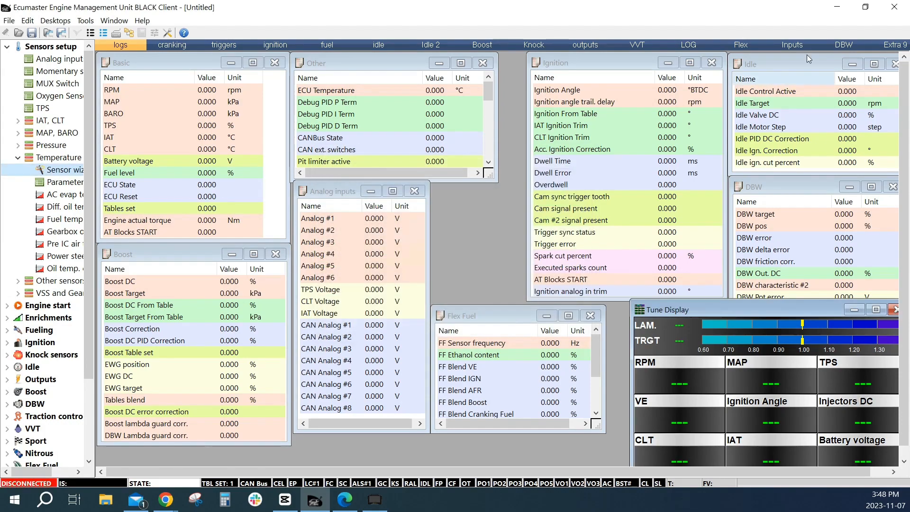
left_click(165, 499)
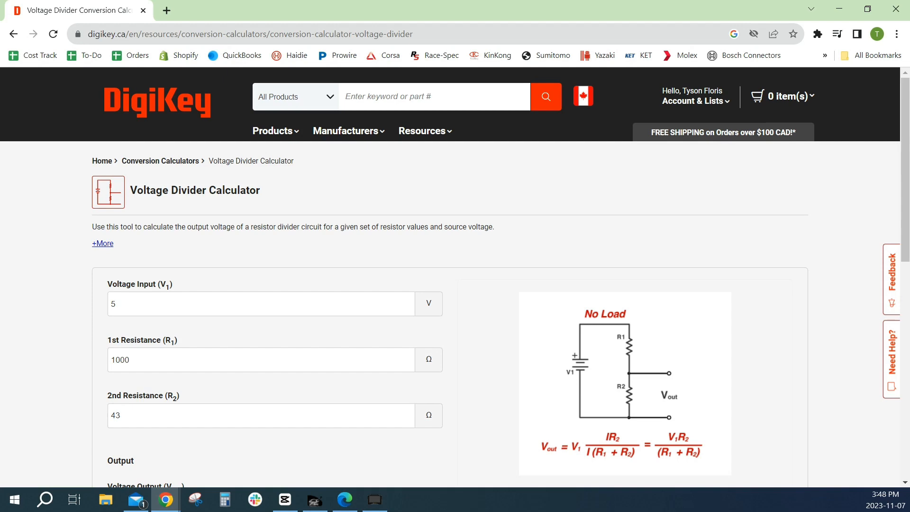
left_click(185, 11)
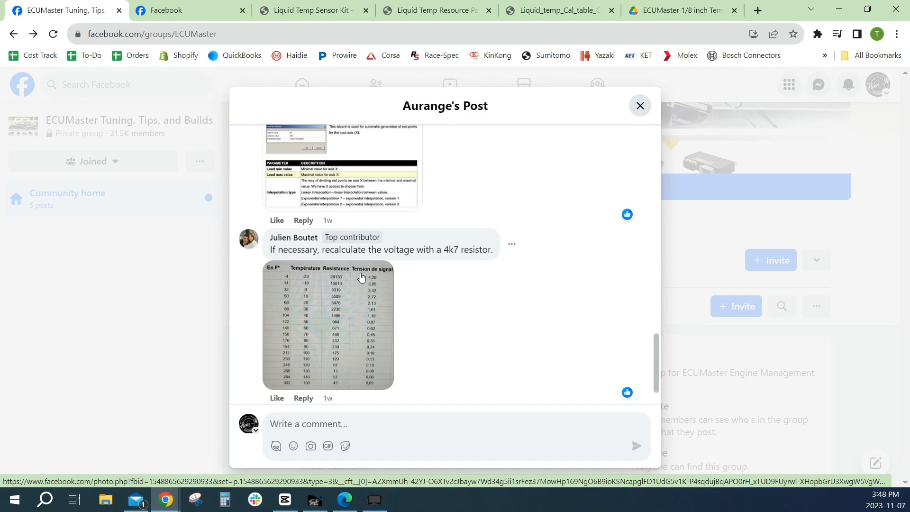
mouse_move(360, 278)
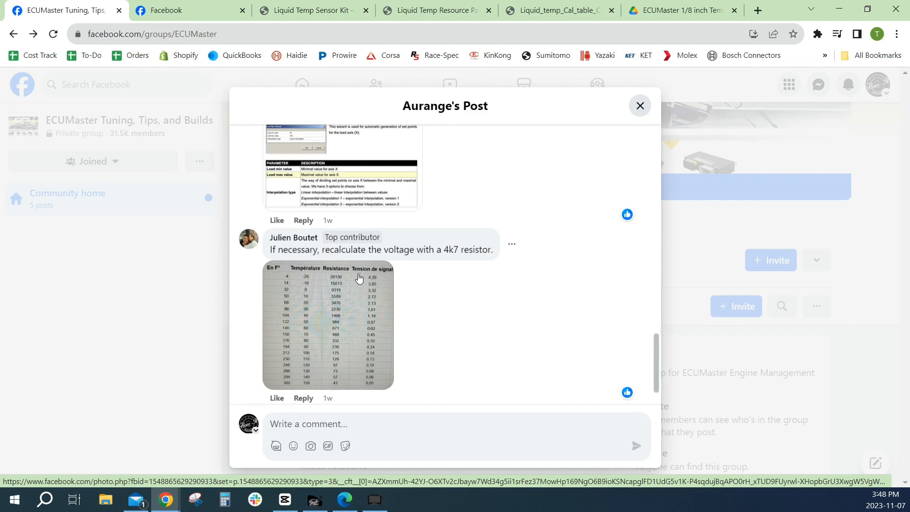
mouse_move(384, 285)
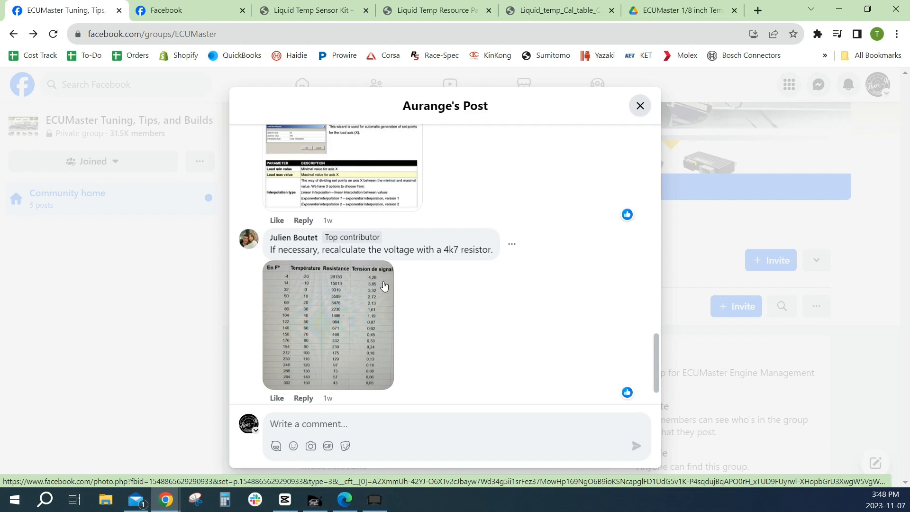
mouse_move(369, 278)
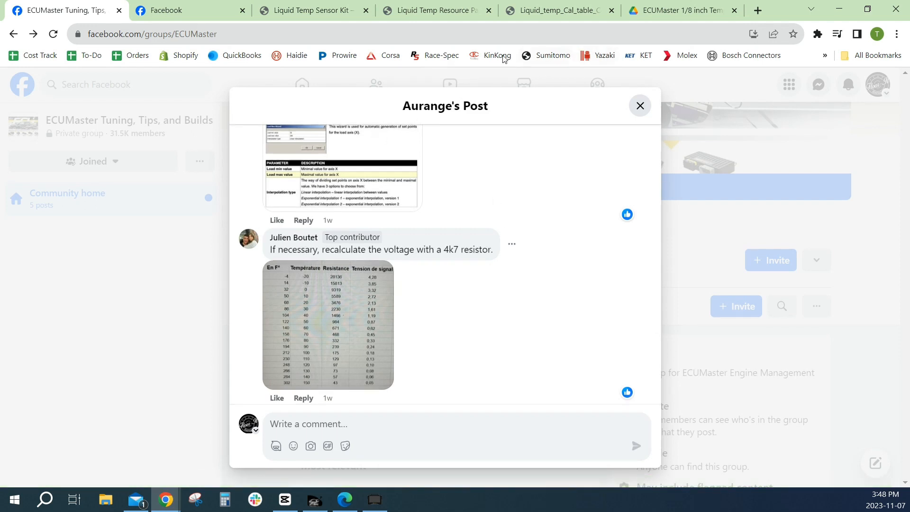
mouse_move(454, 74)
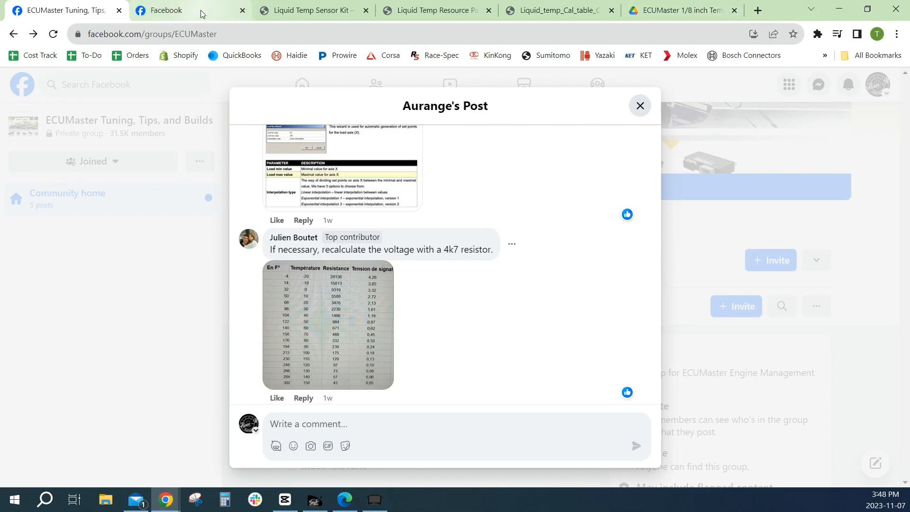
- View the group post reply with the temperature table recalculated for a 4k7 resistor
left_click(327, 325)
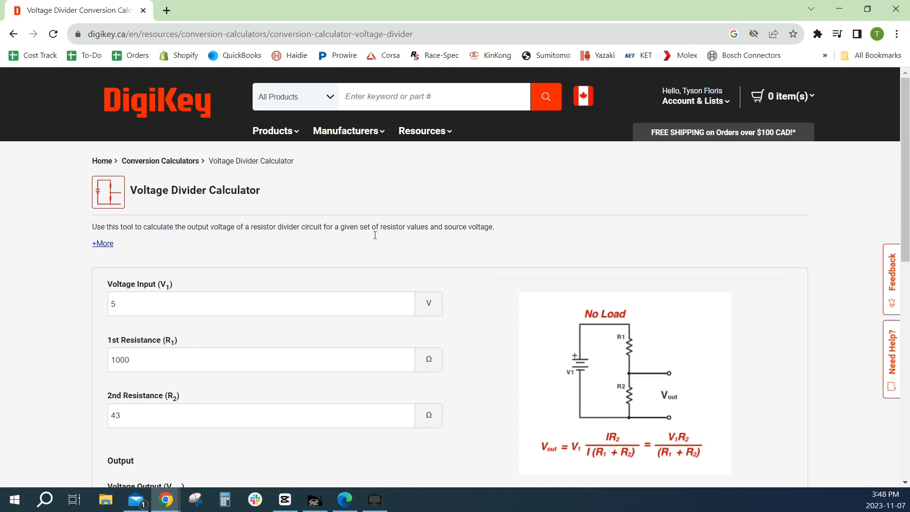
- Keep the 5 V supply and change the divider's first resistance from 1000 to 2200 ohms
scroll("down", 3)
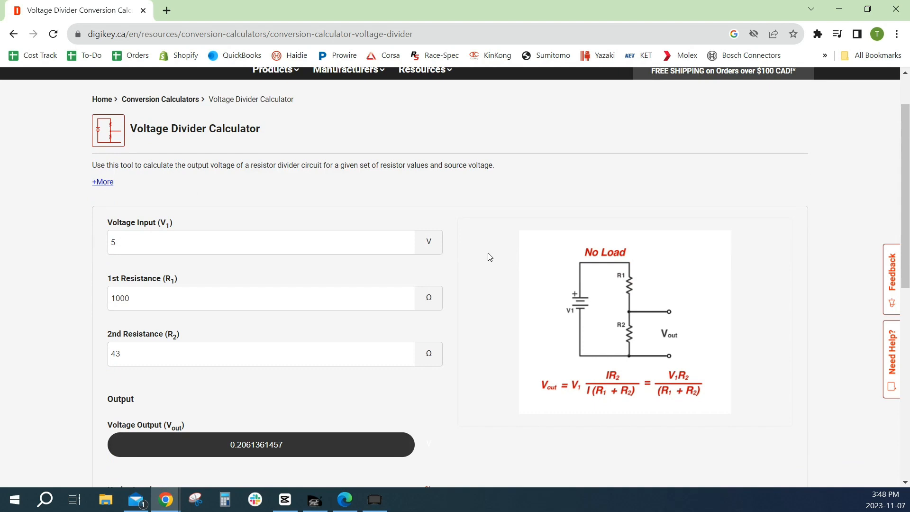
mouse_move(636, 290)
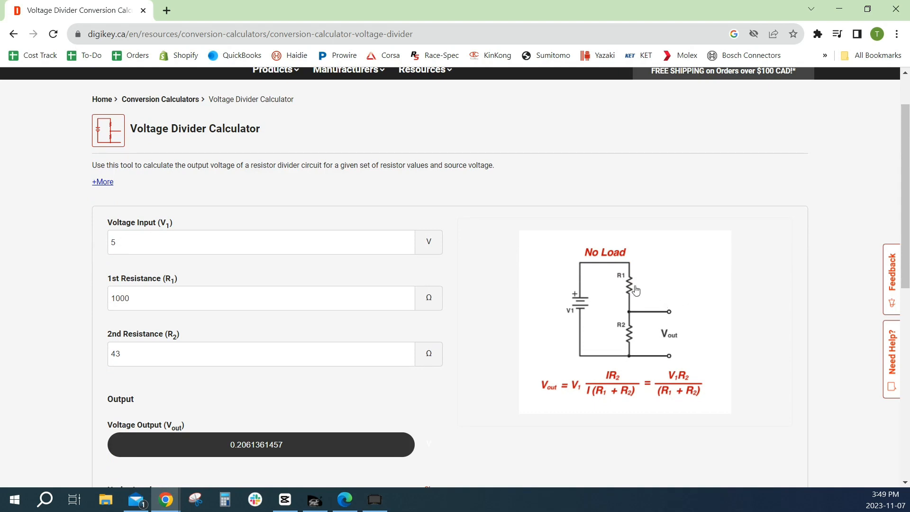
mouse_move(513, 341)
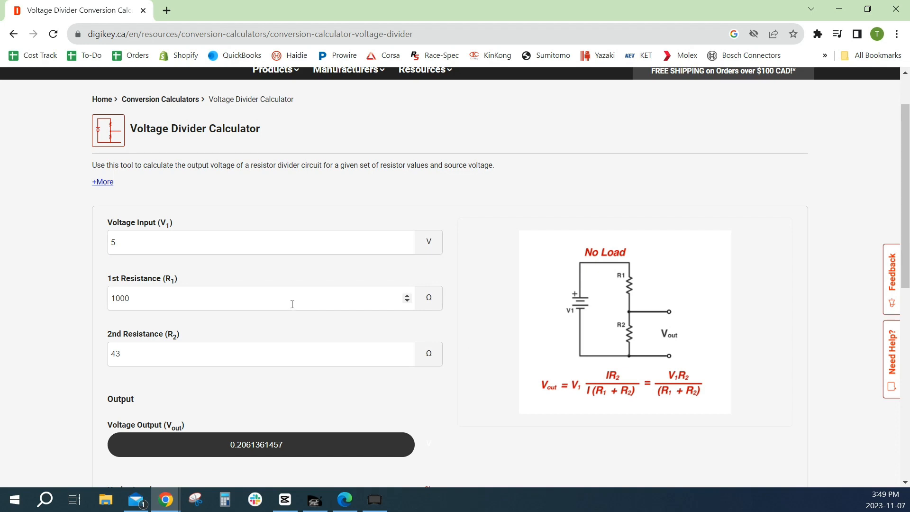
mouse_move(155, 243)
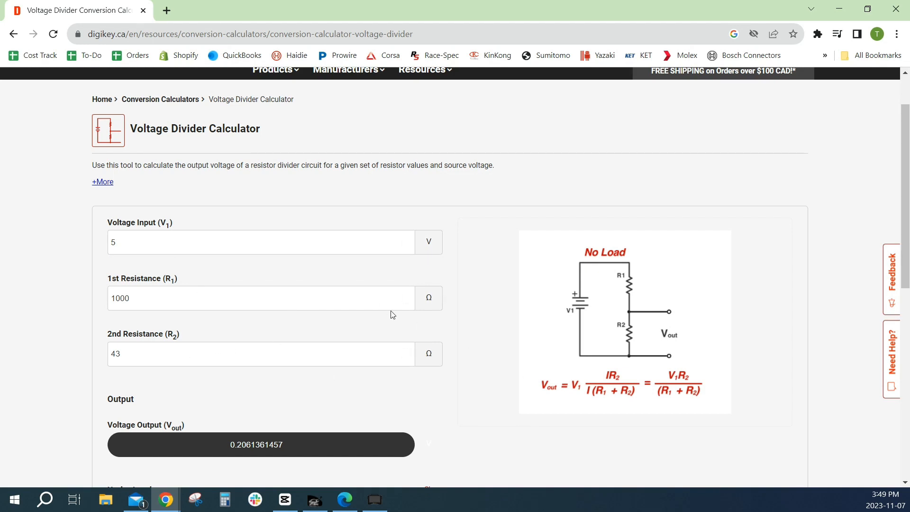
mouse_move(464, 412)
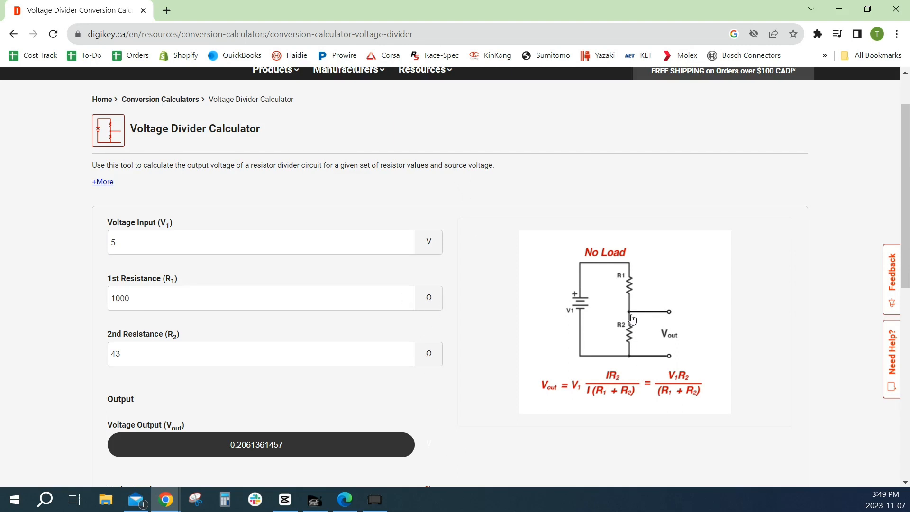
left_click(261, 242)
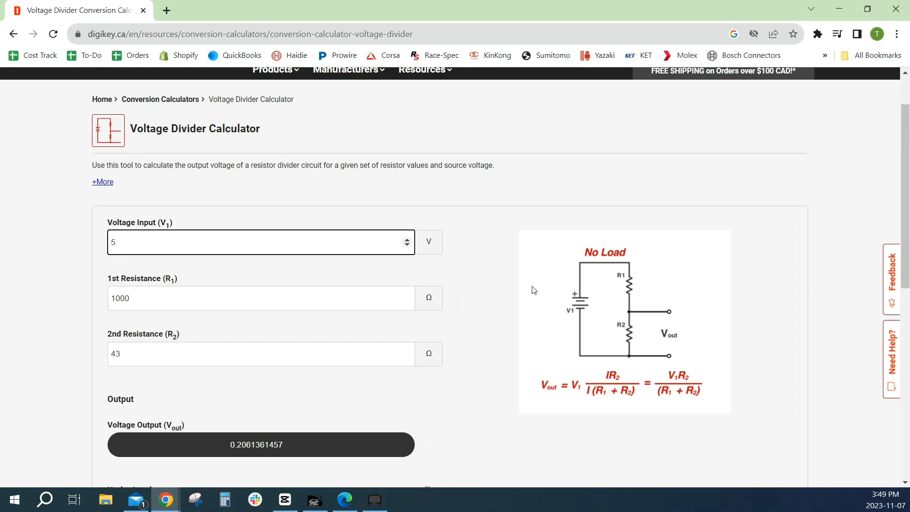
mouse_move(638, 307)
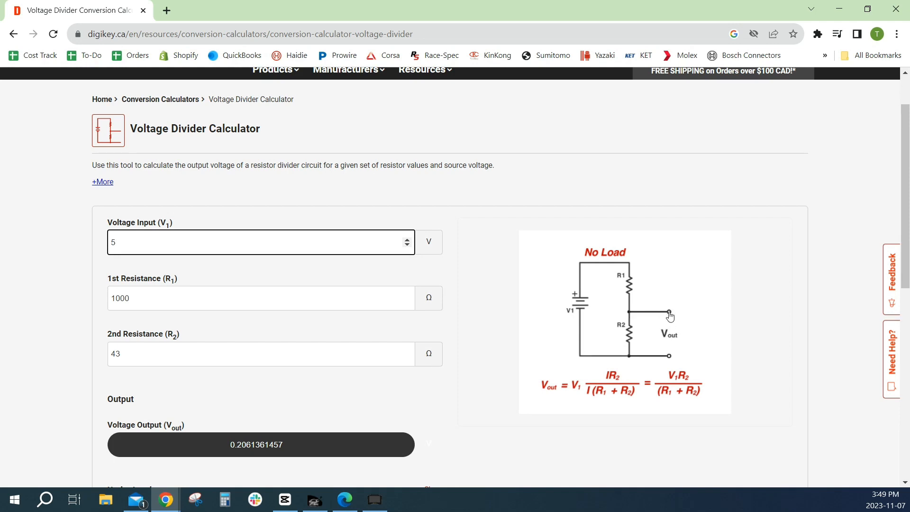
mouse_move(659, 360)
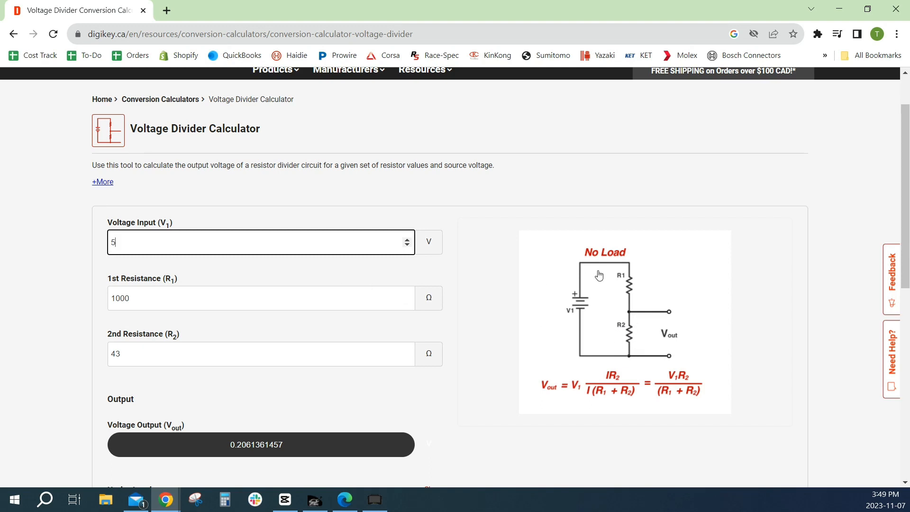
left_click(260, 298)
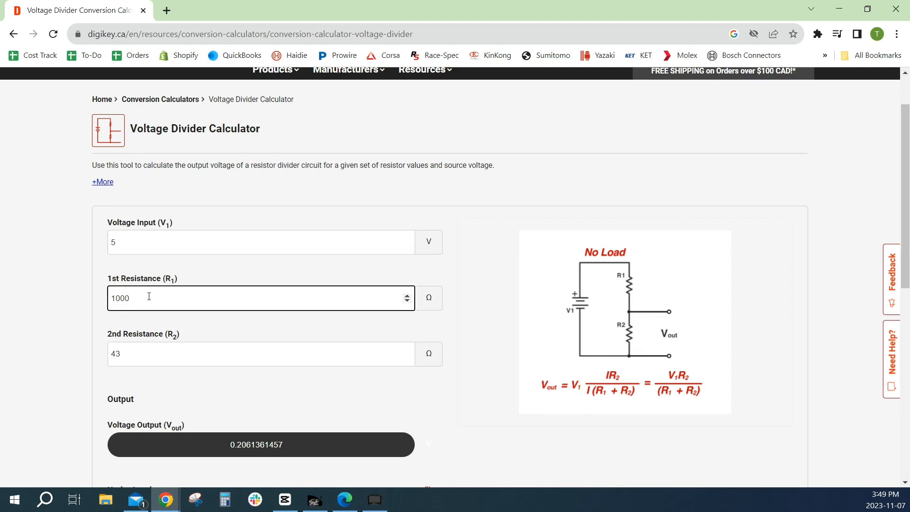
type("220")
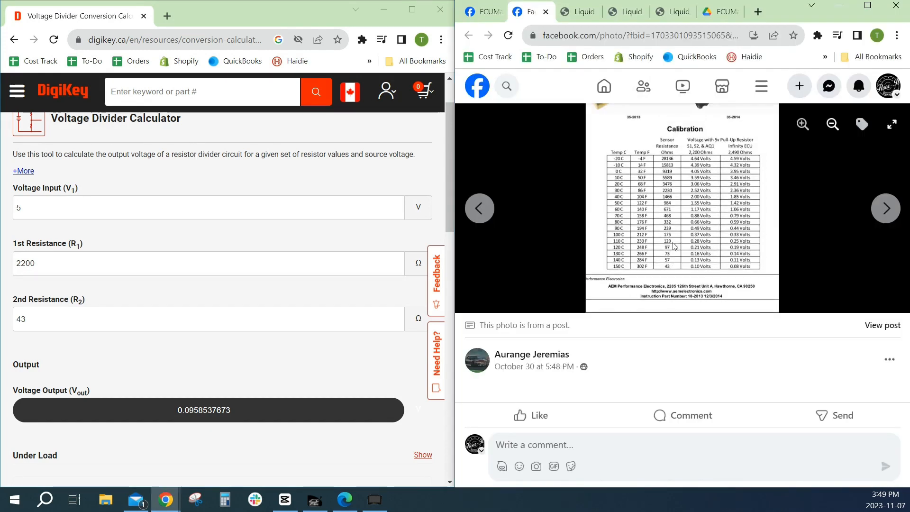
- Try several R2 sensor resistances from the AEM table, ending at 175 ohms giving about 0.368 V
left_click(203, 319)
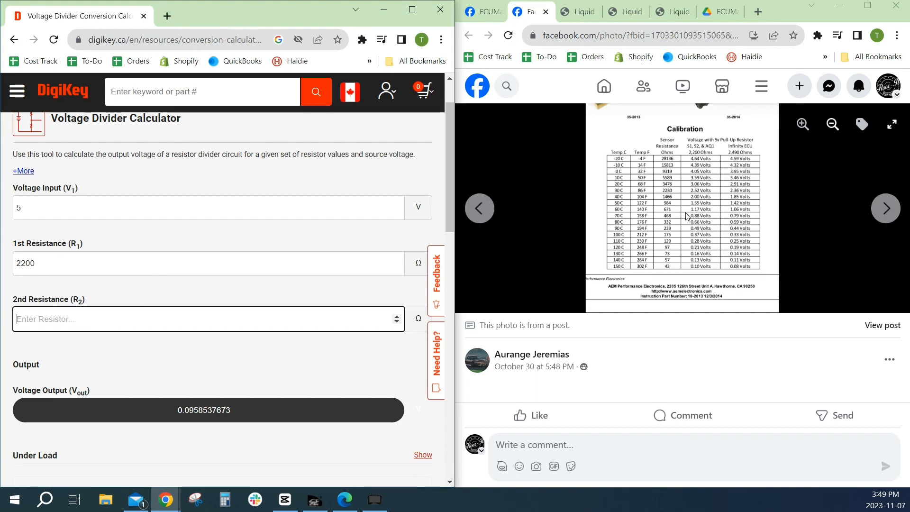
mouse_move(719, 145)
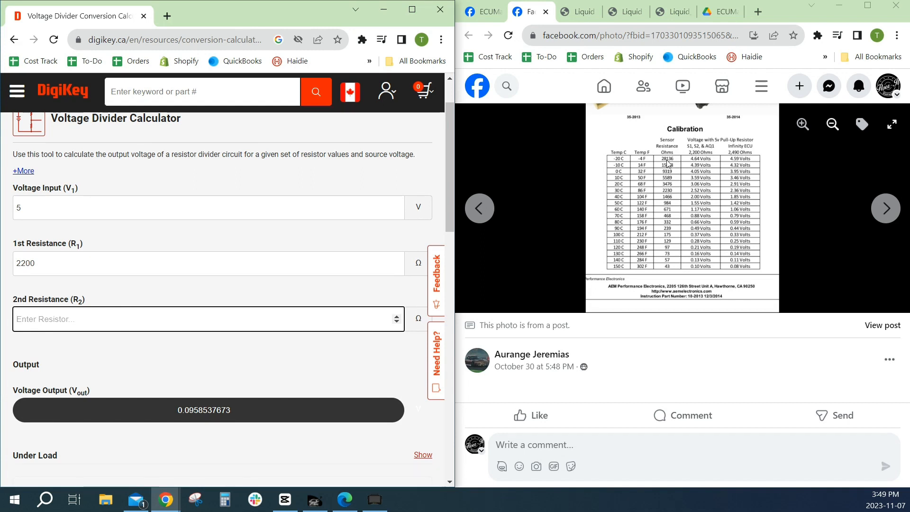
type("2")
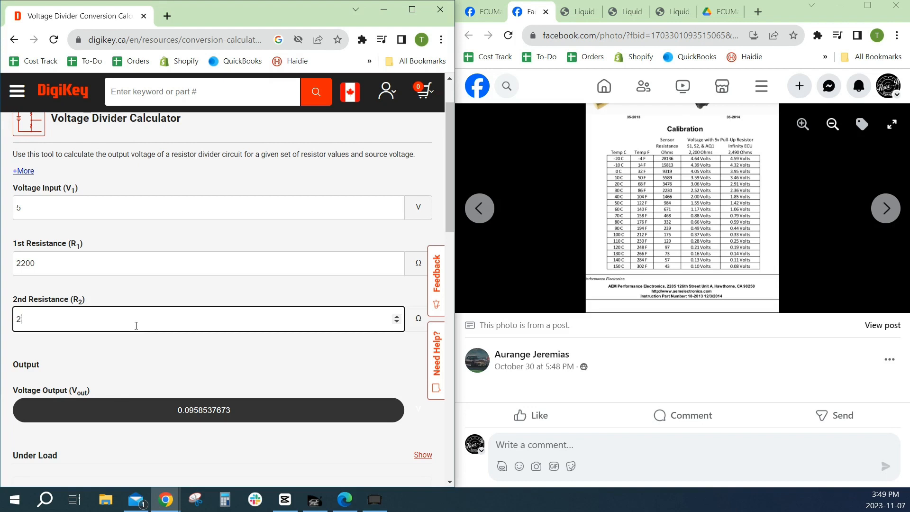
type("8126")
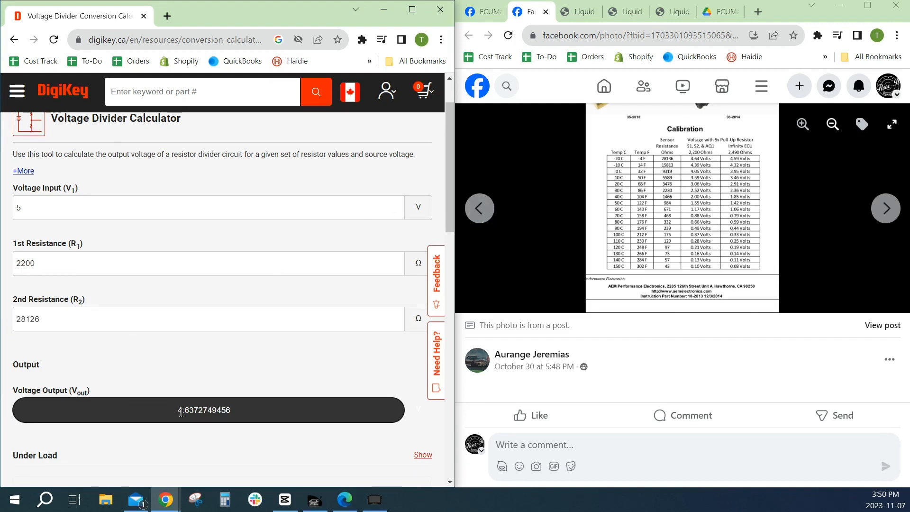
double_click(189, 409)
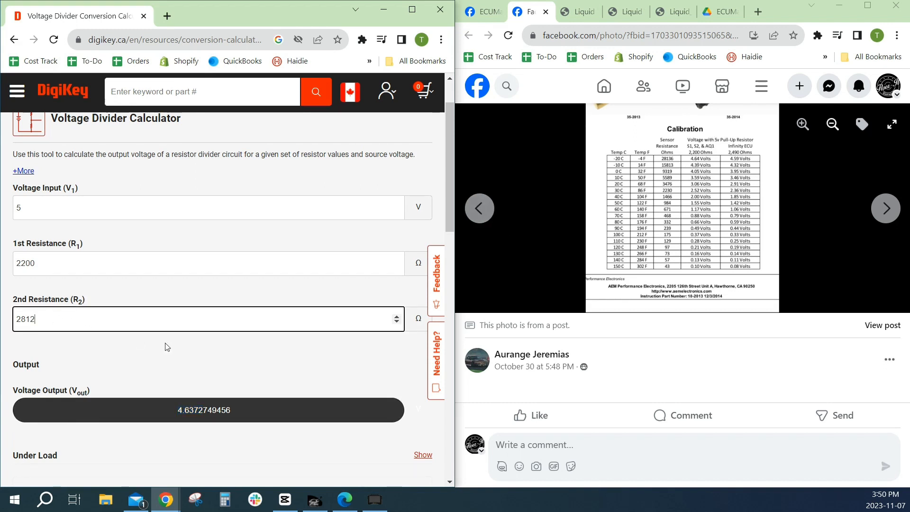
left_click(203, 318)
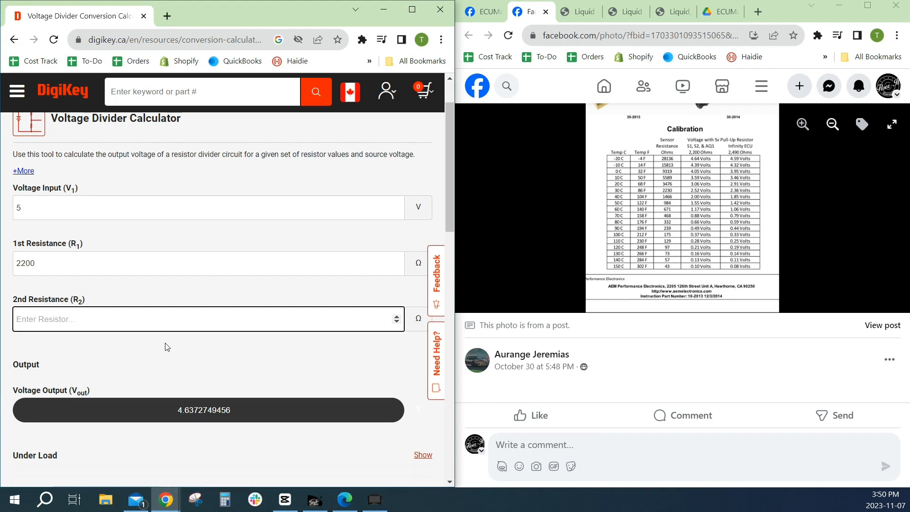
type("9319")
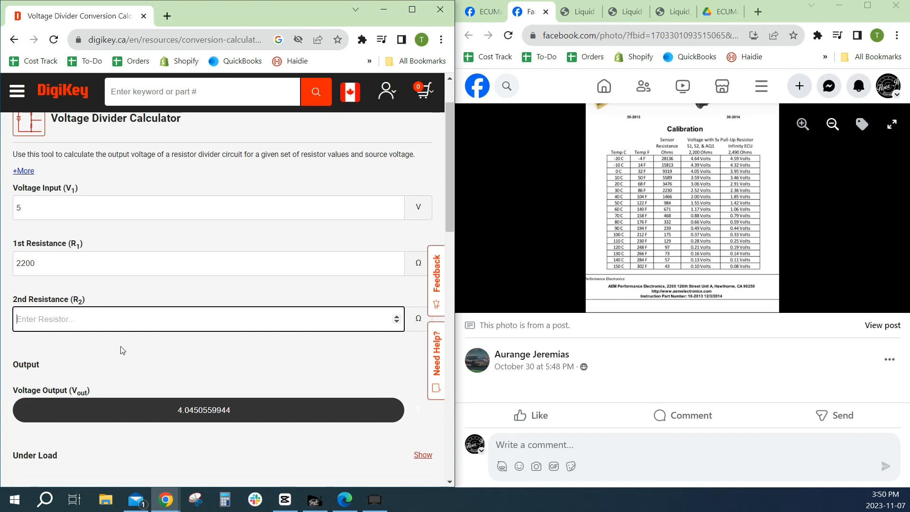
type("0.")
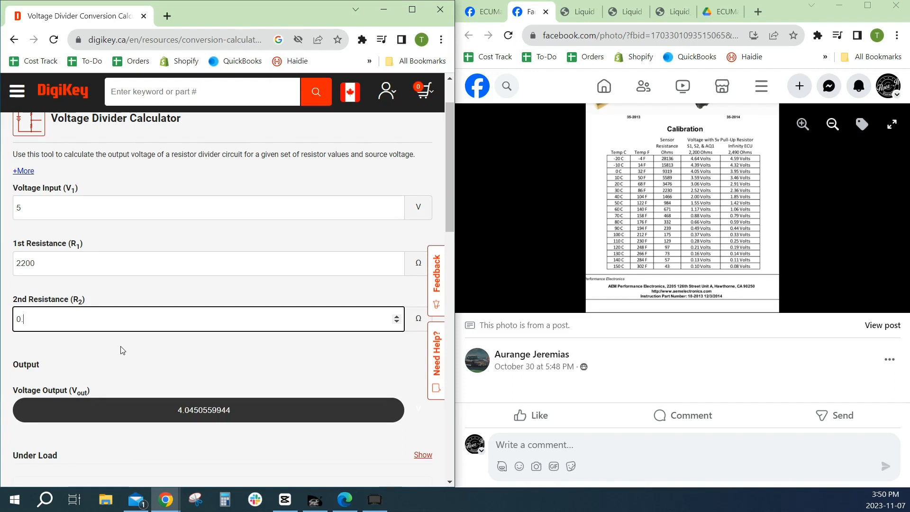
type("175")
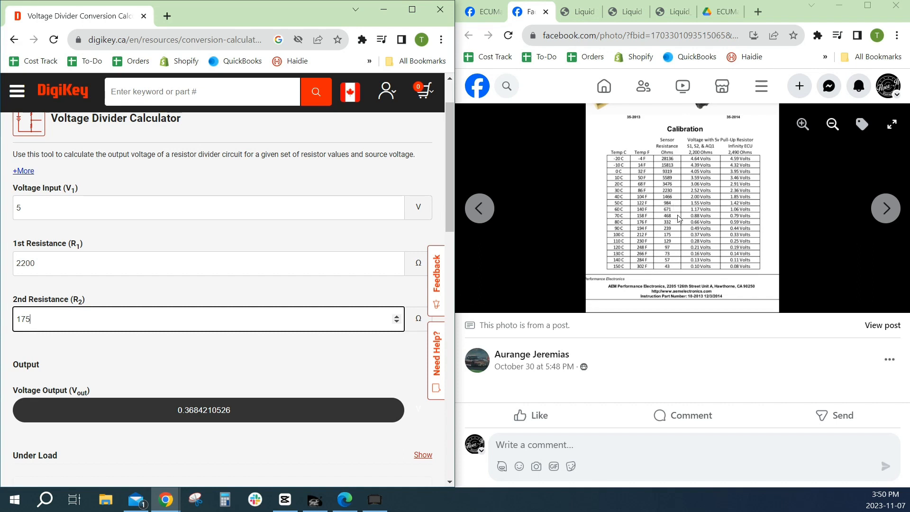
mouse_move(671, 236)
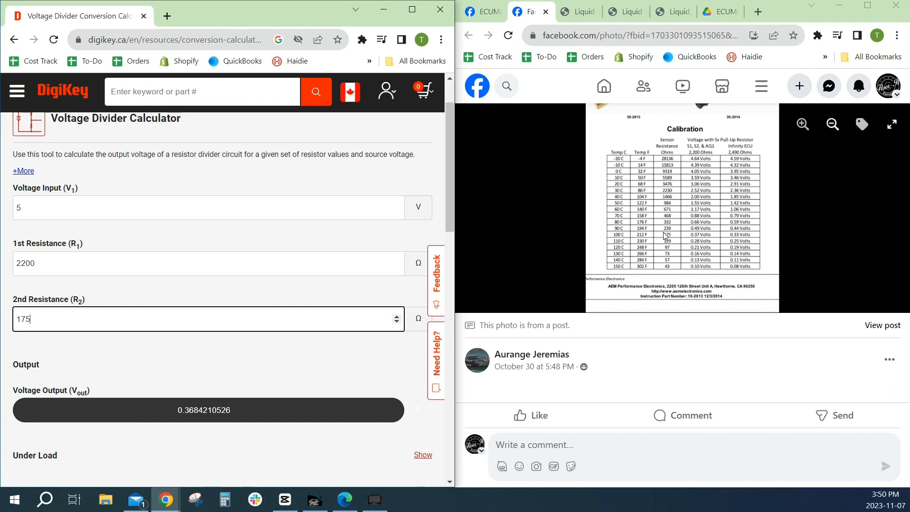
mouse_move(656, 198)
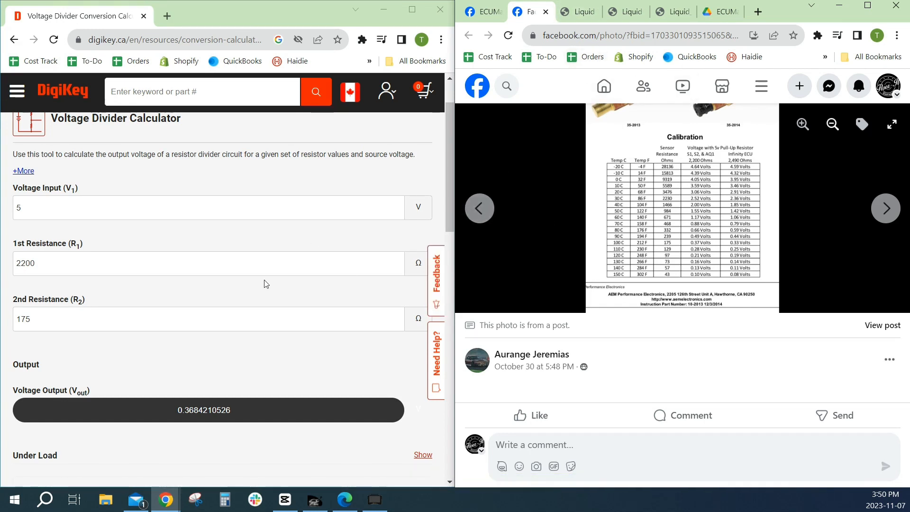
mouse_move(829, 188)
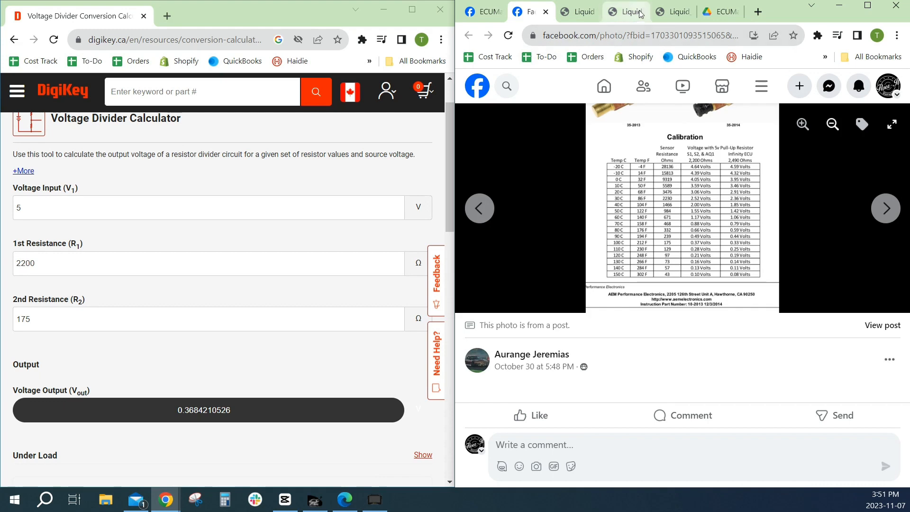
- Show the Floor It liquid temp calibration table beside the DigiKey calculator
left_click(625, 12)
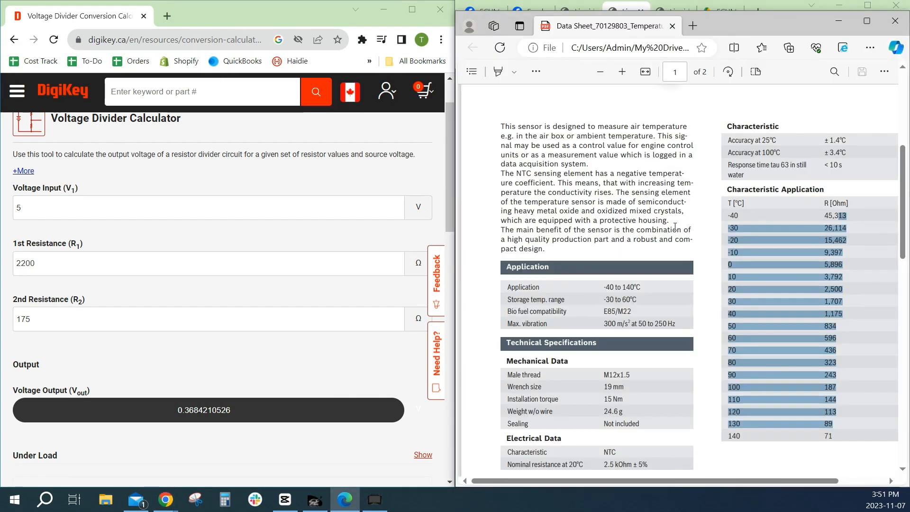
scroll("down", 3)
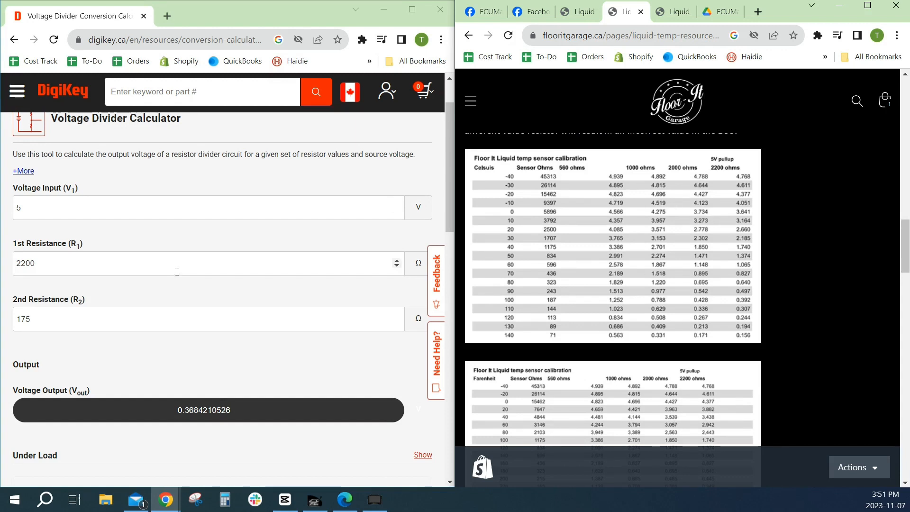
mouse_move(637, 169)
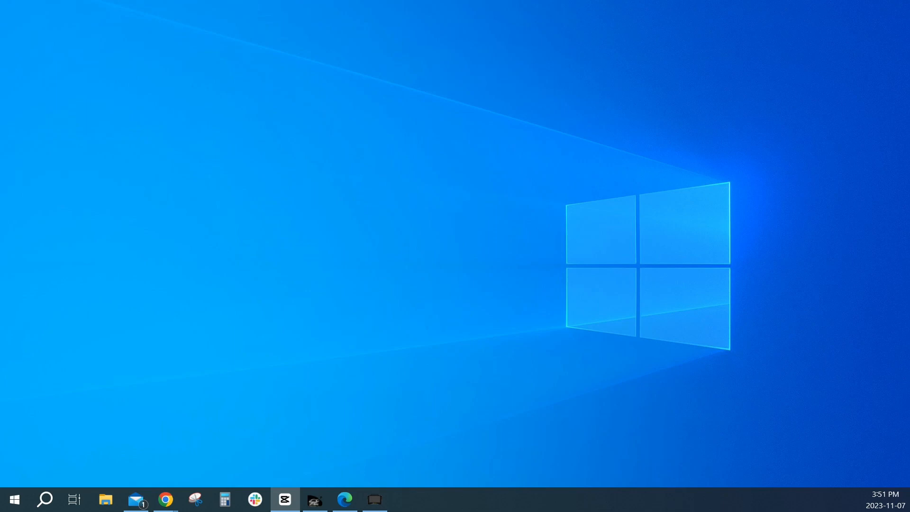
- Bring up the EMU Black client to check the analog inputs setup, Ain#6 left on 1M Pulldown
left_click(313, 499)
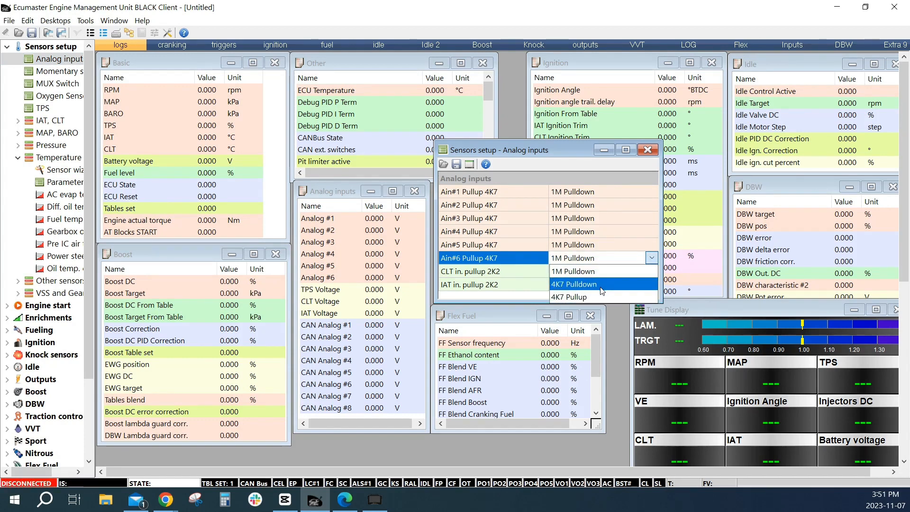
mouse_move(589, 271)
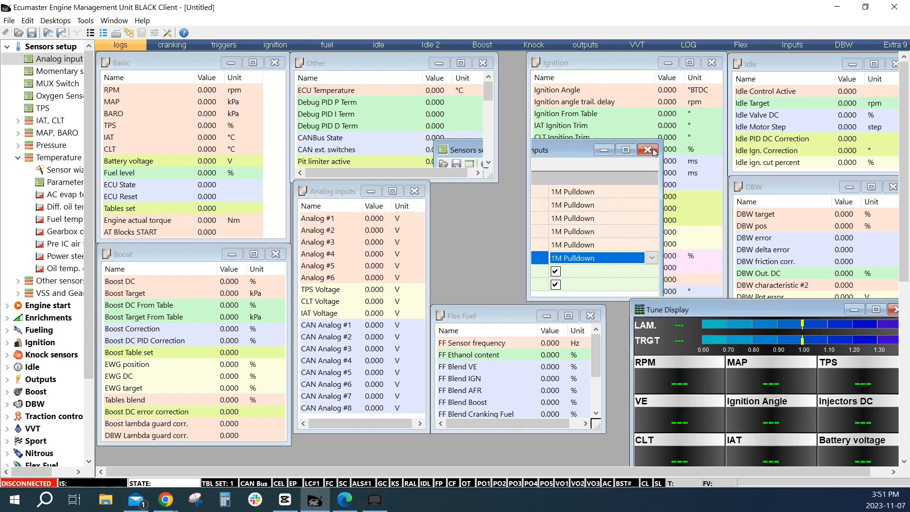
- Close Analog inputs and load the AEM .emubt file into the oil temp calibration table
left_click(649, 150)
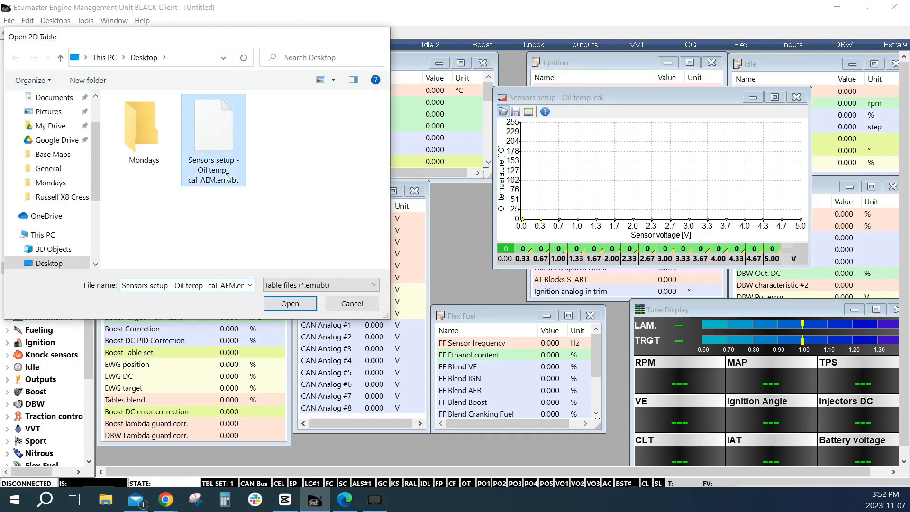
left_click(290, 303)
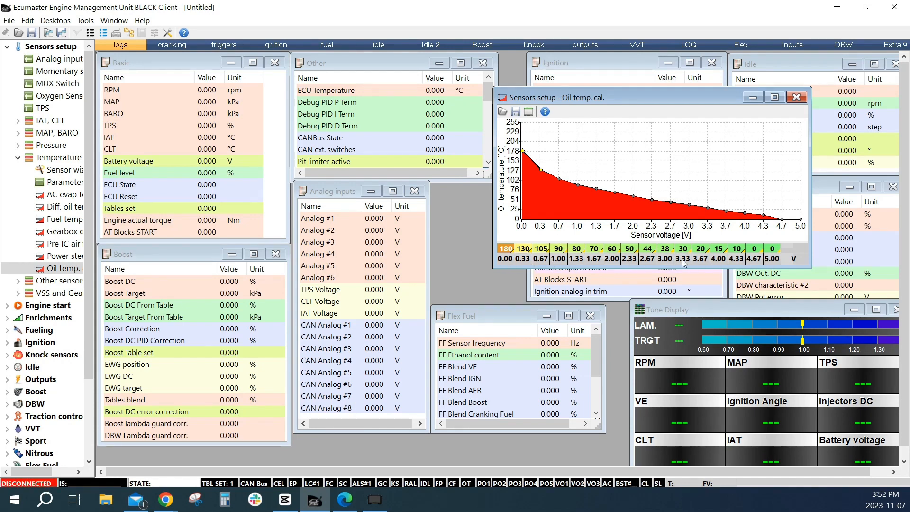
mouse_move(544, 265)
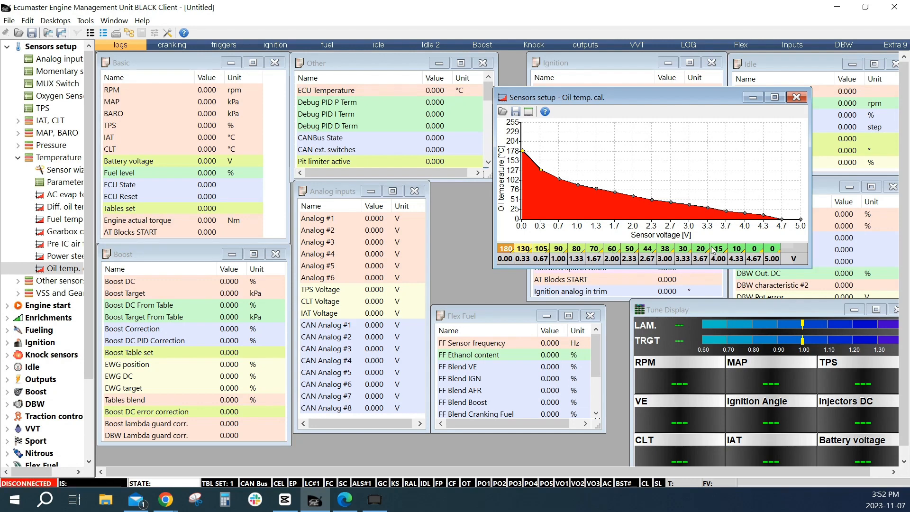
- Check the voltage axis via its bins wizard and close it, keeping the 0–5 V axis
right_click(713, 250)
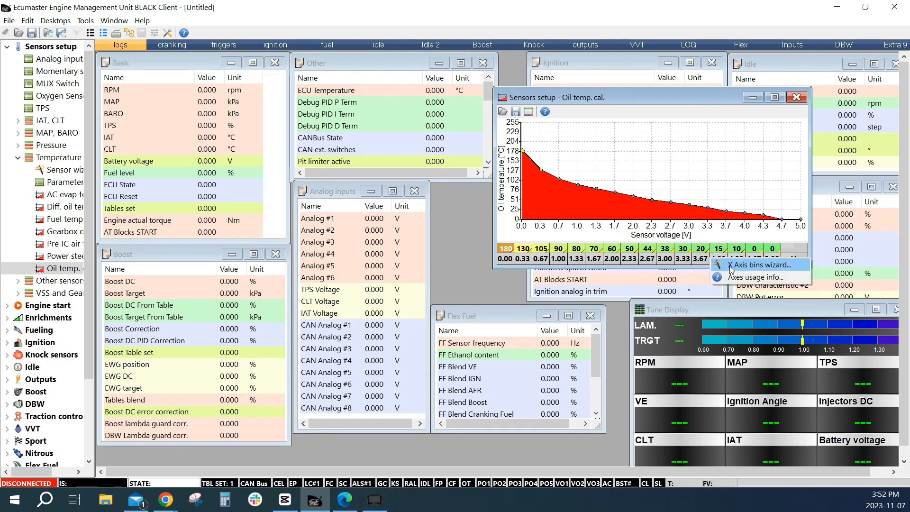
left_click(760, 265)
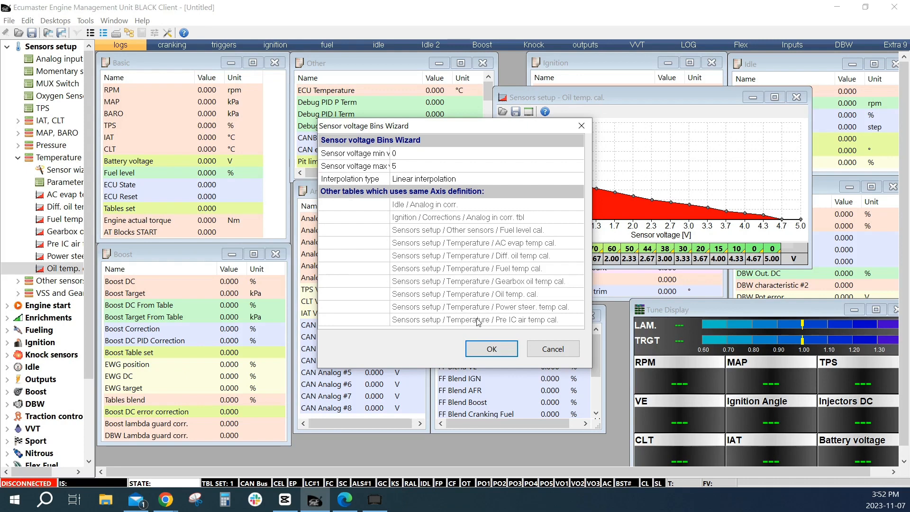
mouse_move(527, 292)
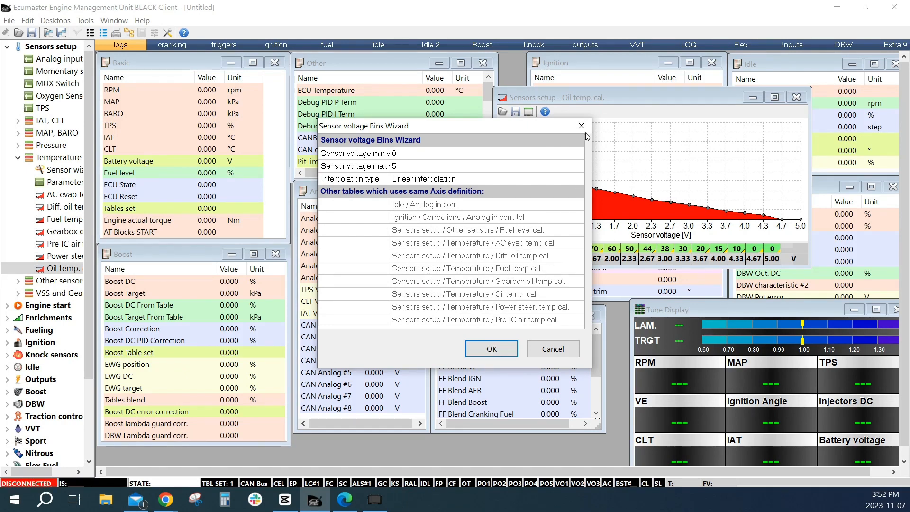
mouse_move(580, 126)
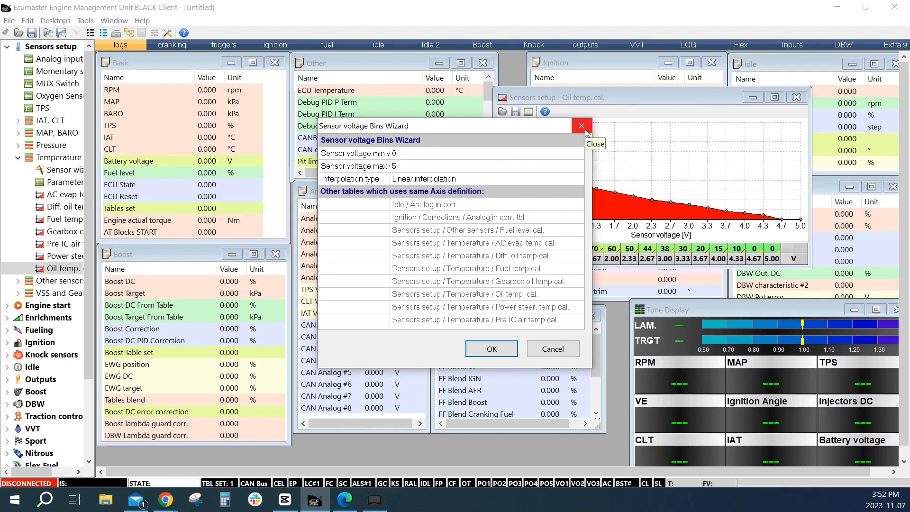
left_click(581, 126)
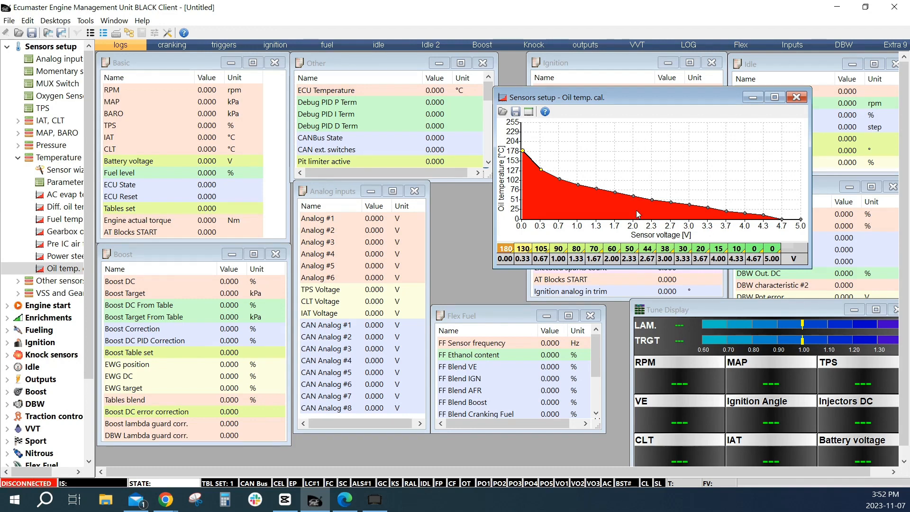
mouse_move(824, 115)
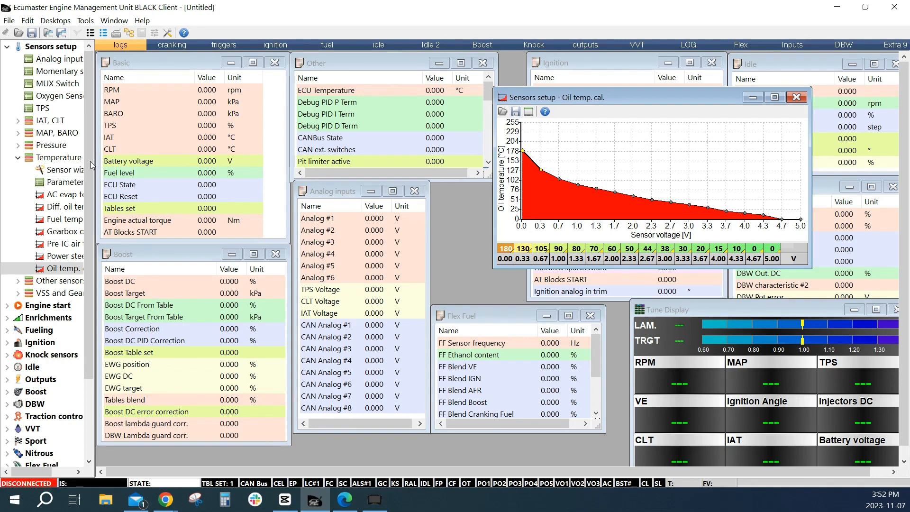
mouse_move(537, 241)
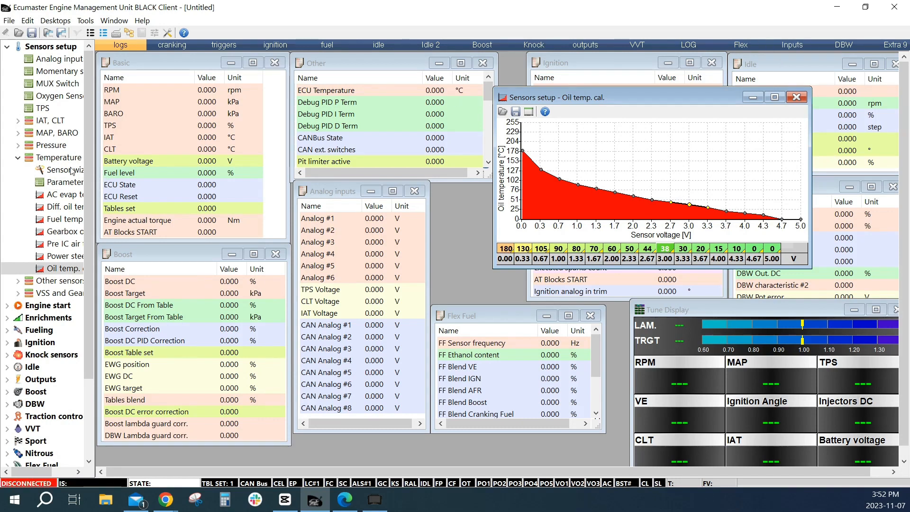
- Use the sensor wizard: Ecumaster oil temp preset into Oil temp. cal. with the typed pullup value, then apply
left_click(60, 170)
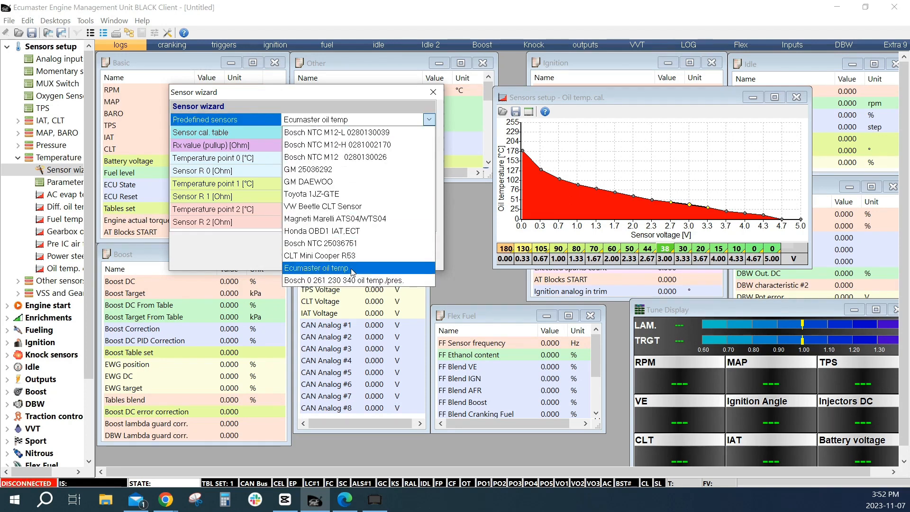
left_click(224, 132)
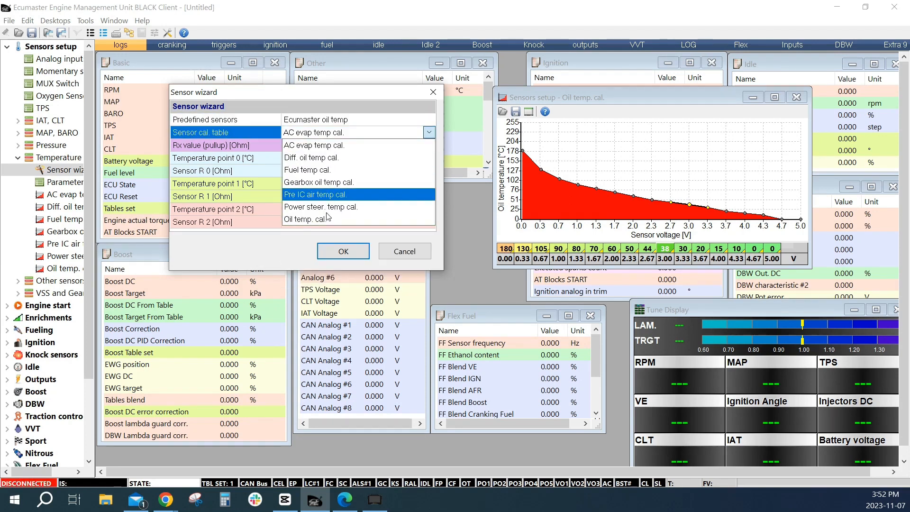
left_click(316, 219)
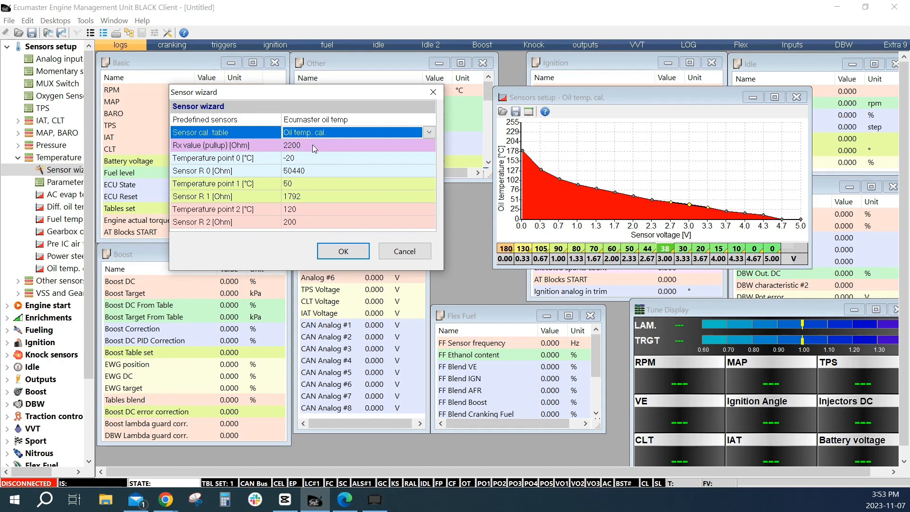
type("3300")
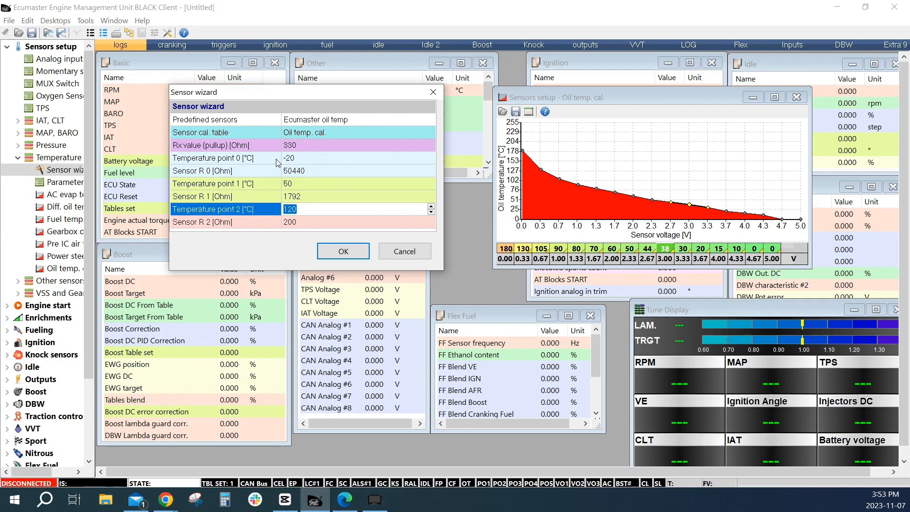
mouse_move(250, 224)
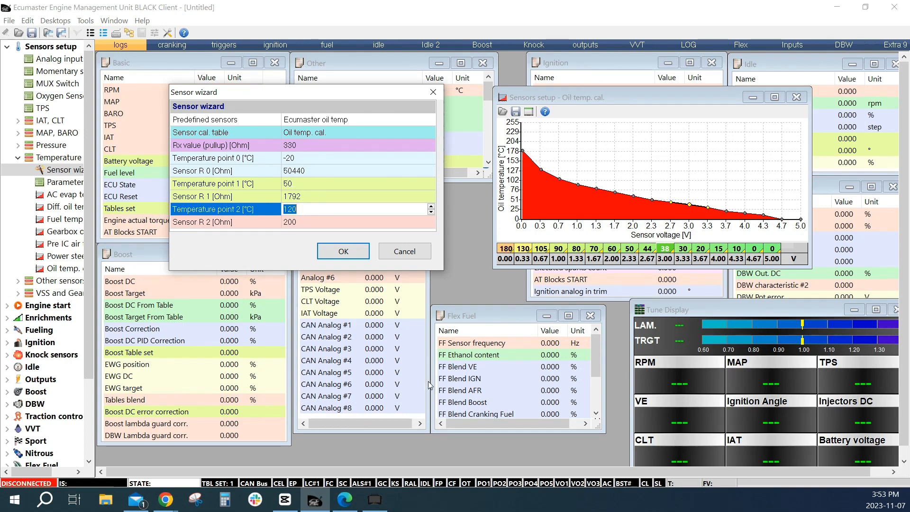
mouse_move(333, 191)
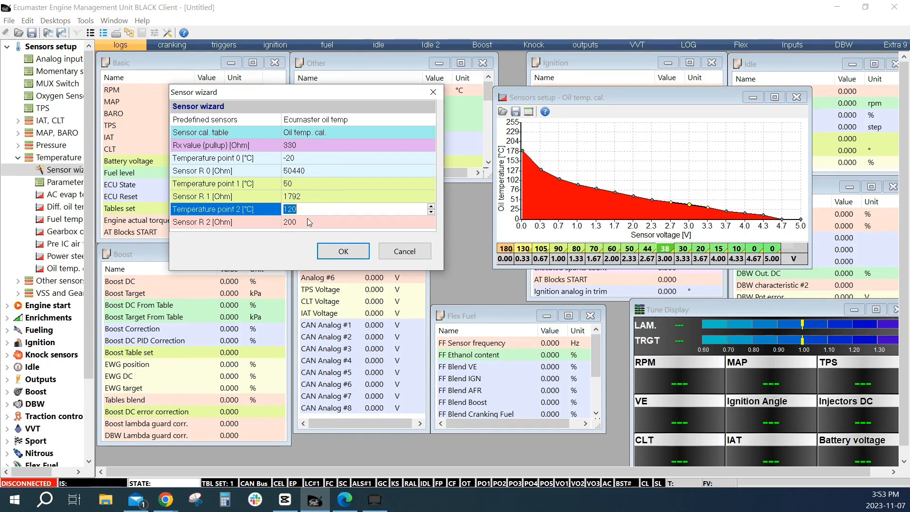
left_click(342, 250)
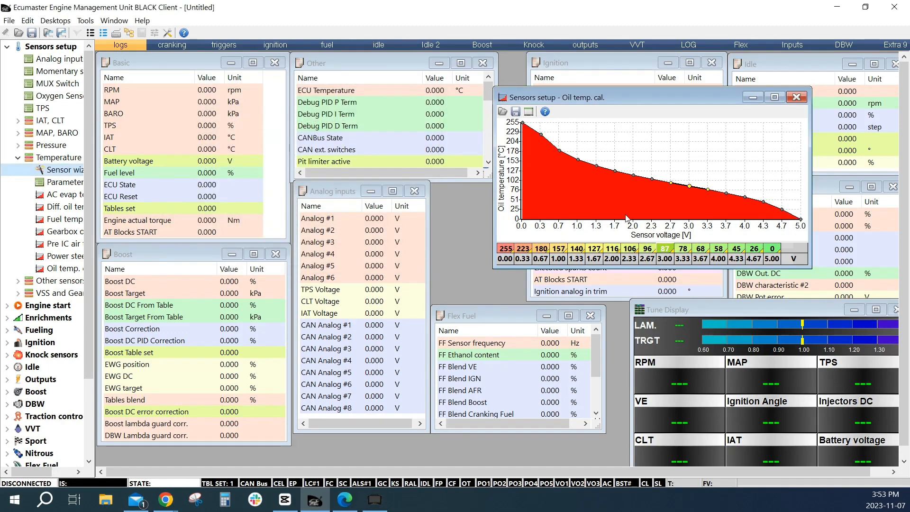
mouse_move(576, 185)
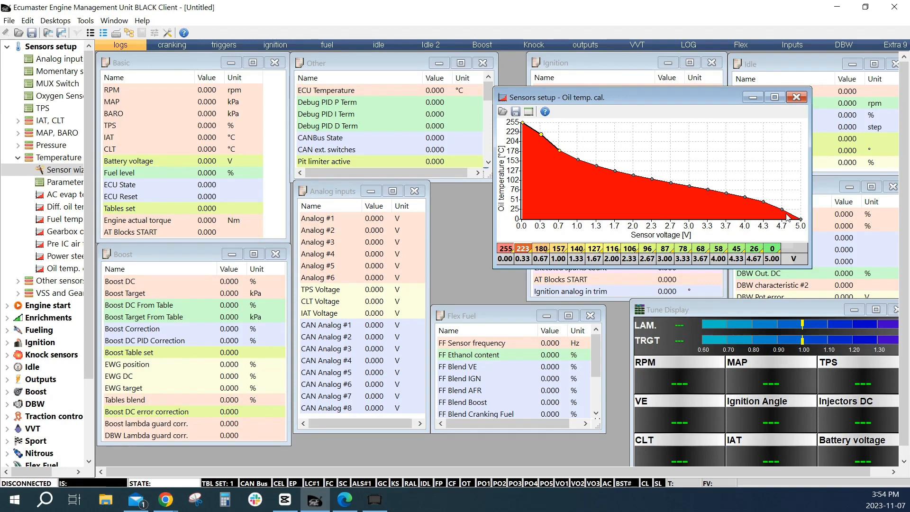
mouse_move(595, 170)
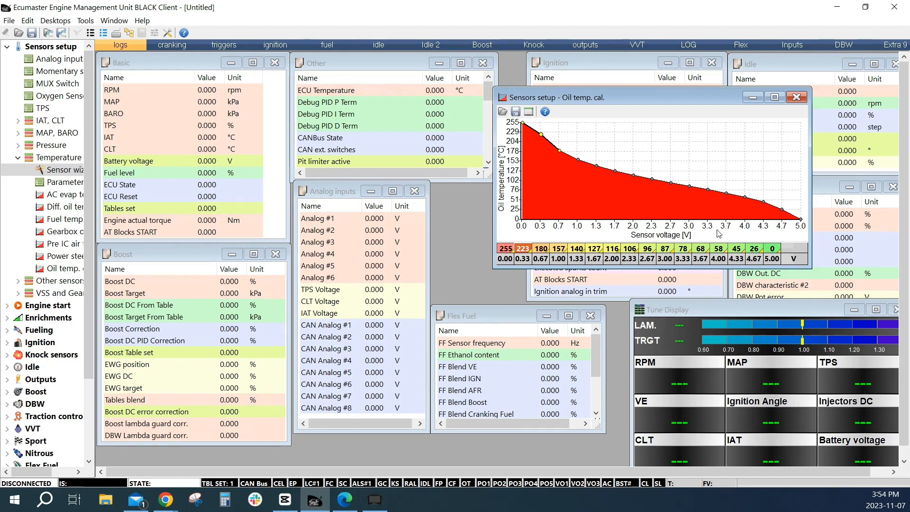
mouse_move(703, 226)
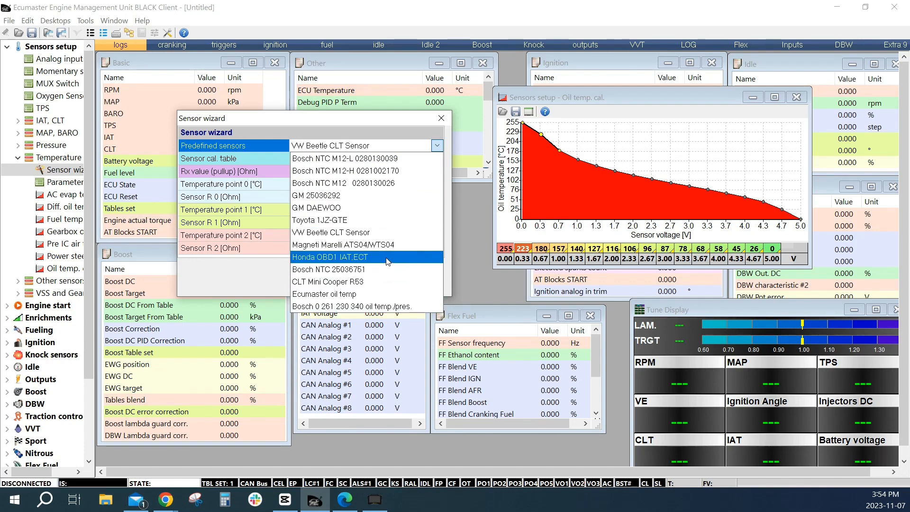
left_click(366, 183)
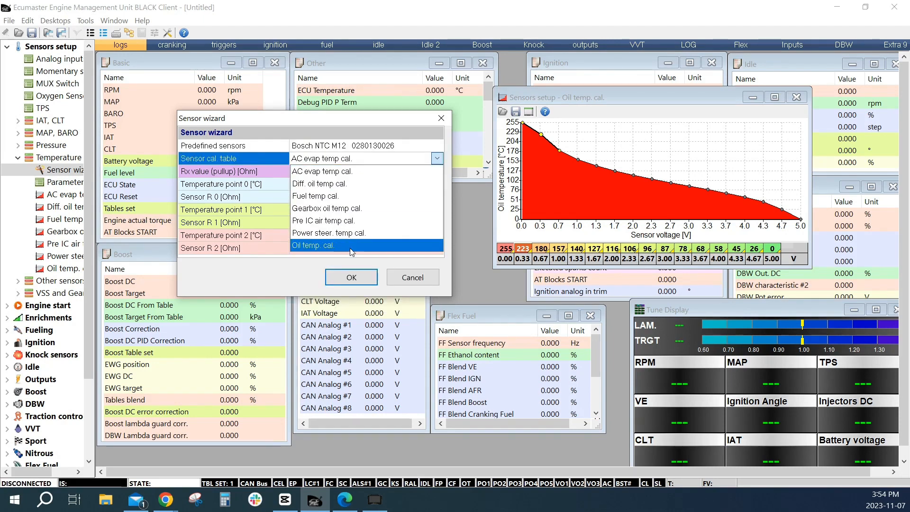
left_click(314, 244)
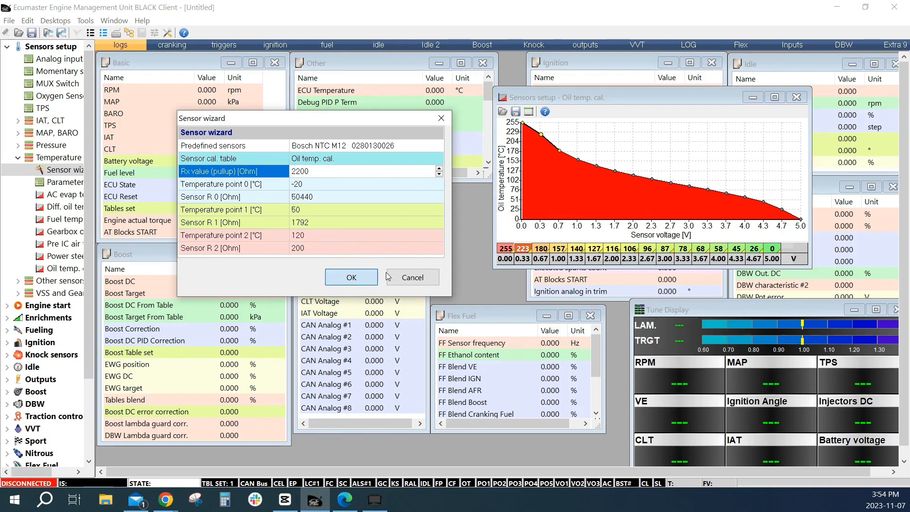
left_click(351, 277)
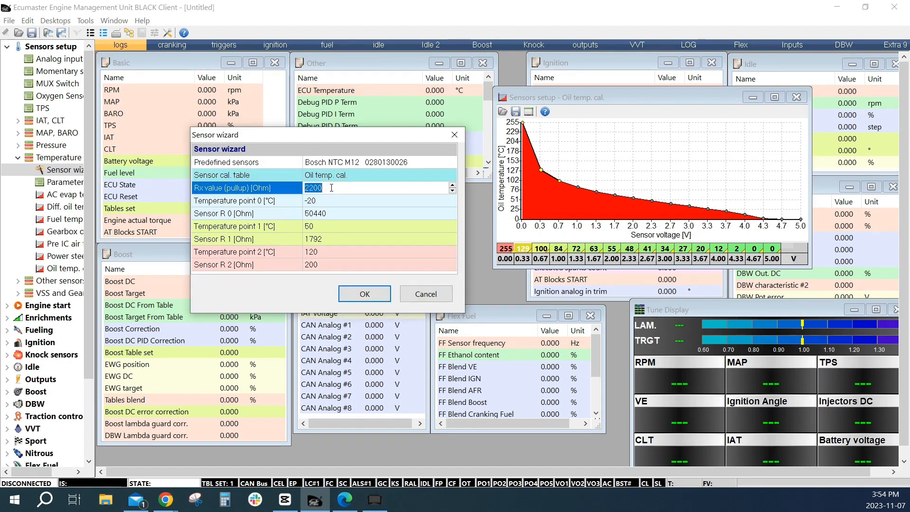
type("1000")
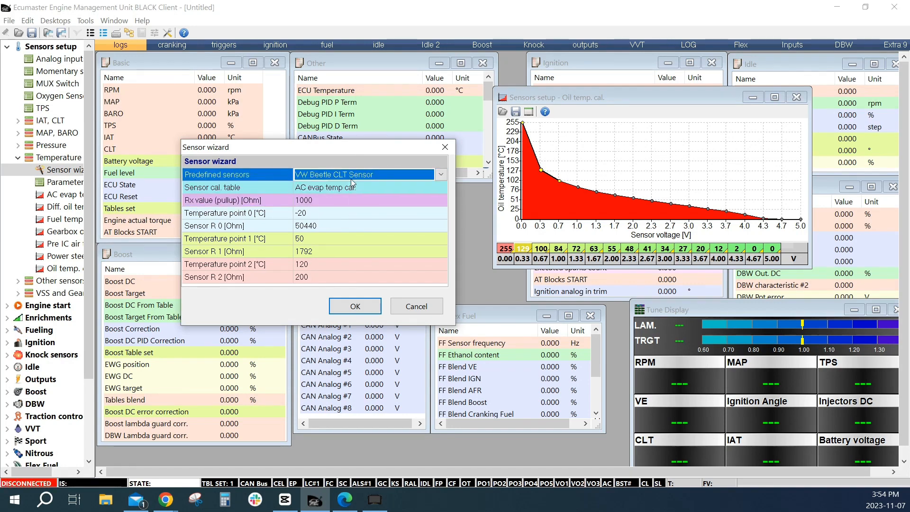
left_click(440, 186)
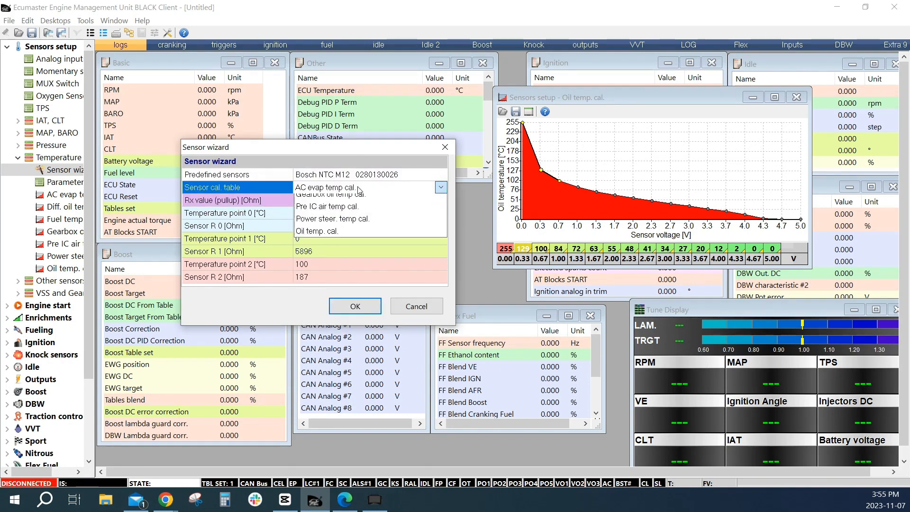
left_click(322, 230)
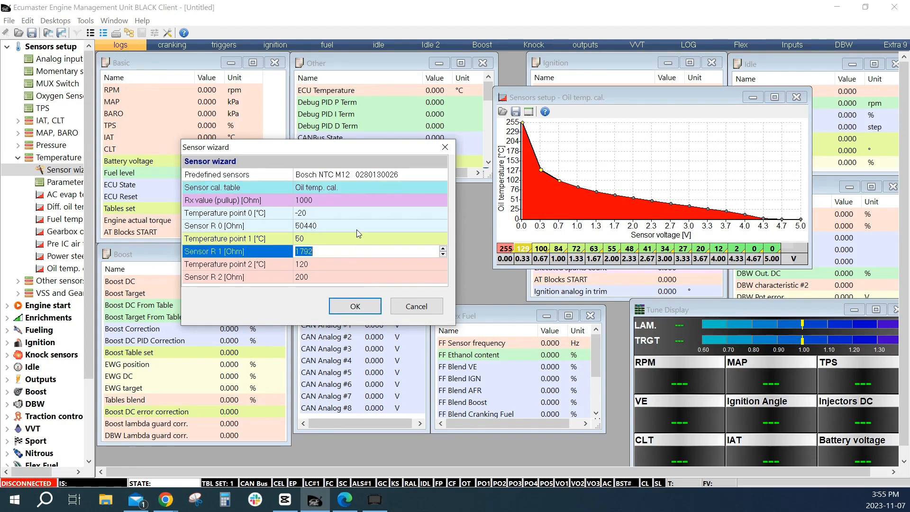
left_click(354, 306)
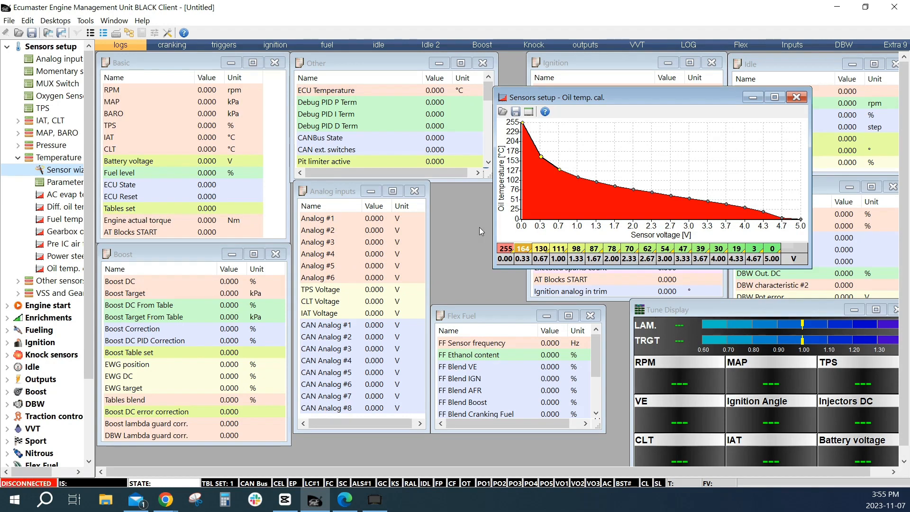
mouse_move(505, 233)
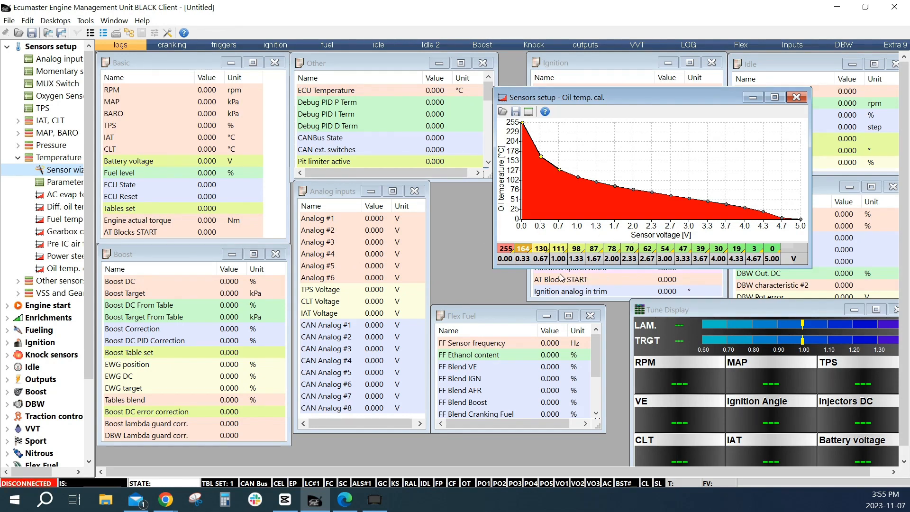
mouse_move(478, 262)
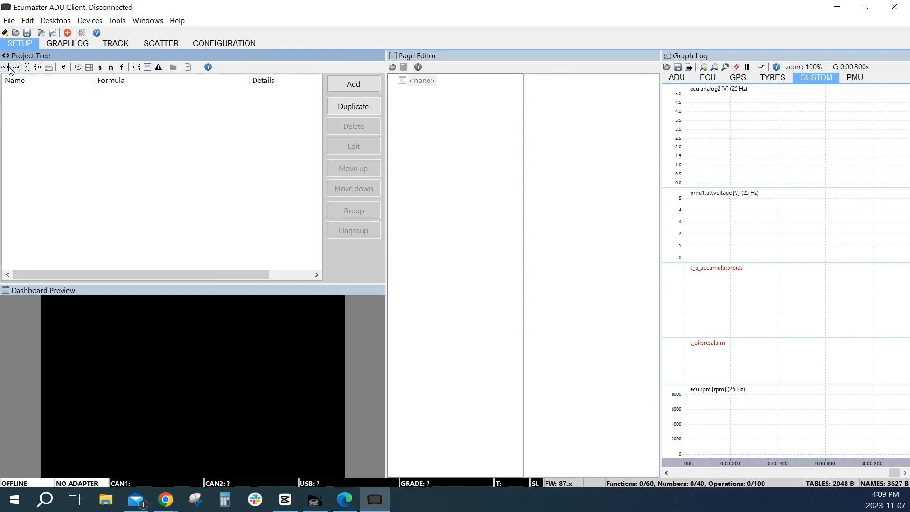
- Start a new analog input named a_O... as a calibrated analog sensor
left_click(8, 20)
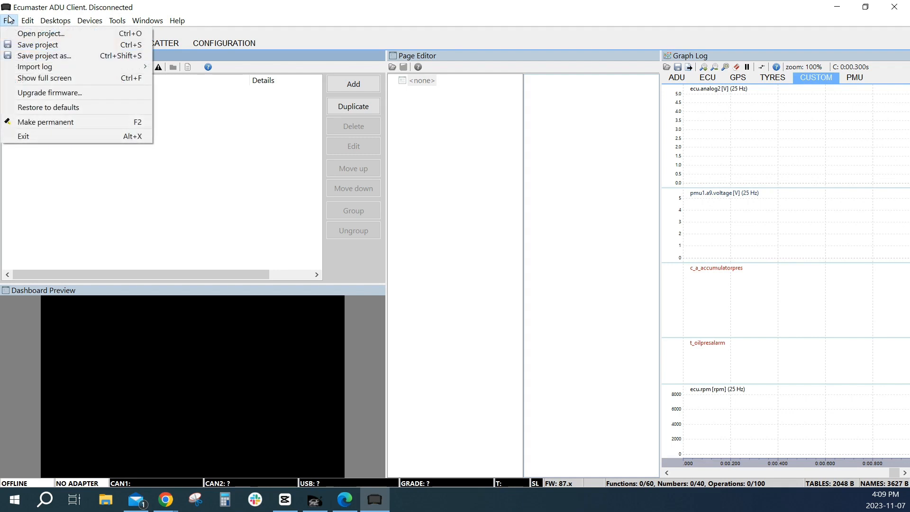
left_click(8, 20)
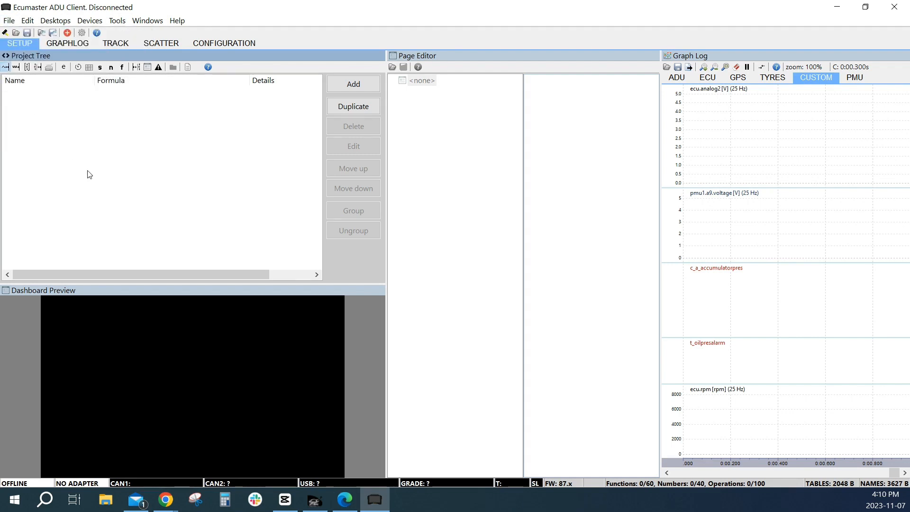
left_click(352, 84)
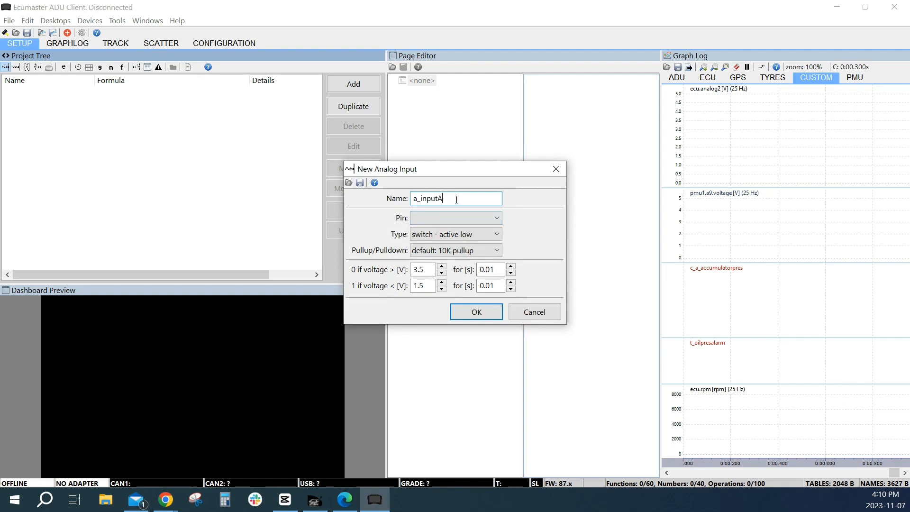
type("a_OilTem")
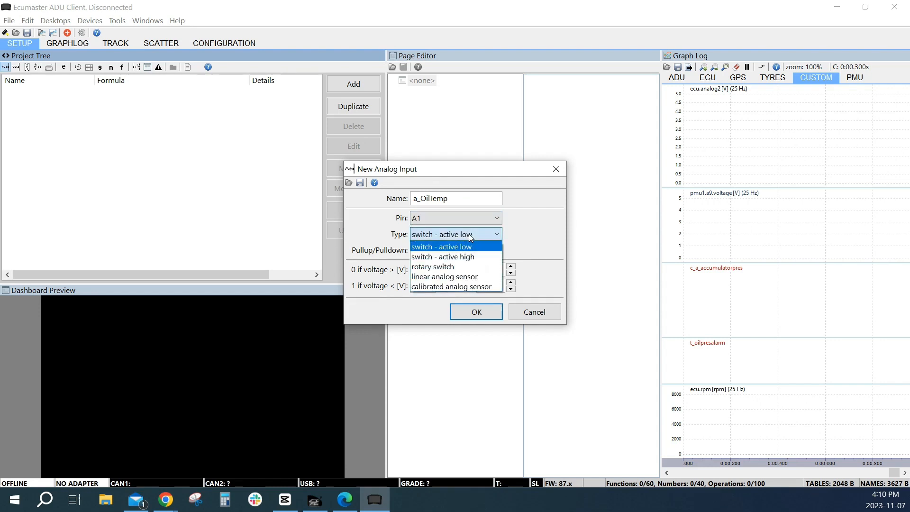
left_click(448, 286)
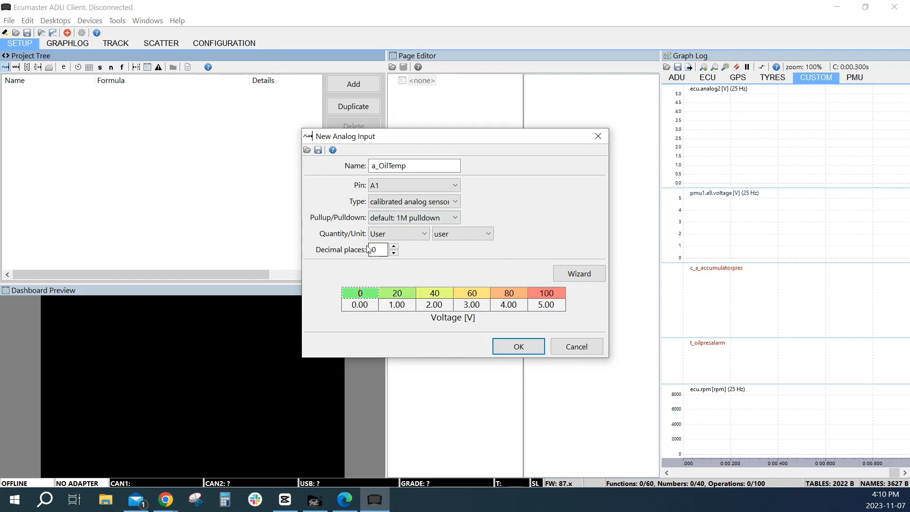
- Set its quantity to Temperature with °C as the unit
left_click(422, 234)
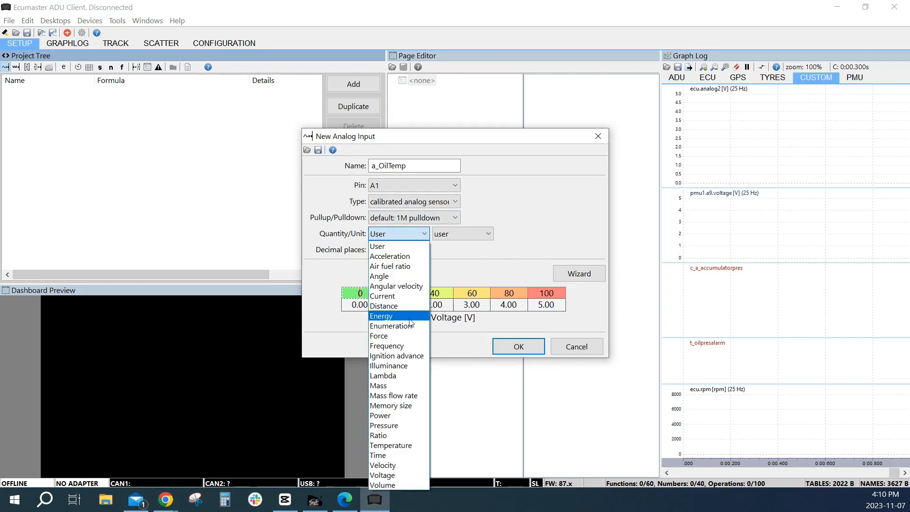
mouse_move(391, 446)
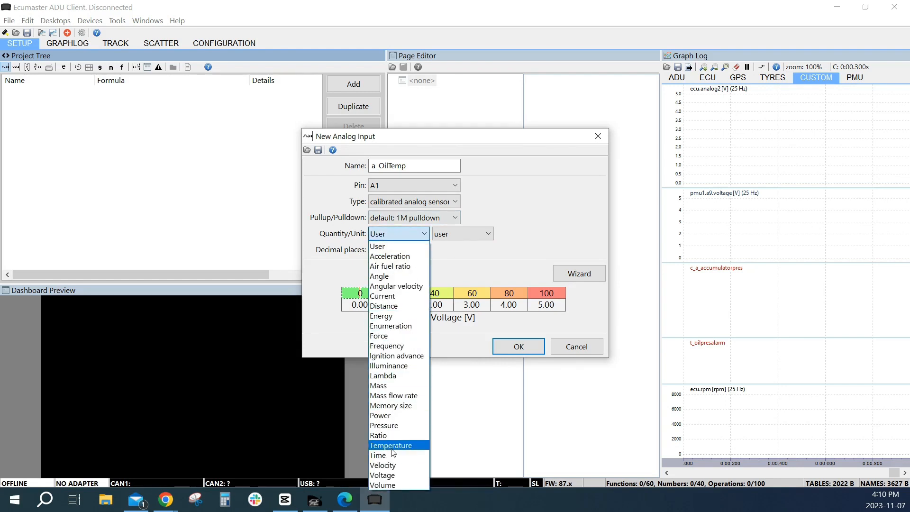
left_click(391, 444)
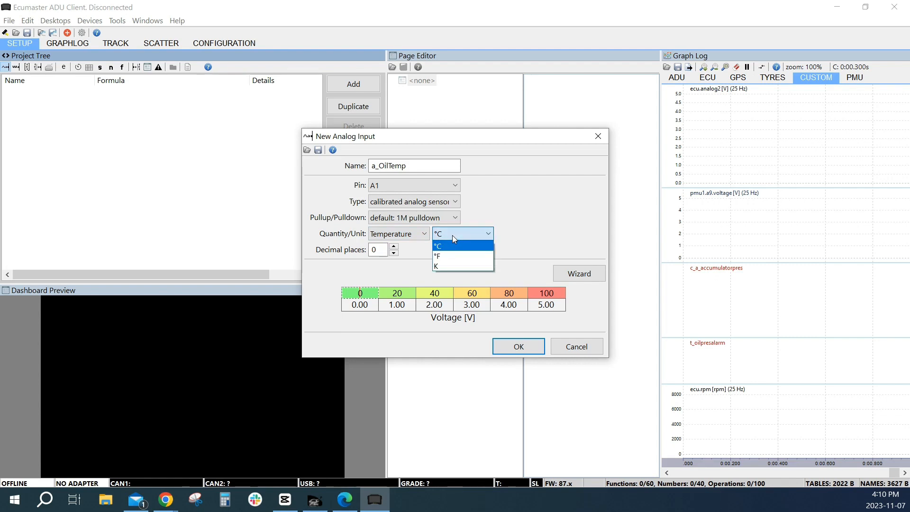
left_click(438, 245)
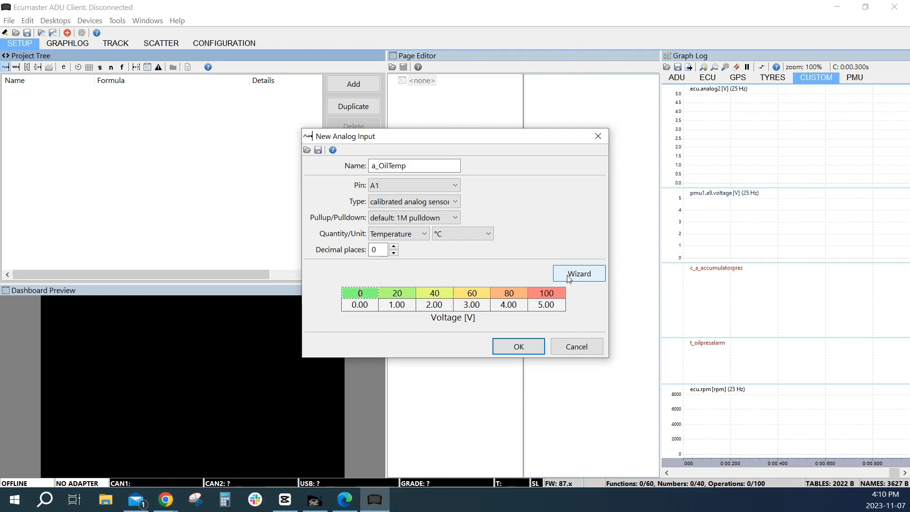
- Launch the temperature sensor wizard with a user-defined sensor and pullup value
left_click(578, 273)
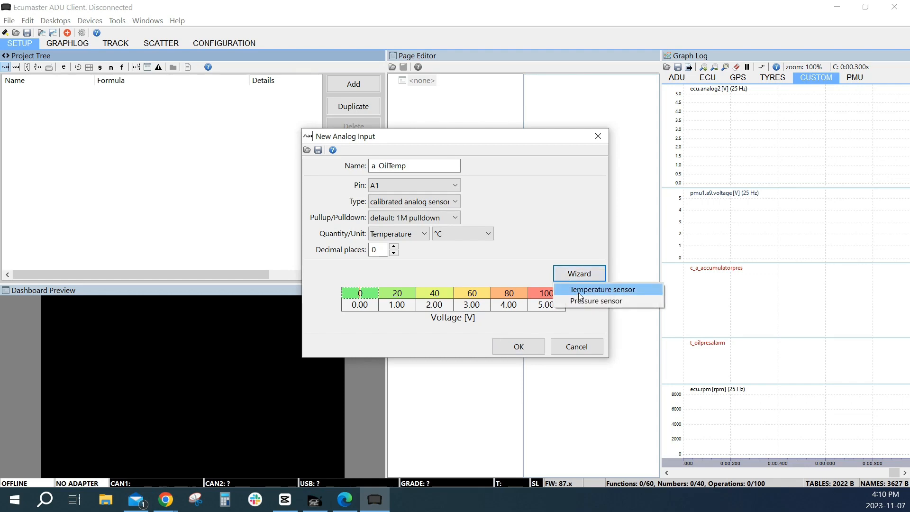
left_click(603, 289)
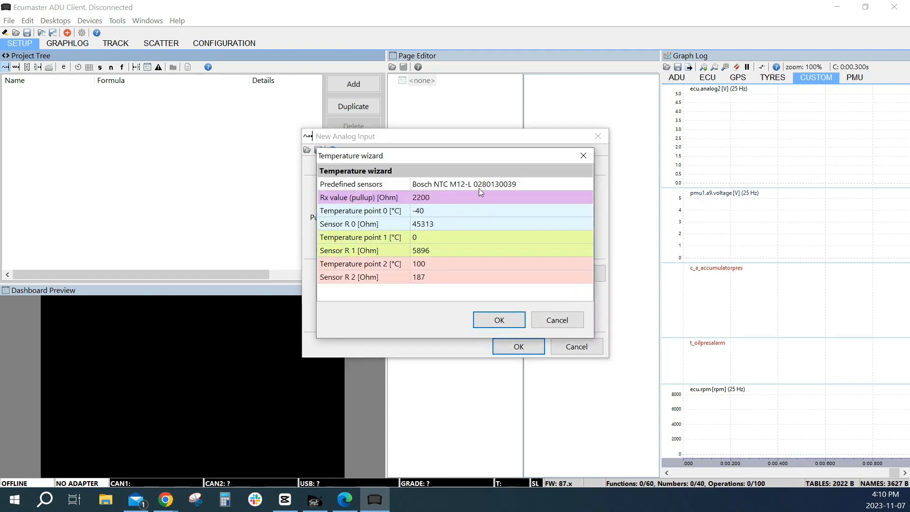
left_click(493, 184)
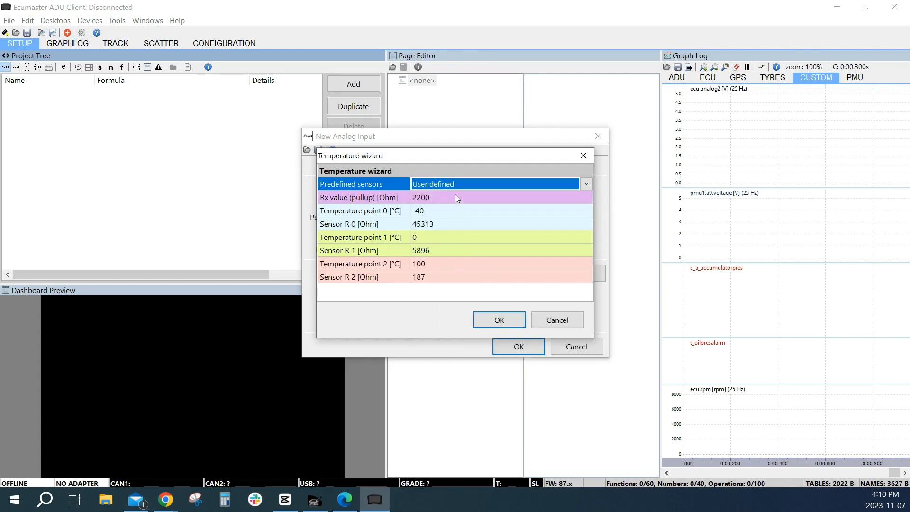
left_click(453, 197)
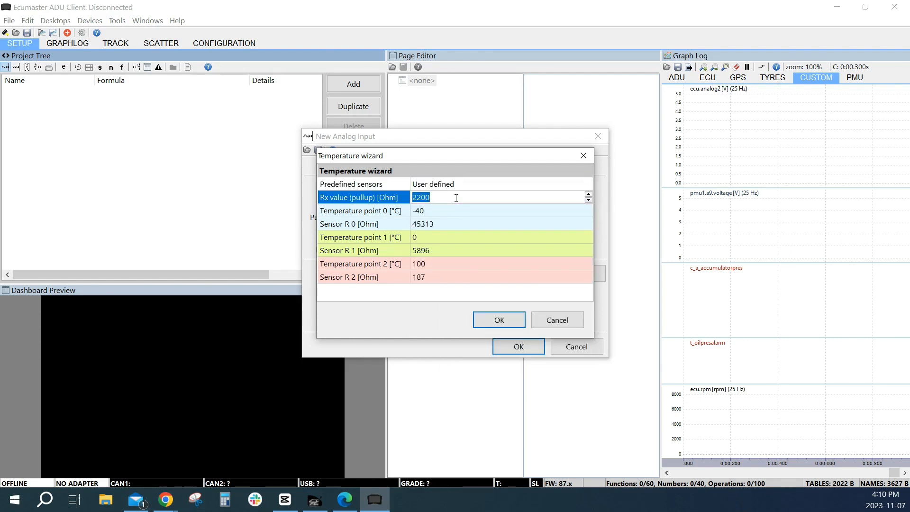
- Enter the first calibration point: -20 °C at the typed resistance value
left_click(458, 211)
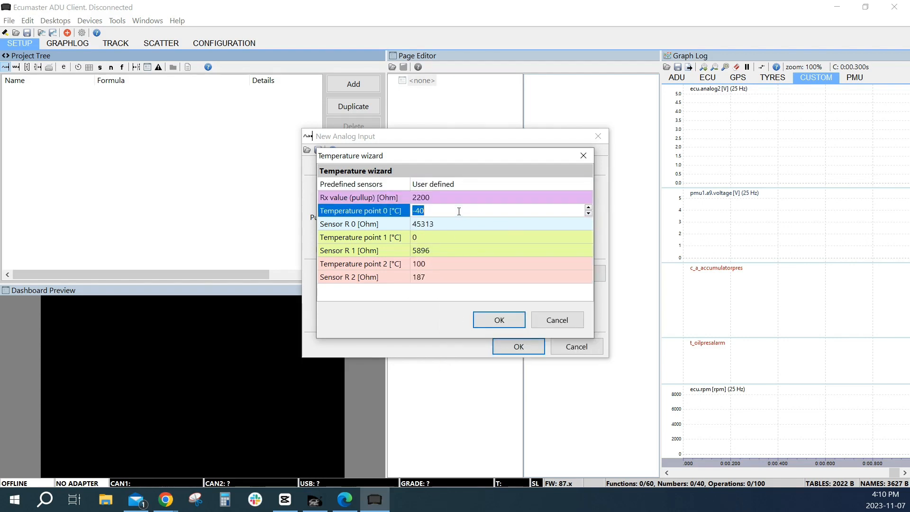
type("-20")
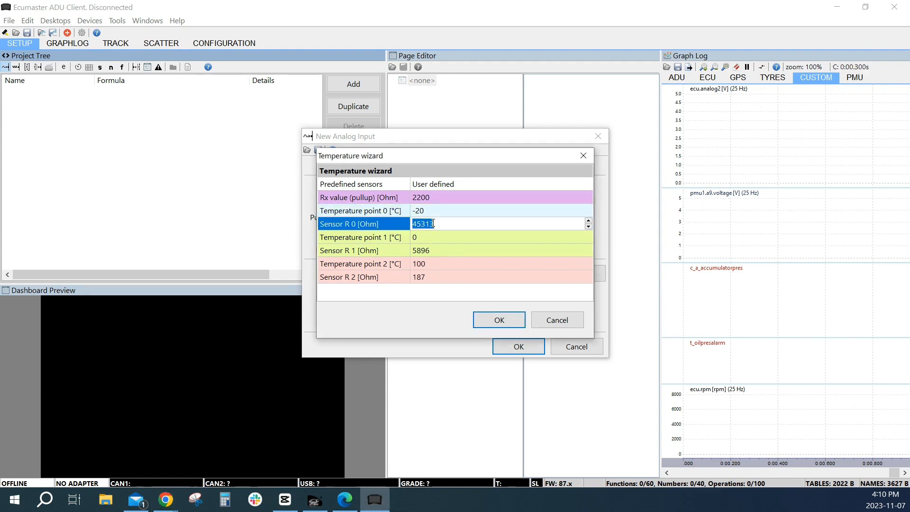
type("281316")
left_click(501, 250)
type("93")
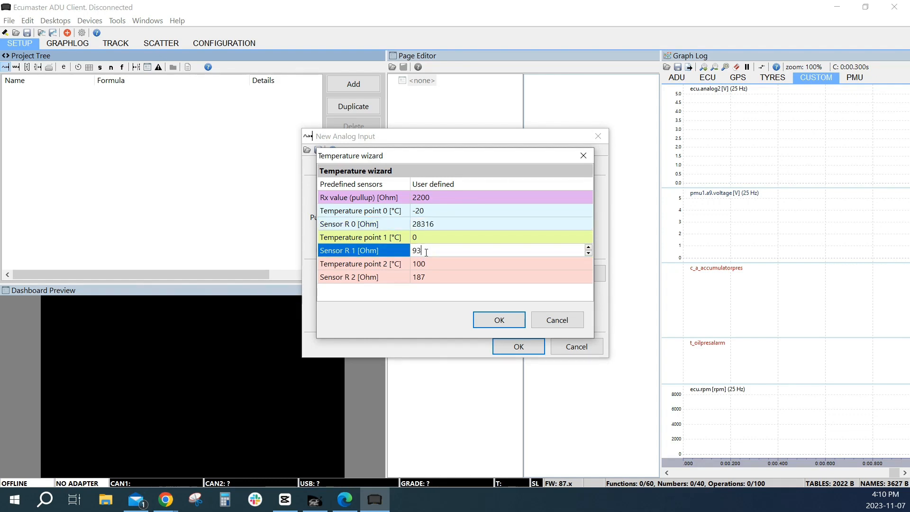
type("1")
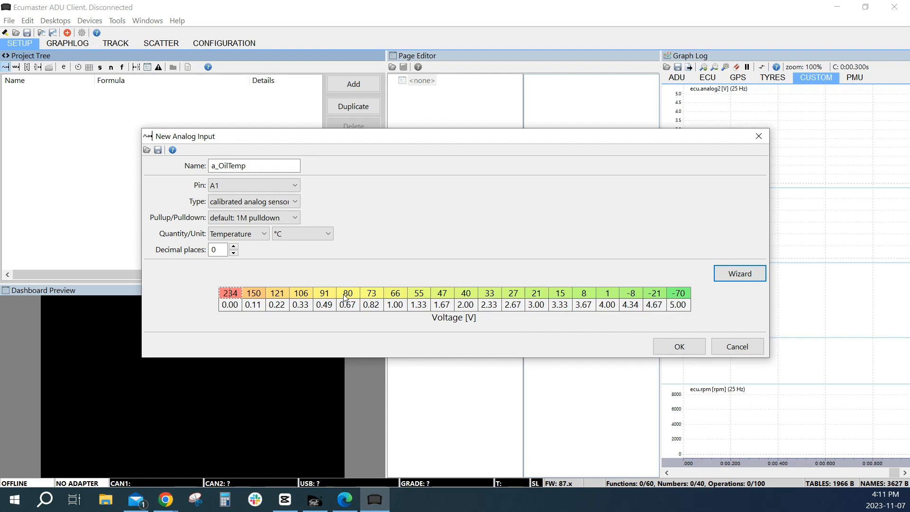
mouse_move(454, 290)
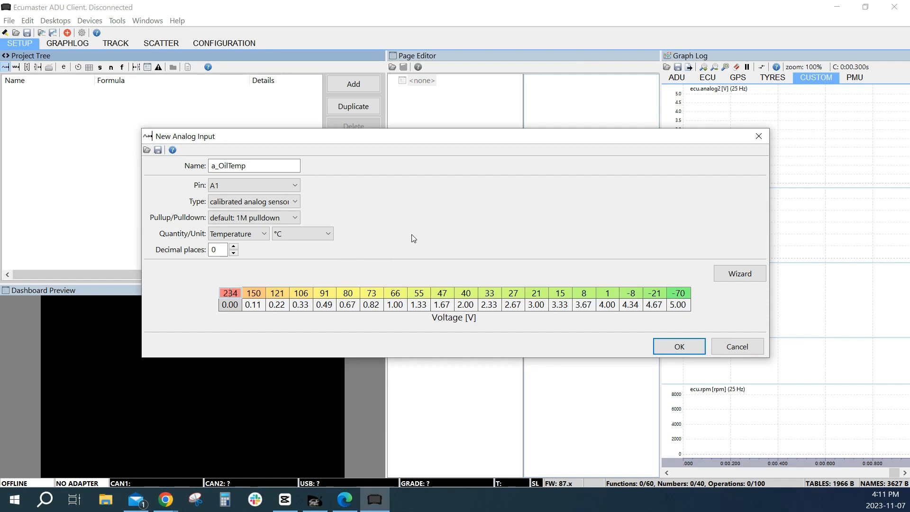
mouse_move(424, 236)
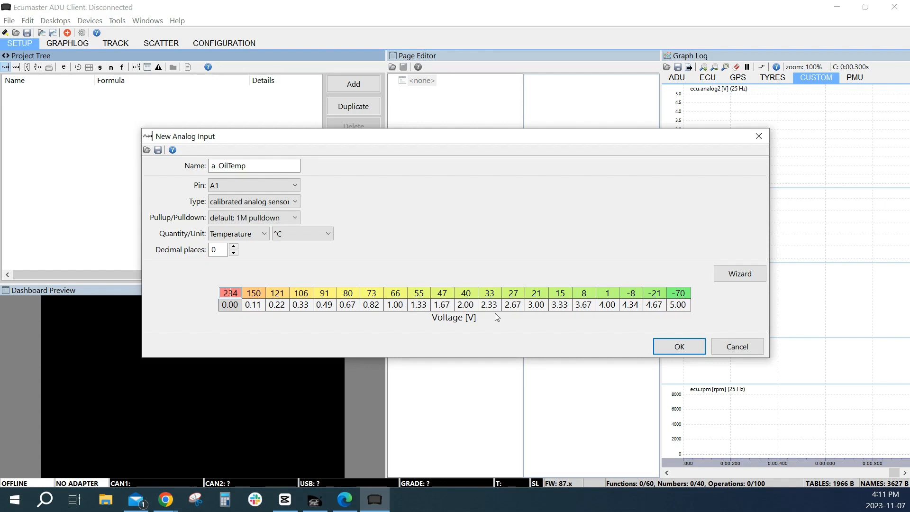
mouse_move(101, 340)
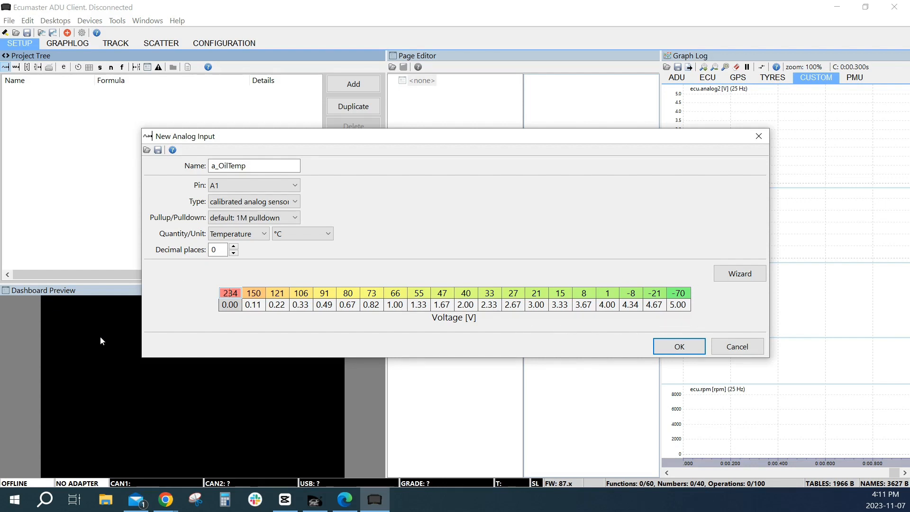
mouse_move(644, 343)
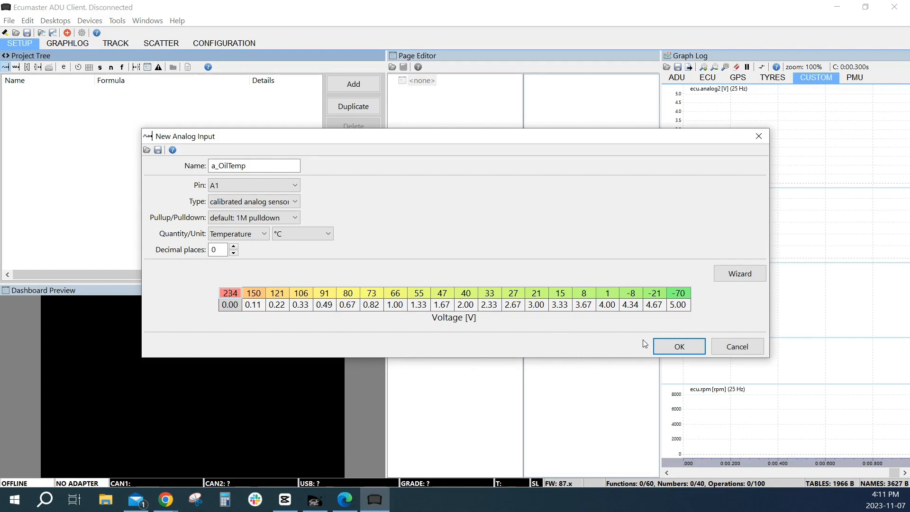
mouse_move(637, 335)
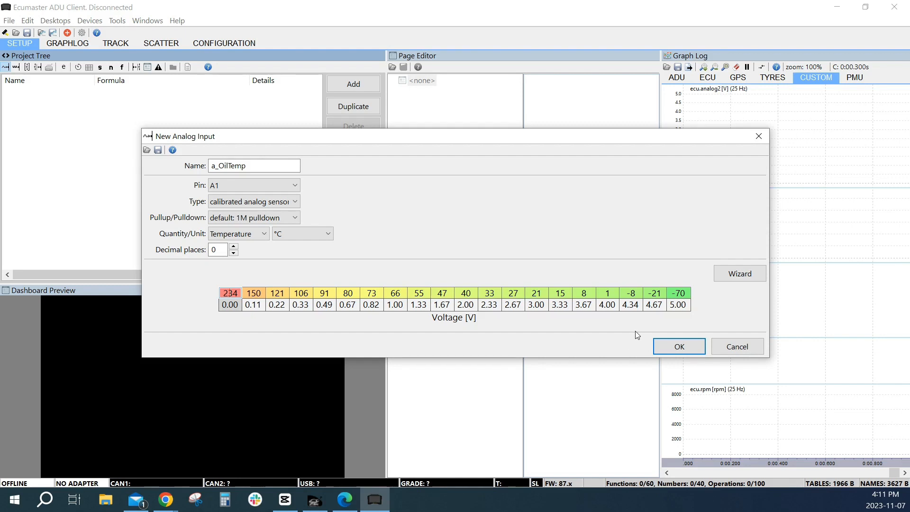
mouse_move(561, 335)
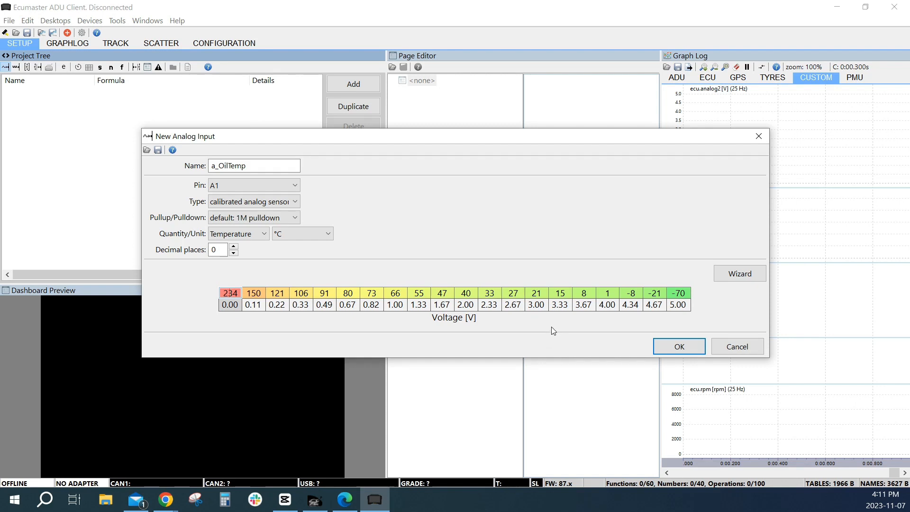
mouse_move(549, 334)
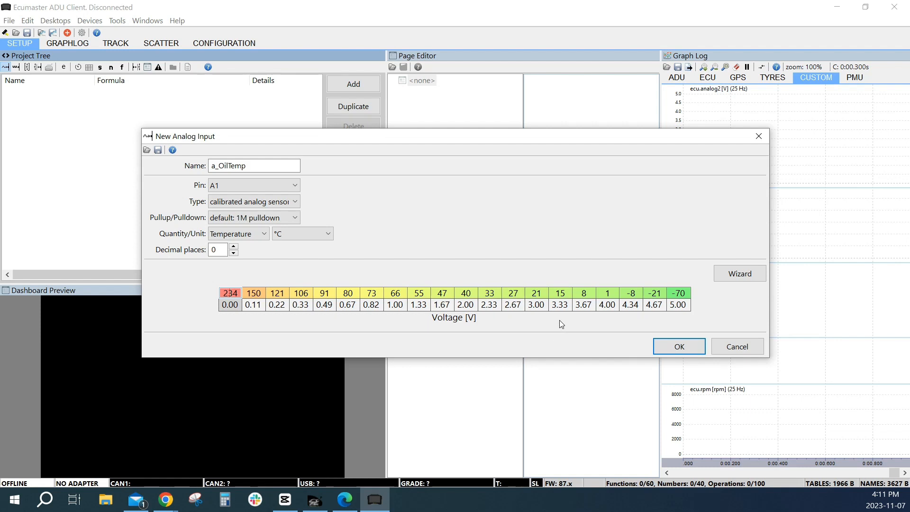
mouse_move(559, 327)
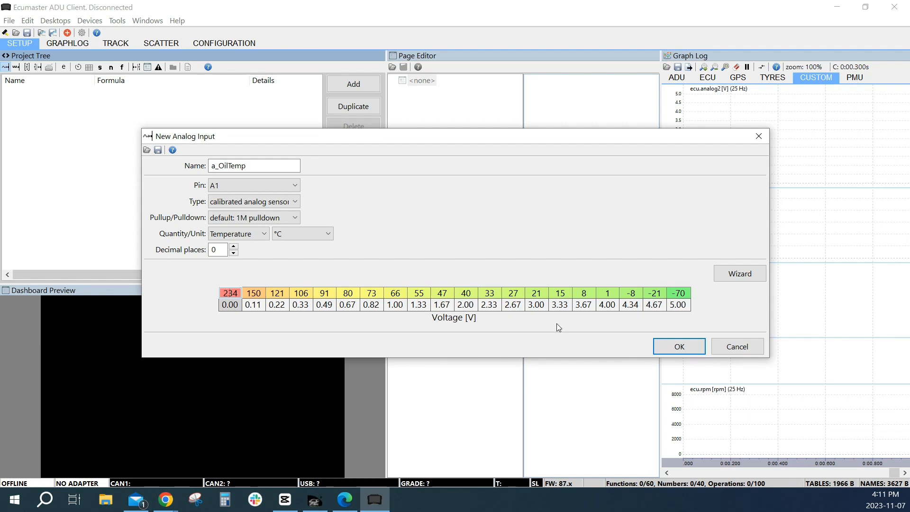
mouse_move(555, 327)
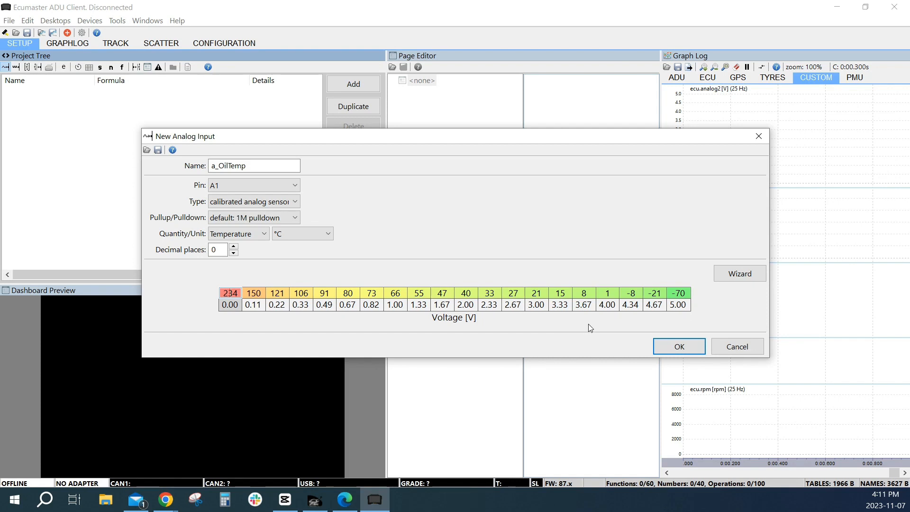
- Confirm the dialog to create the a_OilTemp input with its calibration table
left_click(737, 347)
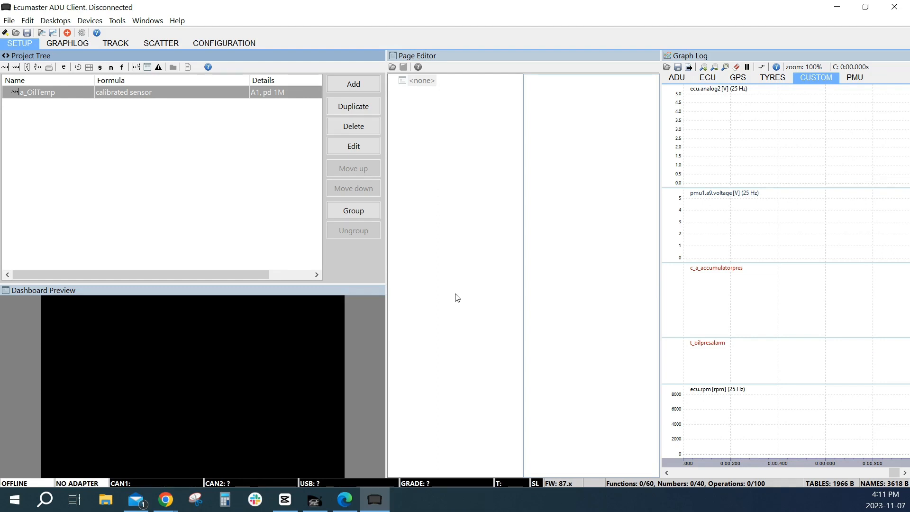
mouse_move(472, 265)
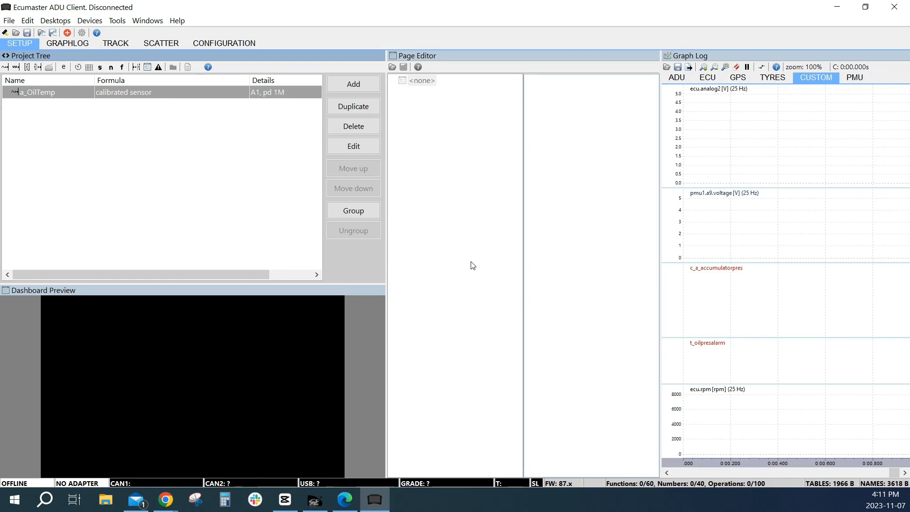
mouse_move(667, 152)
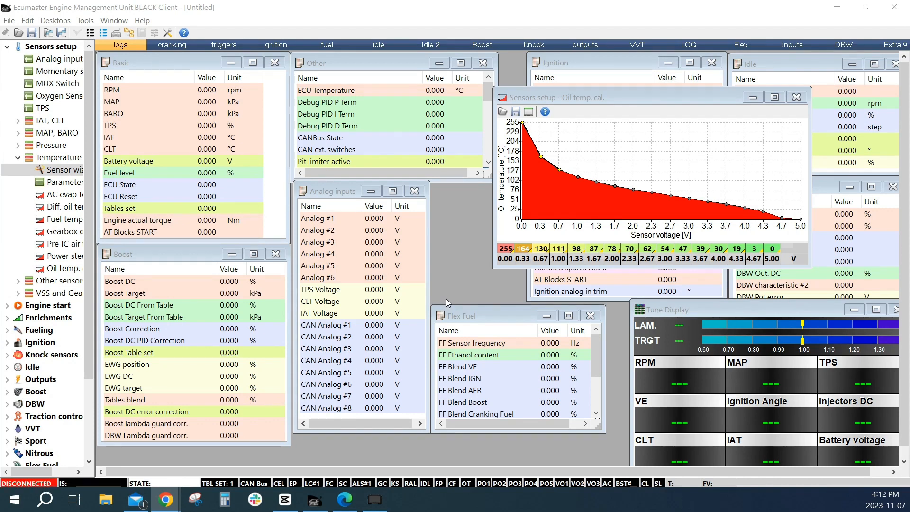
mouse_move(332, 200)
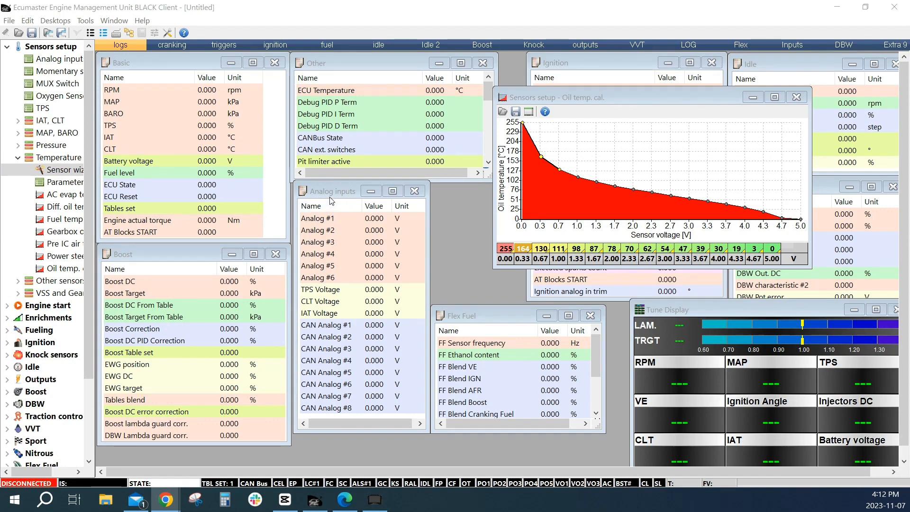
mouse_move(464, 221)
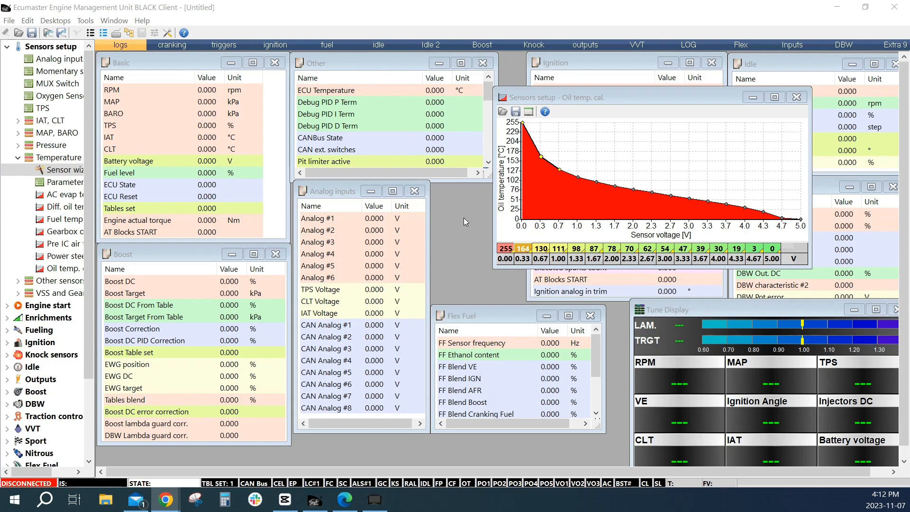